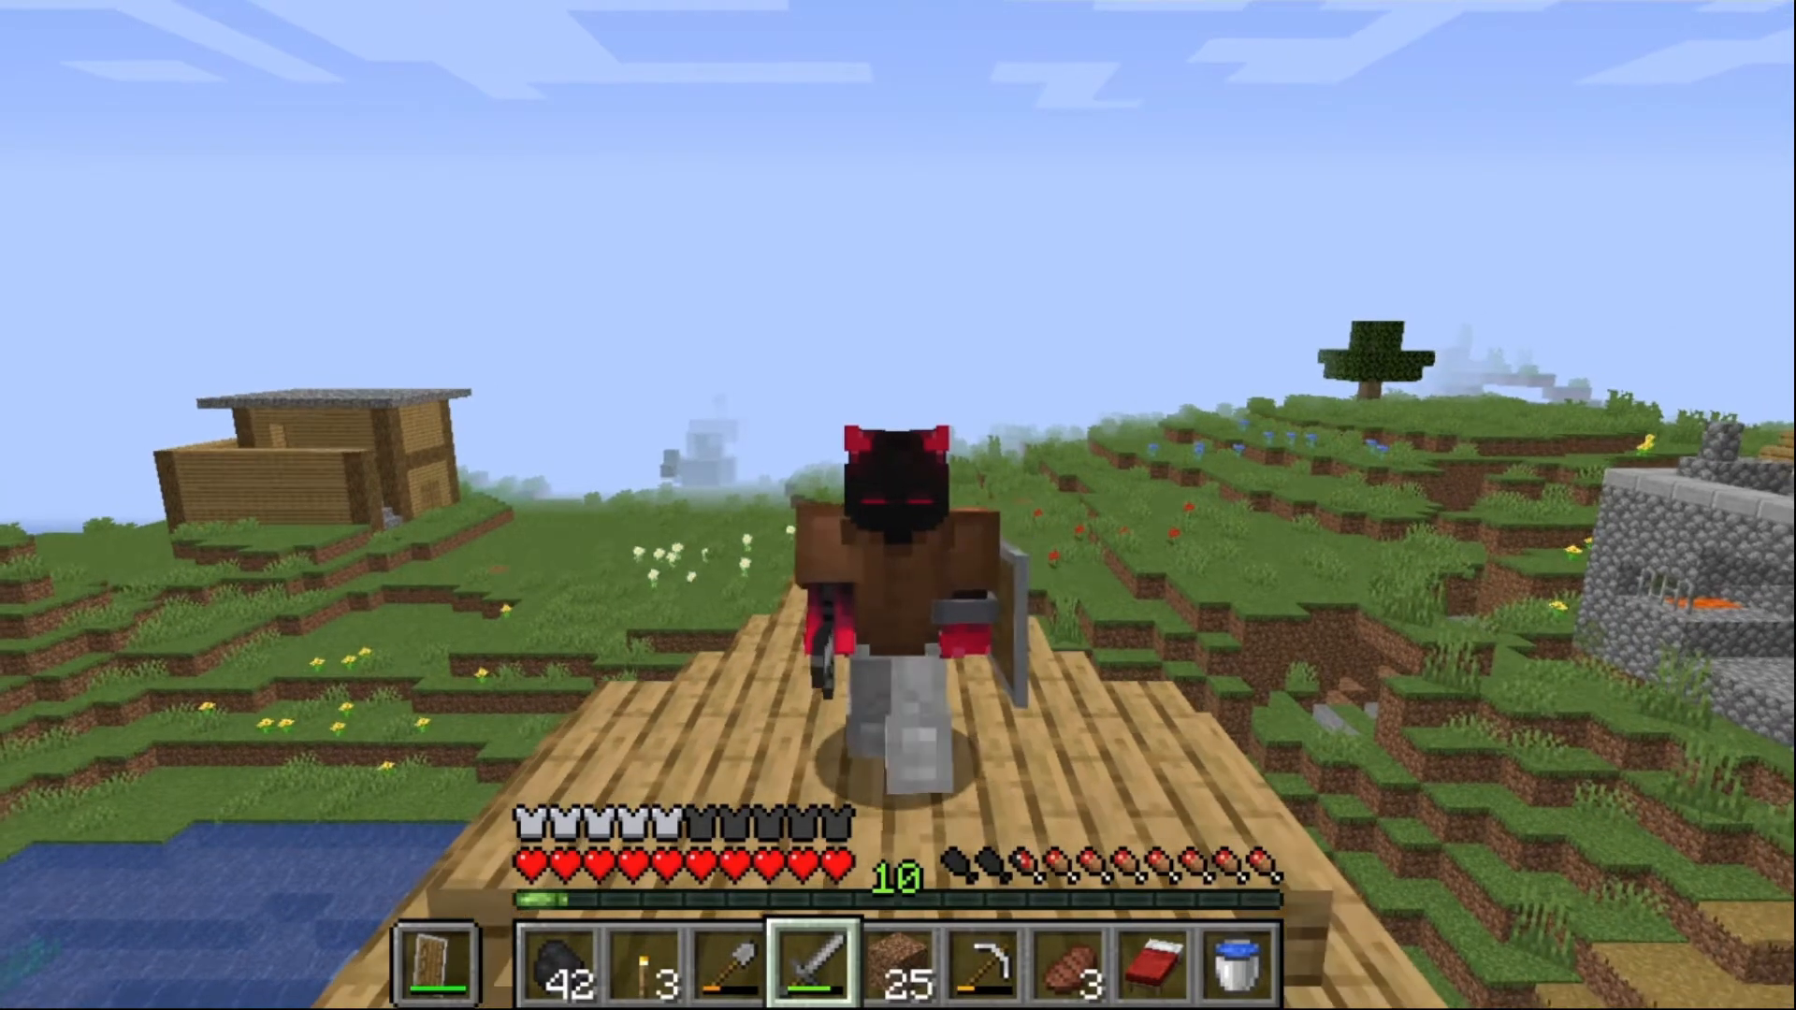
# Toggle the F3 debug overlay in Minecraft before leaving the game world.
pyautogui.press('f3')
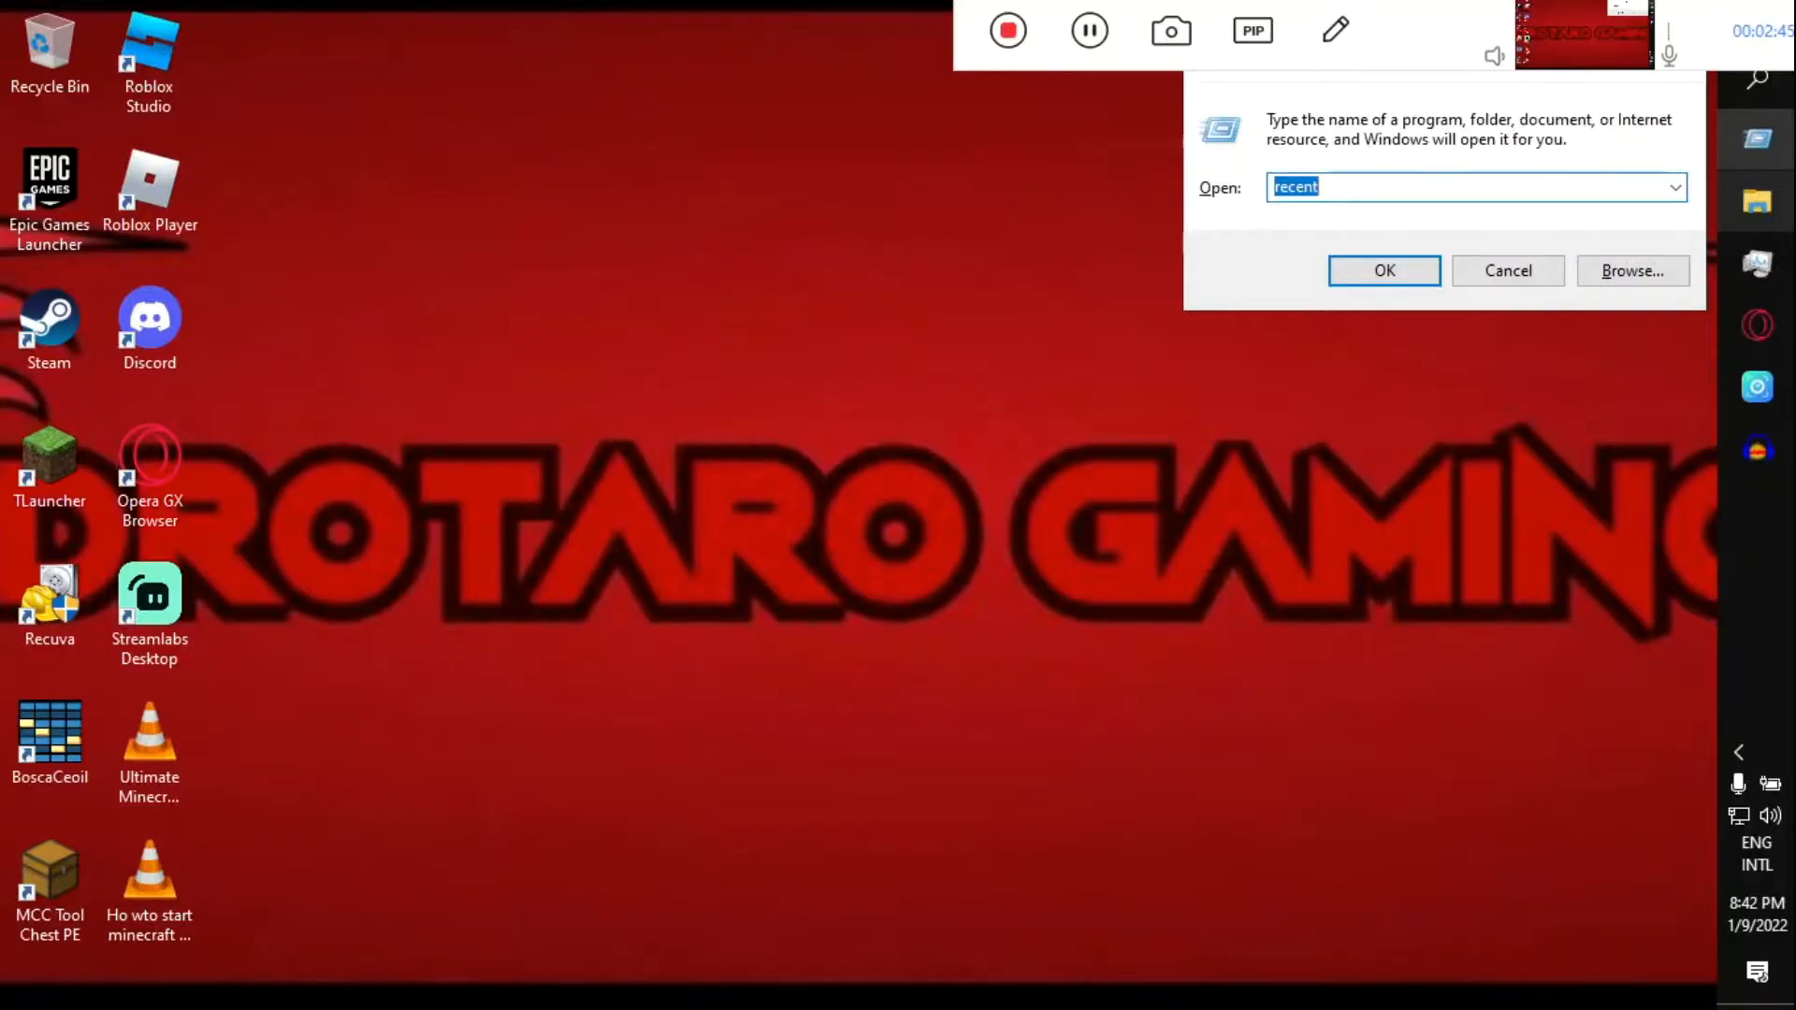
# Open the Windows prefetch and system temp folders from the Run dialog.
pyautogui.write('pre')
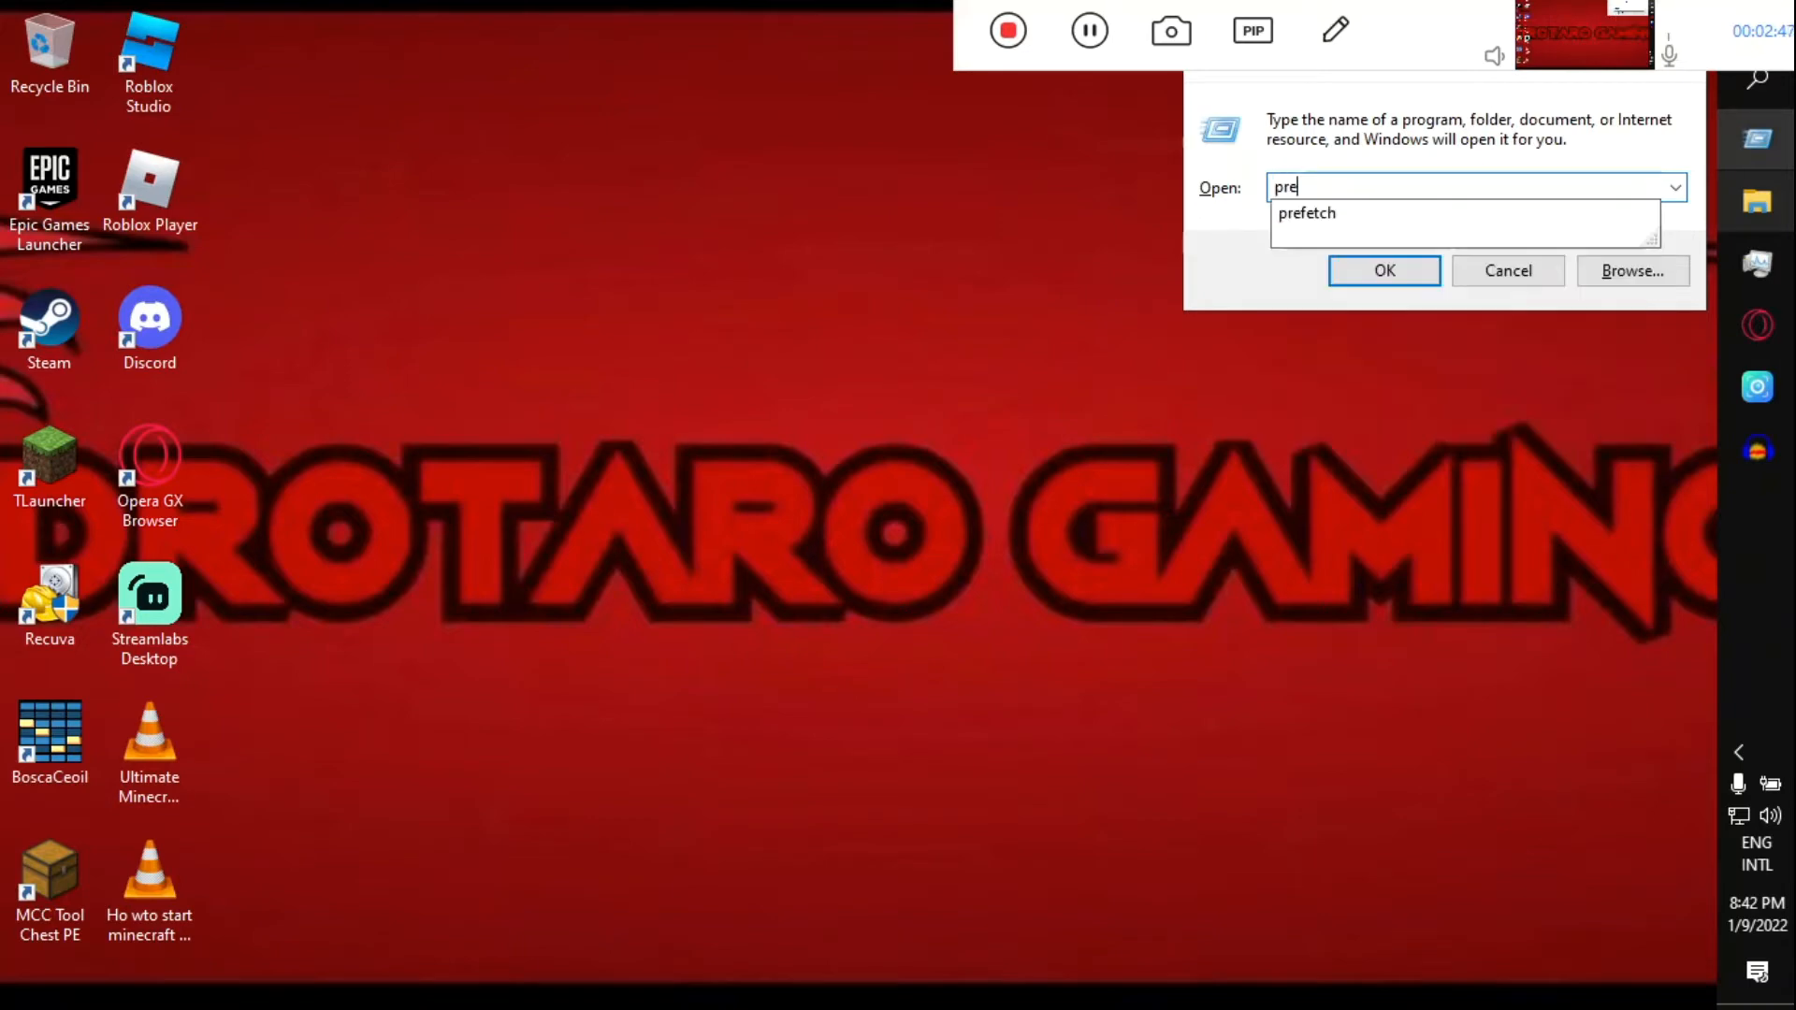
pyautogui.click(1385, 270)
pyautogui.write('te')
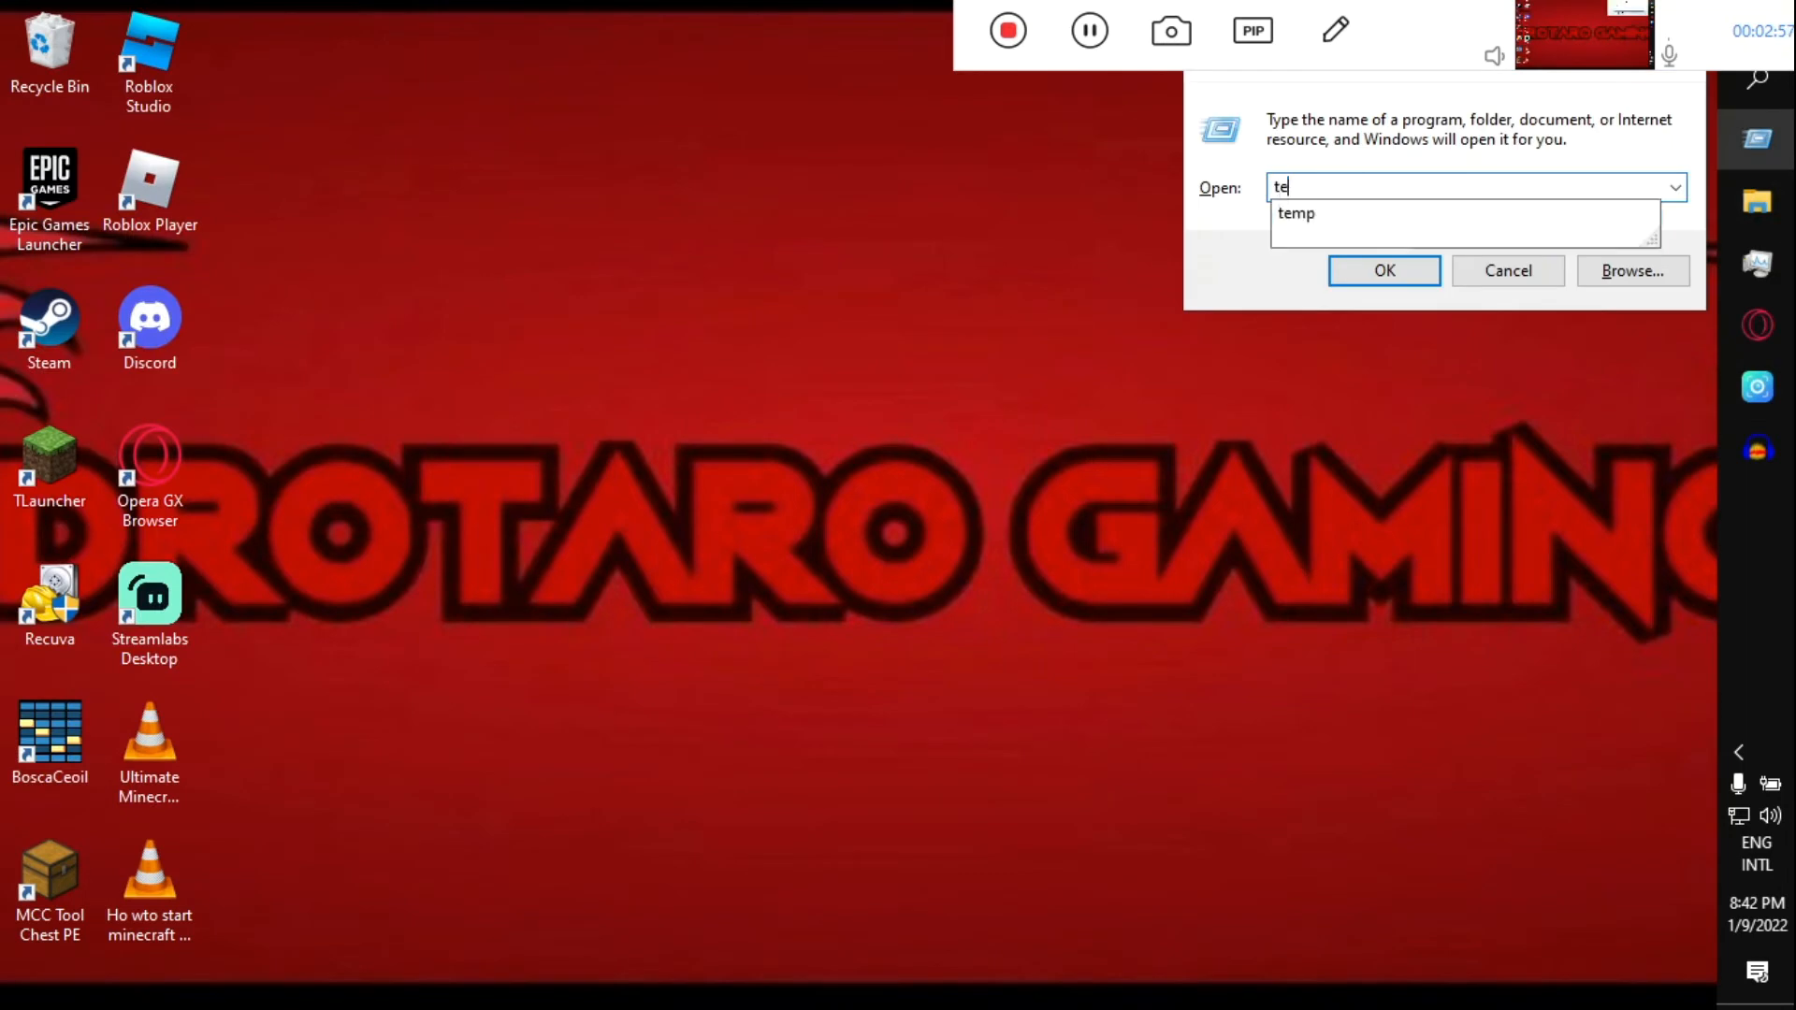
pyautogui.click(1383, 270)
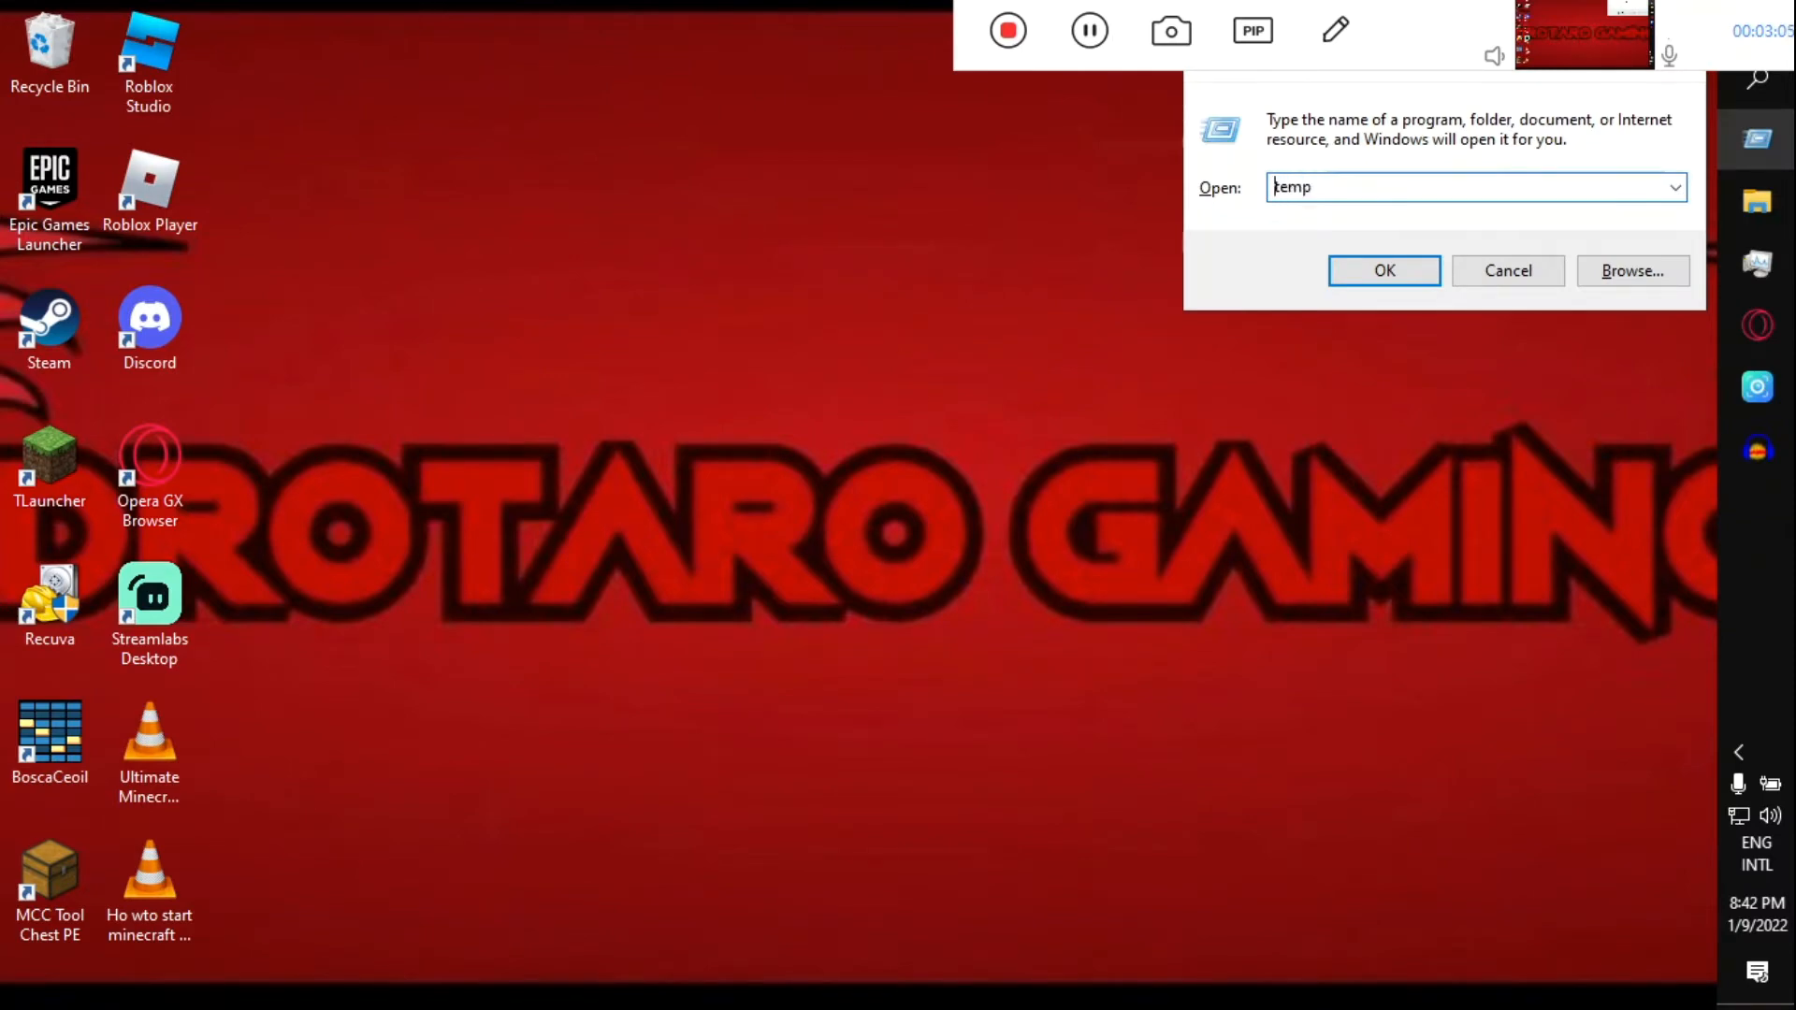
# Open the %temp% folder and permanently delete all 82 items in it.
pyautogui.write('%temp%')
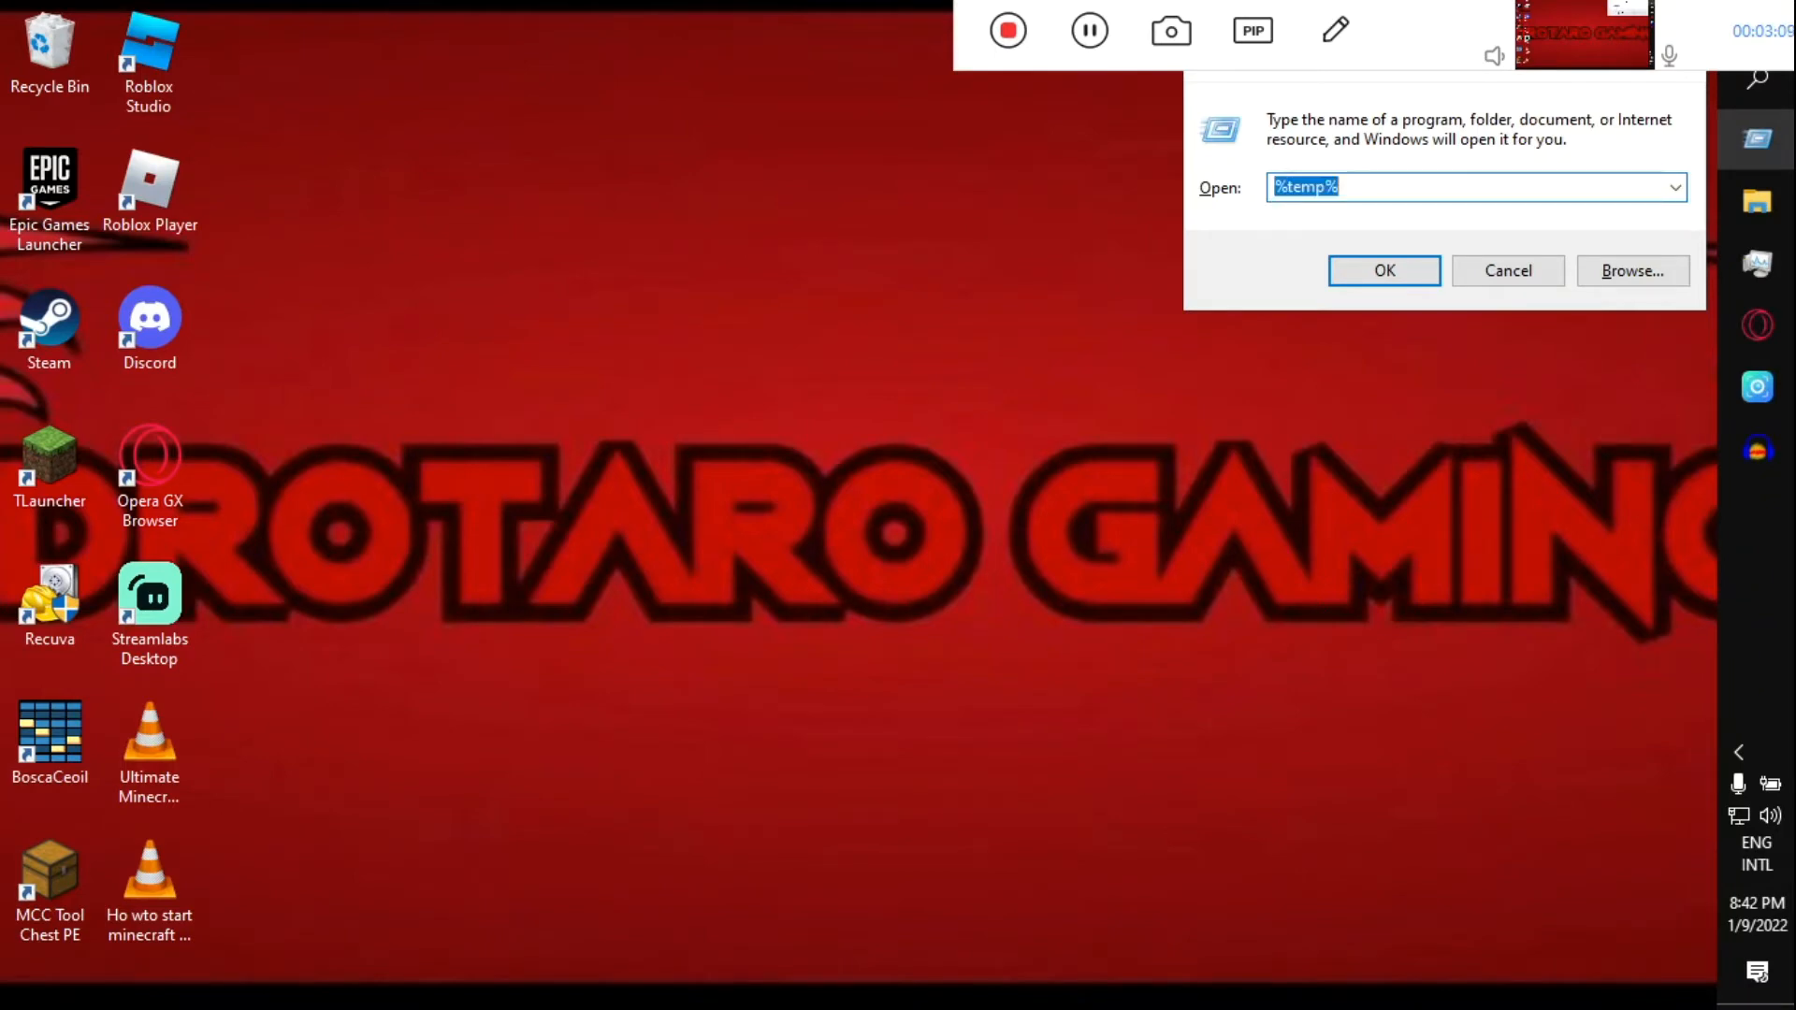
pyautogui.click(1382, 269)
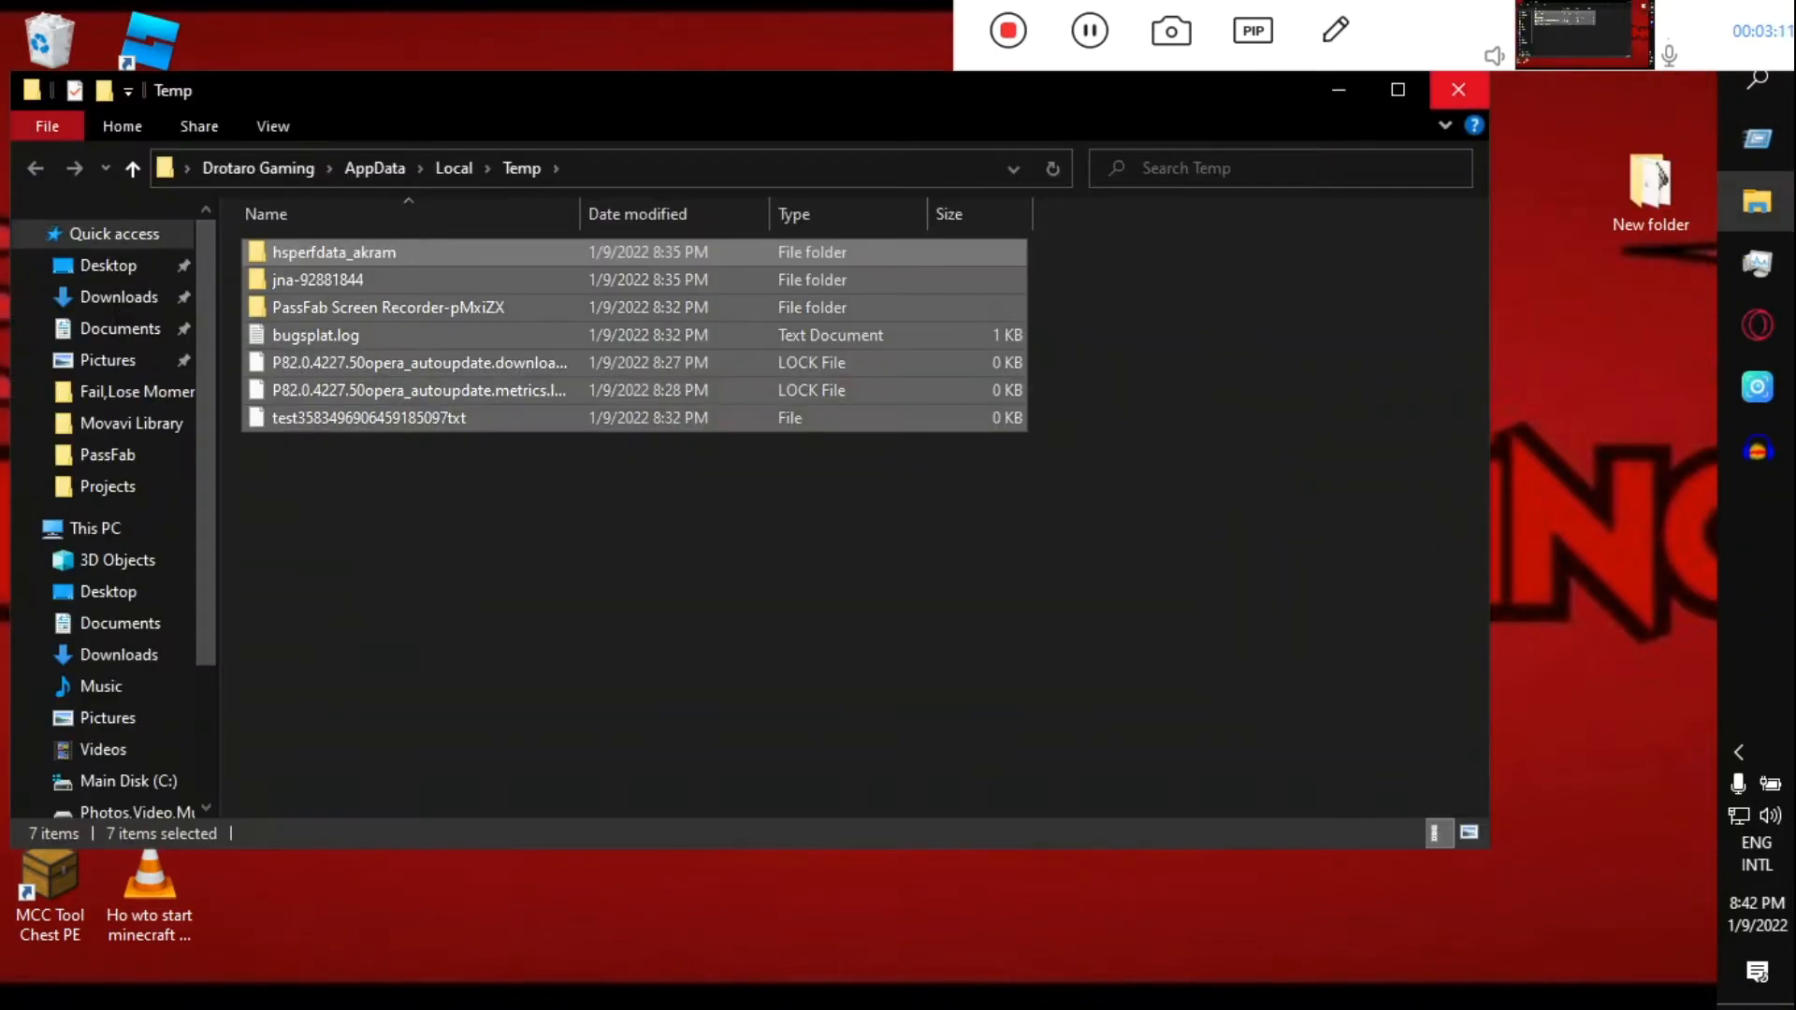
pyautogui.press('Delete')
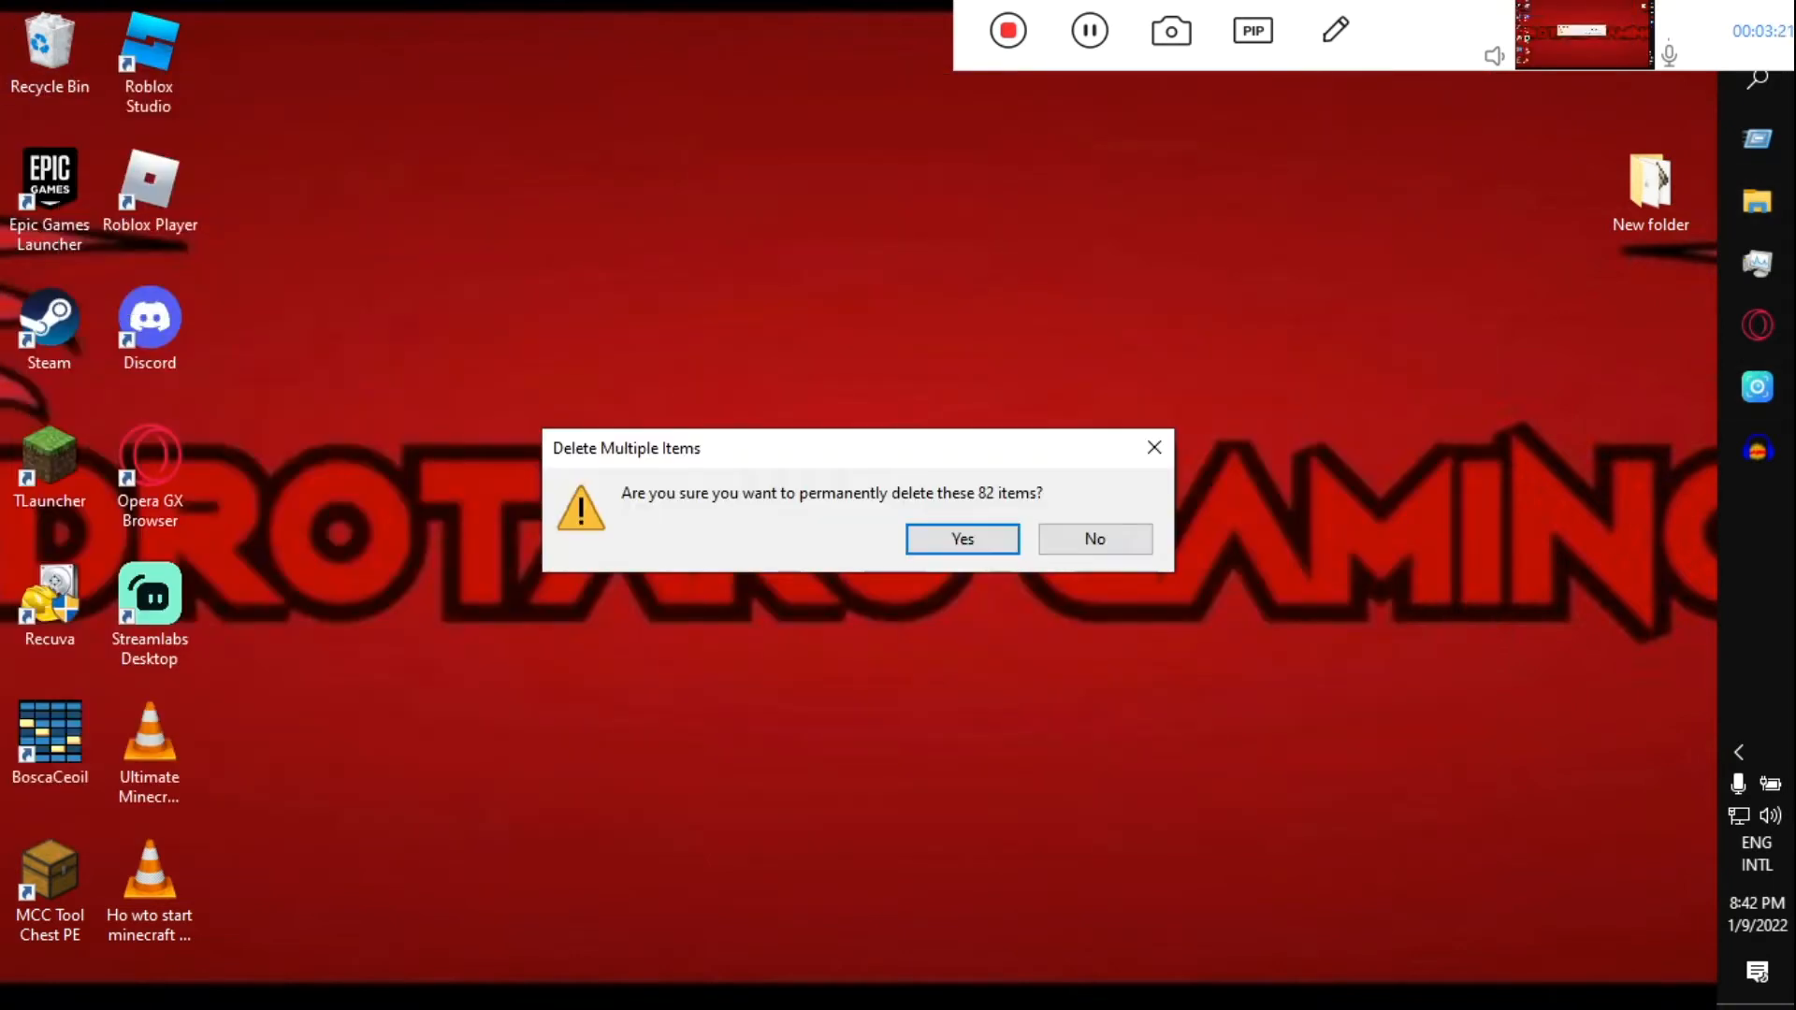
pyautogui.click(962, 539)
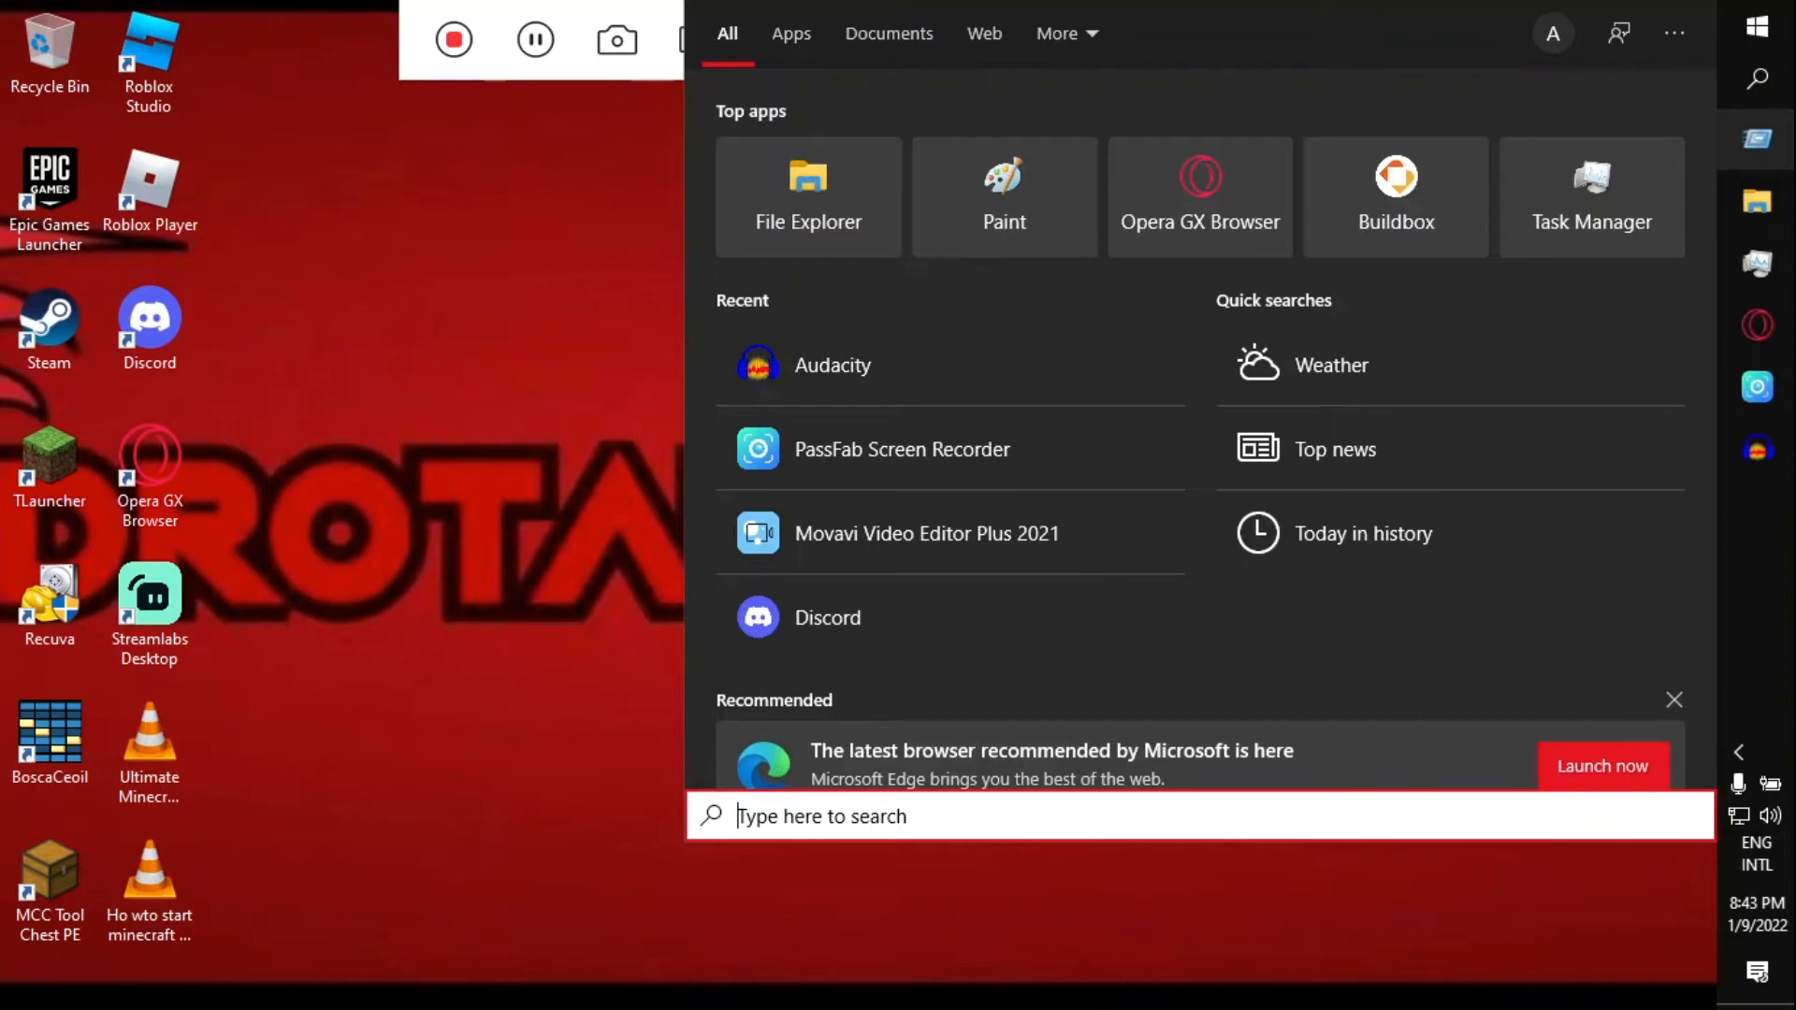
# Search for 'Power' and open the Edit power plan Control Panel page.
pyautogui.write('Powe')
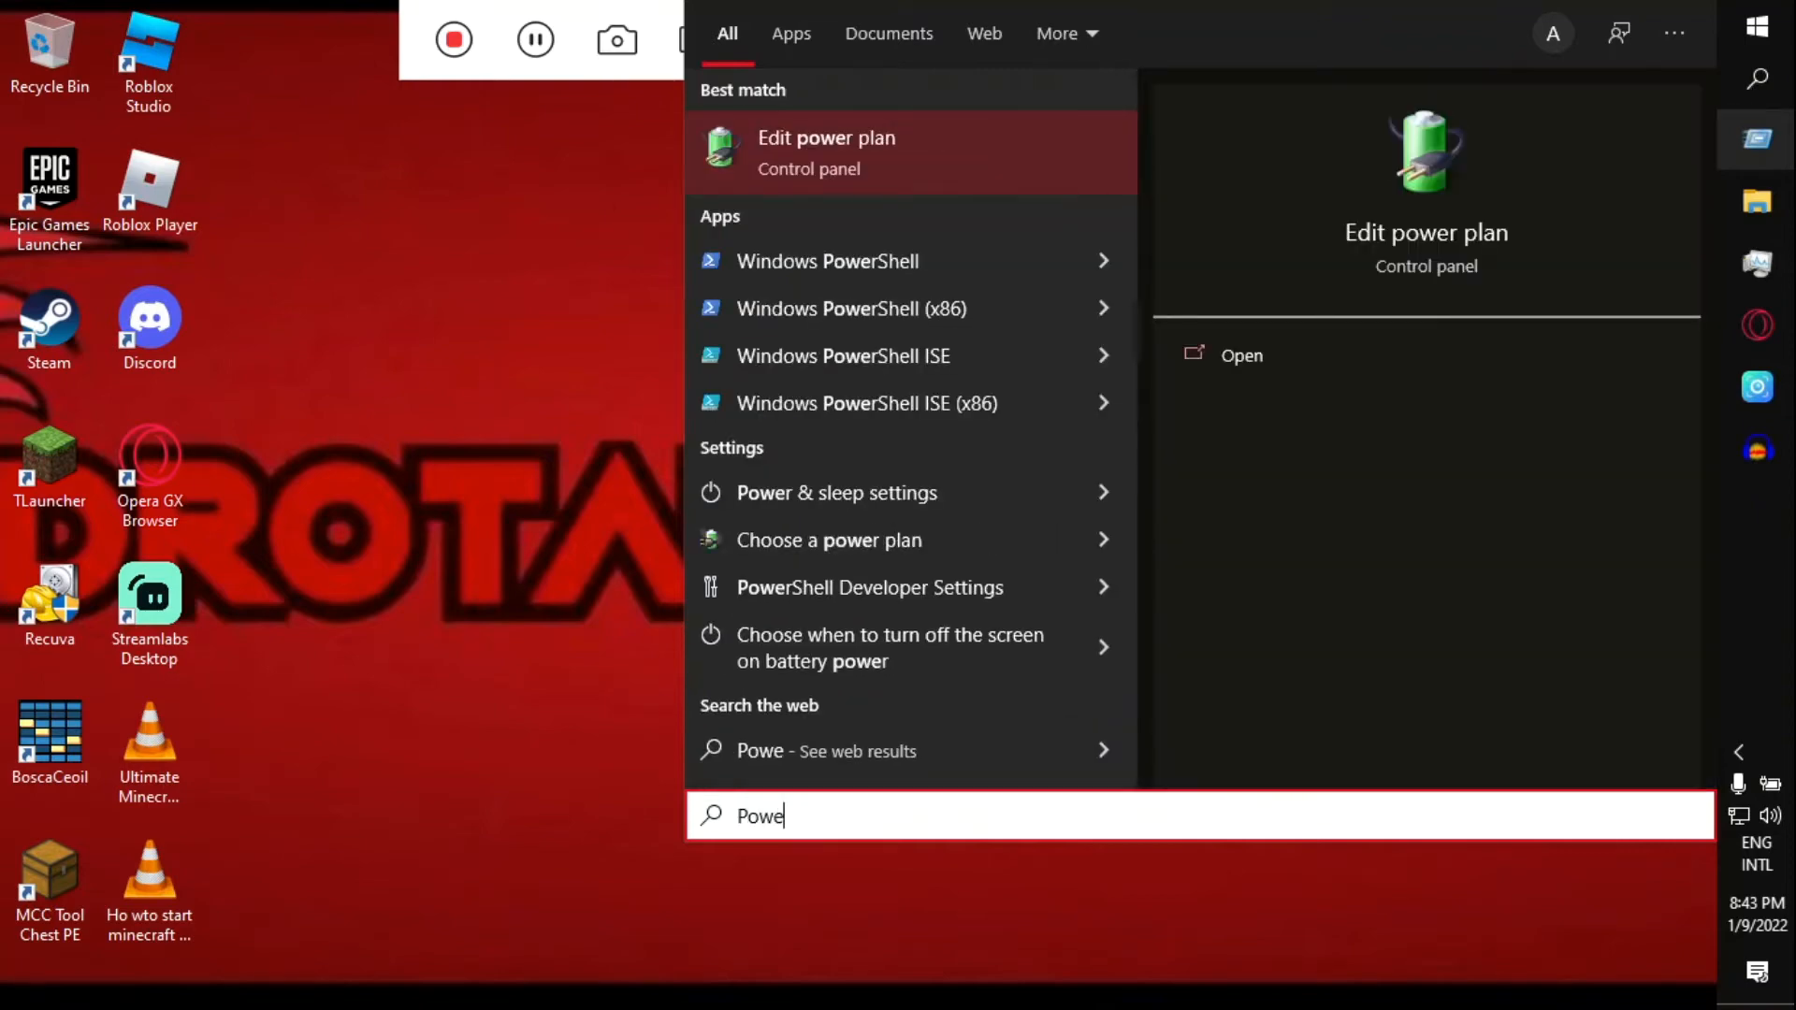
pyautogui.click(825, 150)
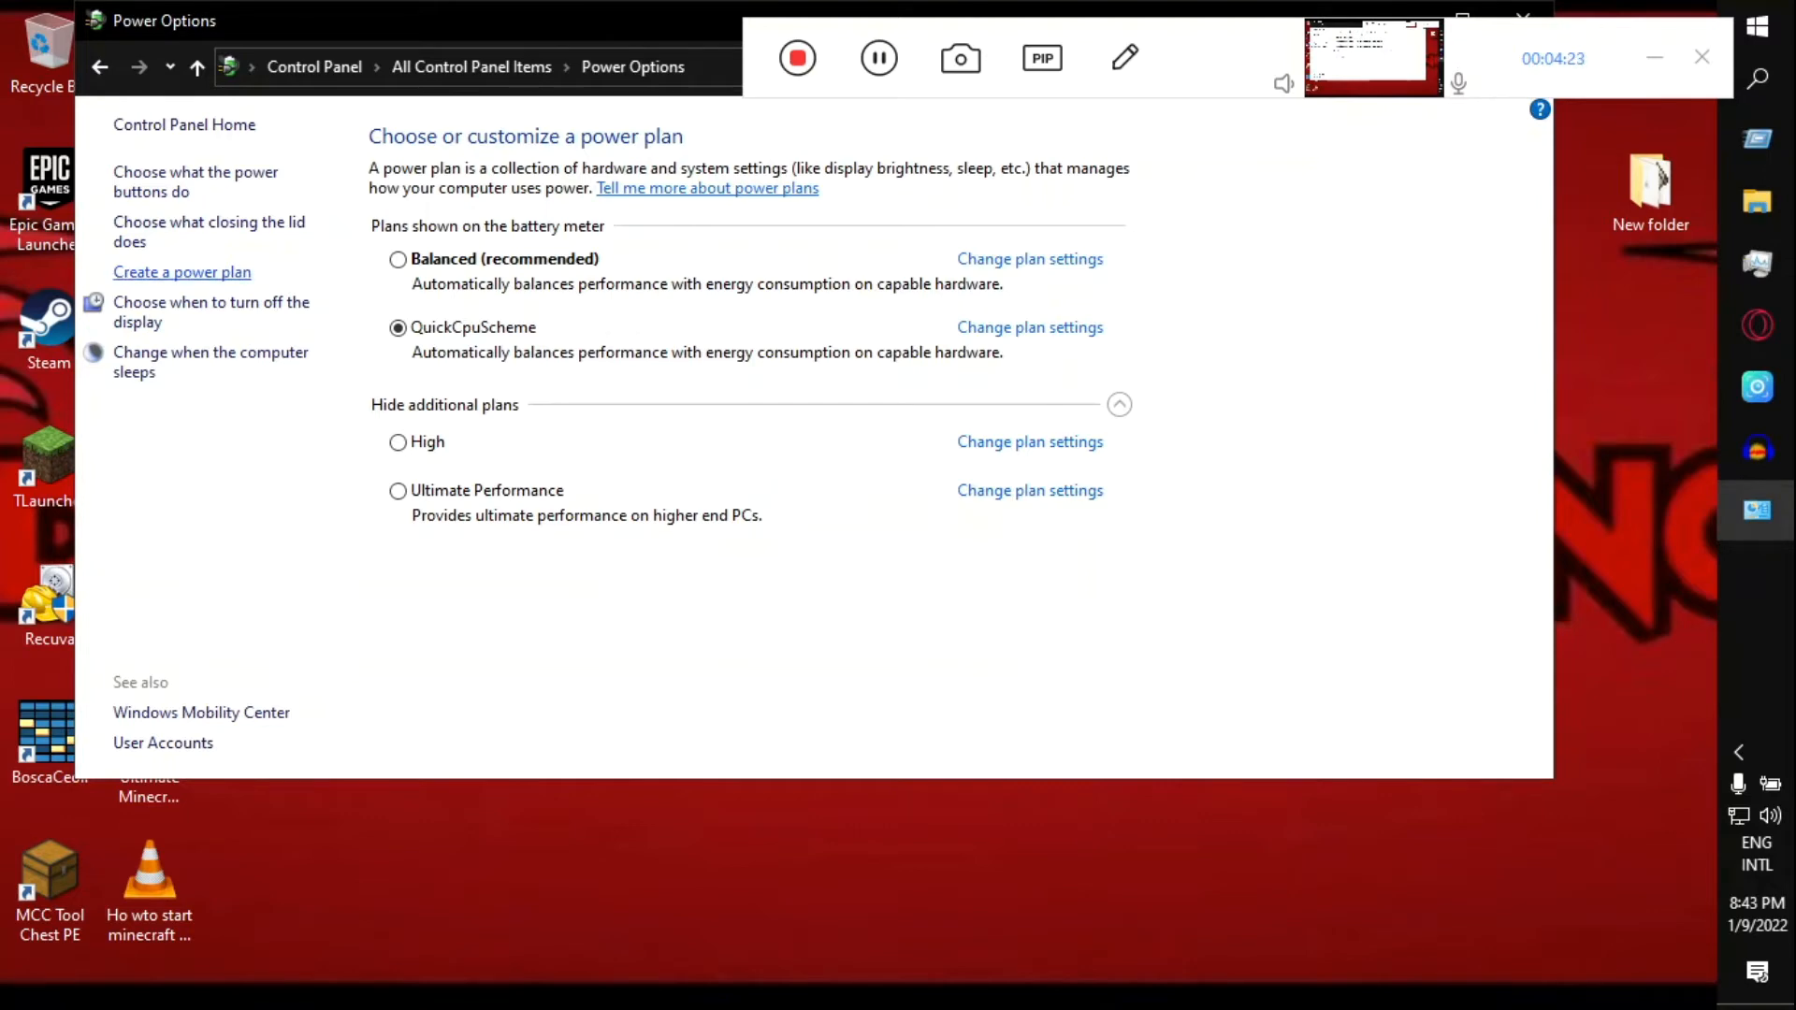
# Create a new power plan based on High performance named Minecraft Custar.
pyautogui.click(181, 271)
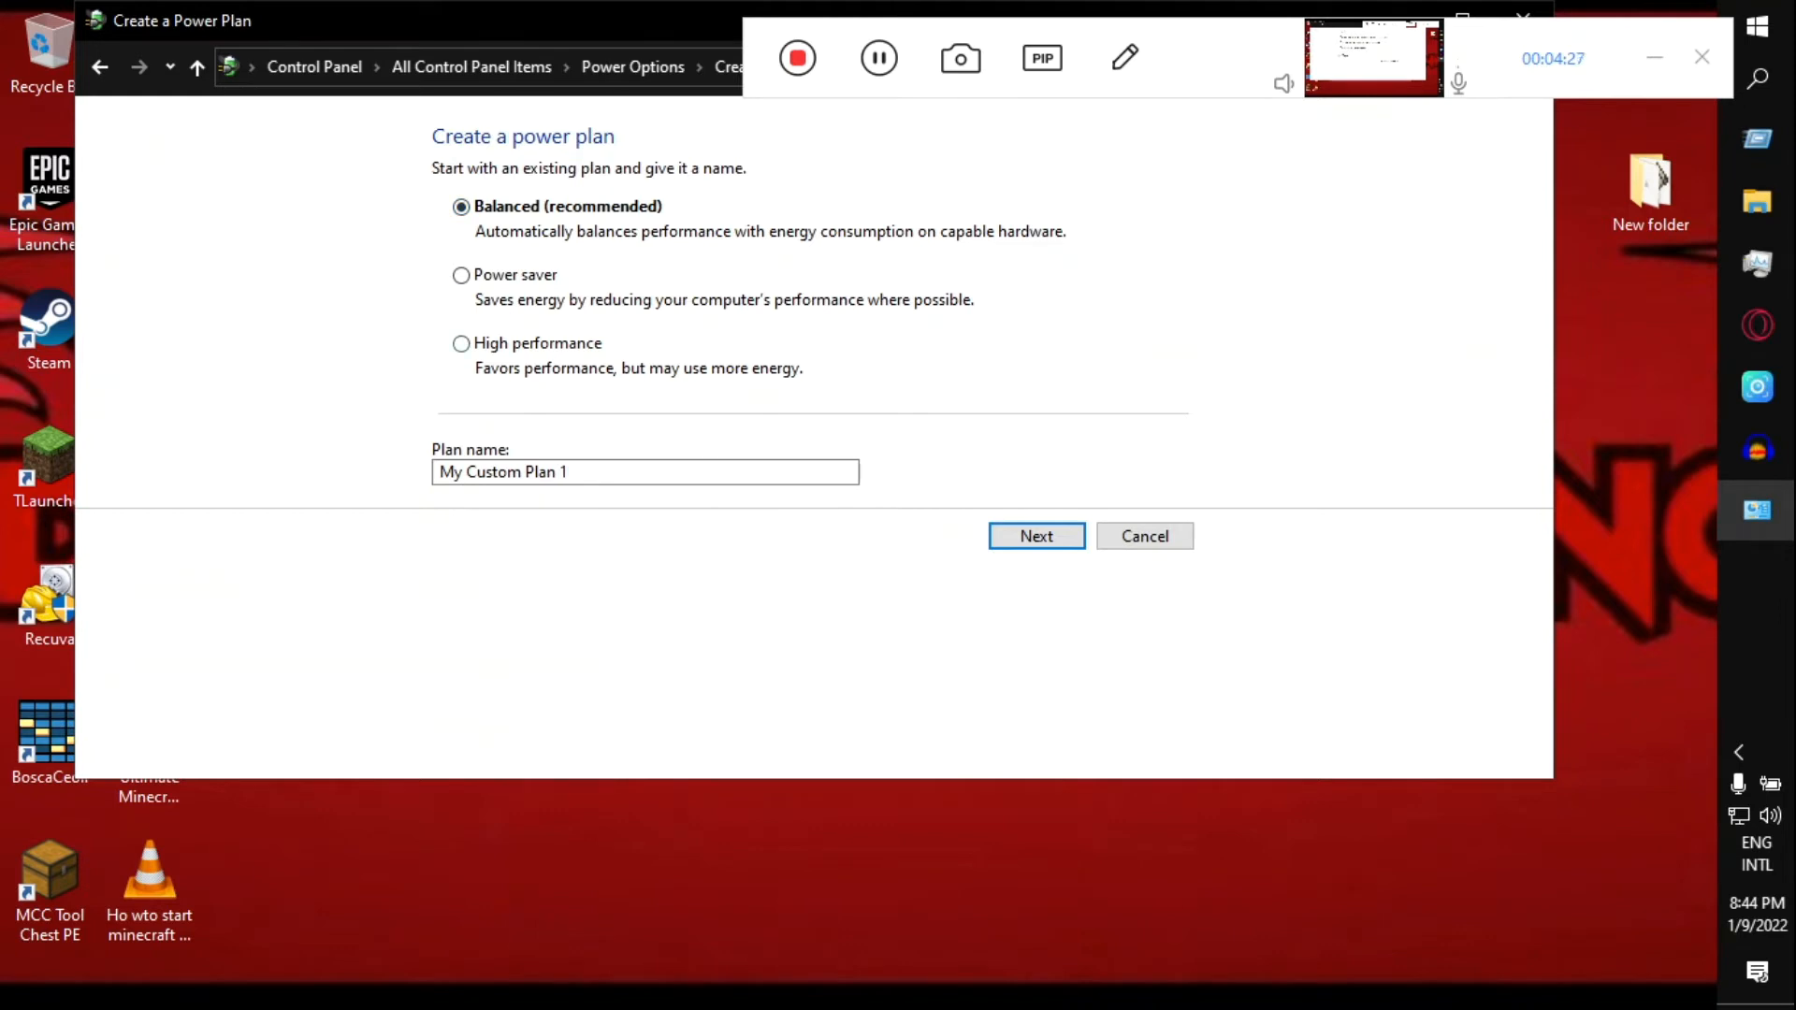
pyautogui.click(460, 342)
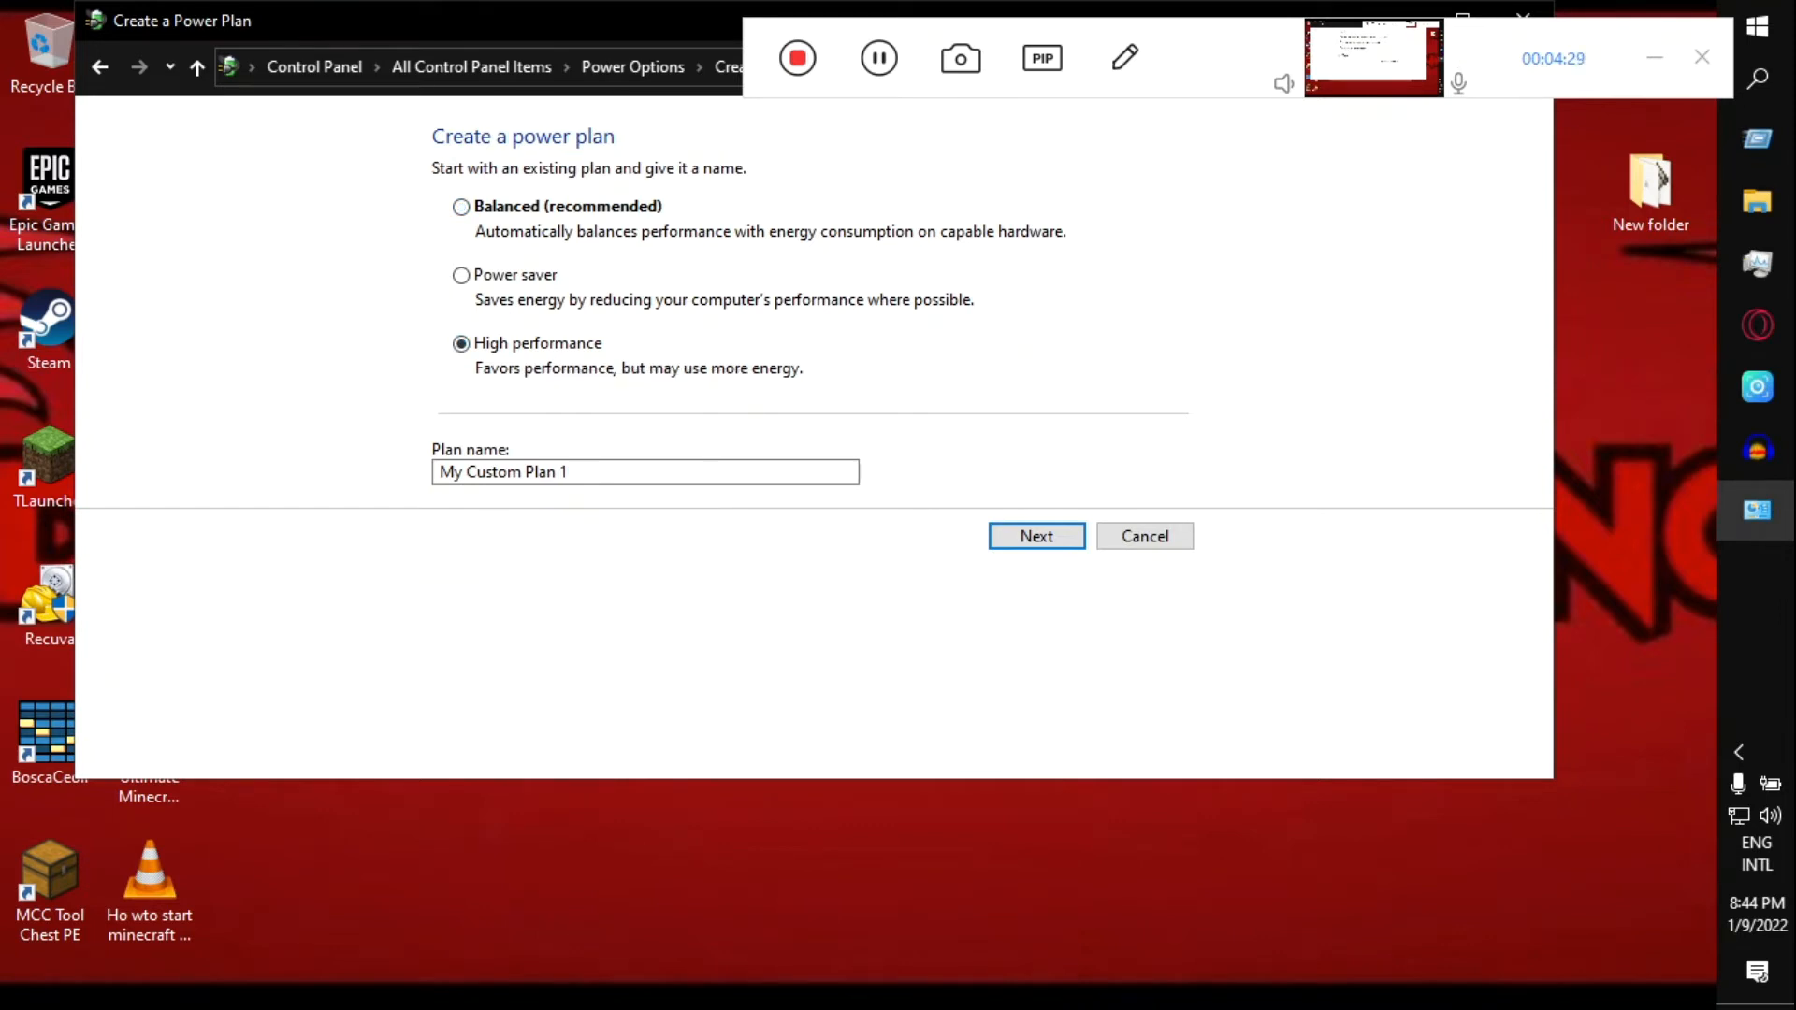
pyautogui.click(644, 472)
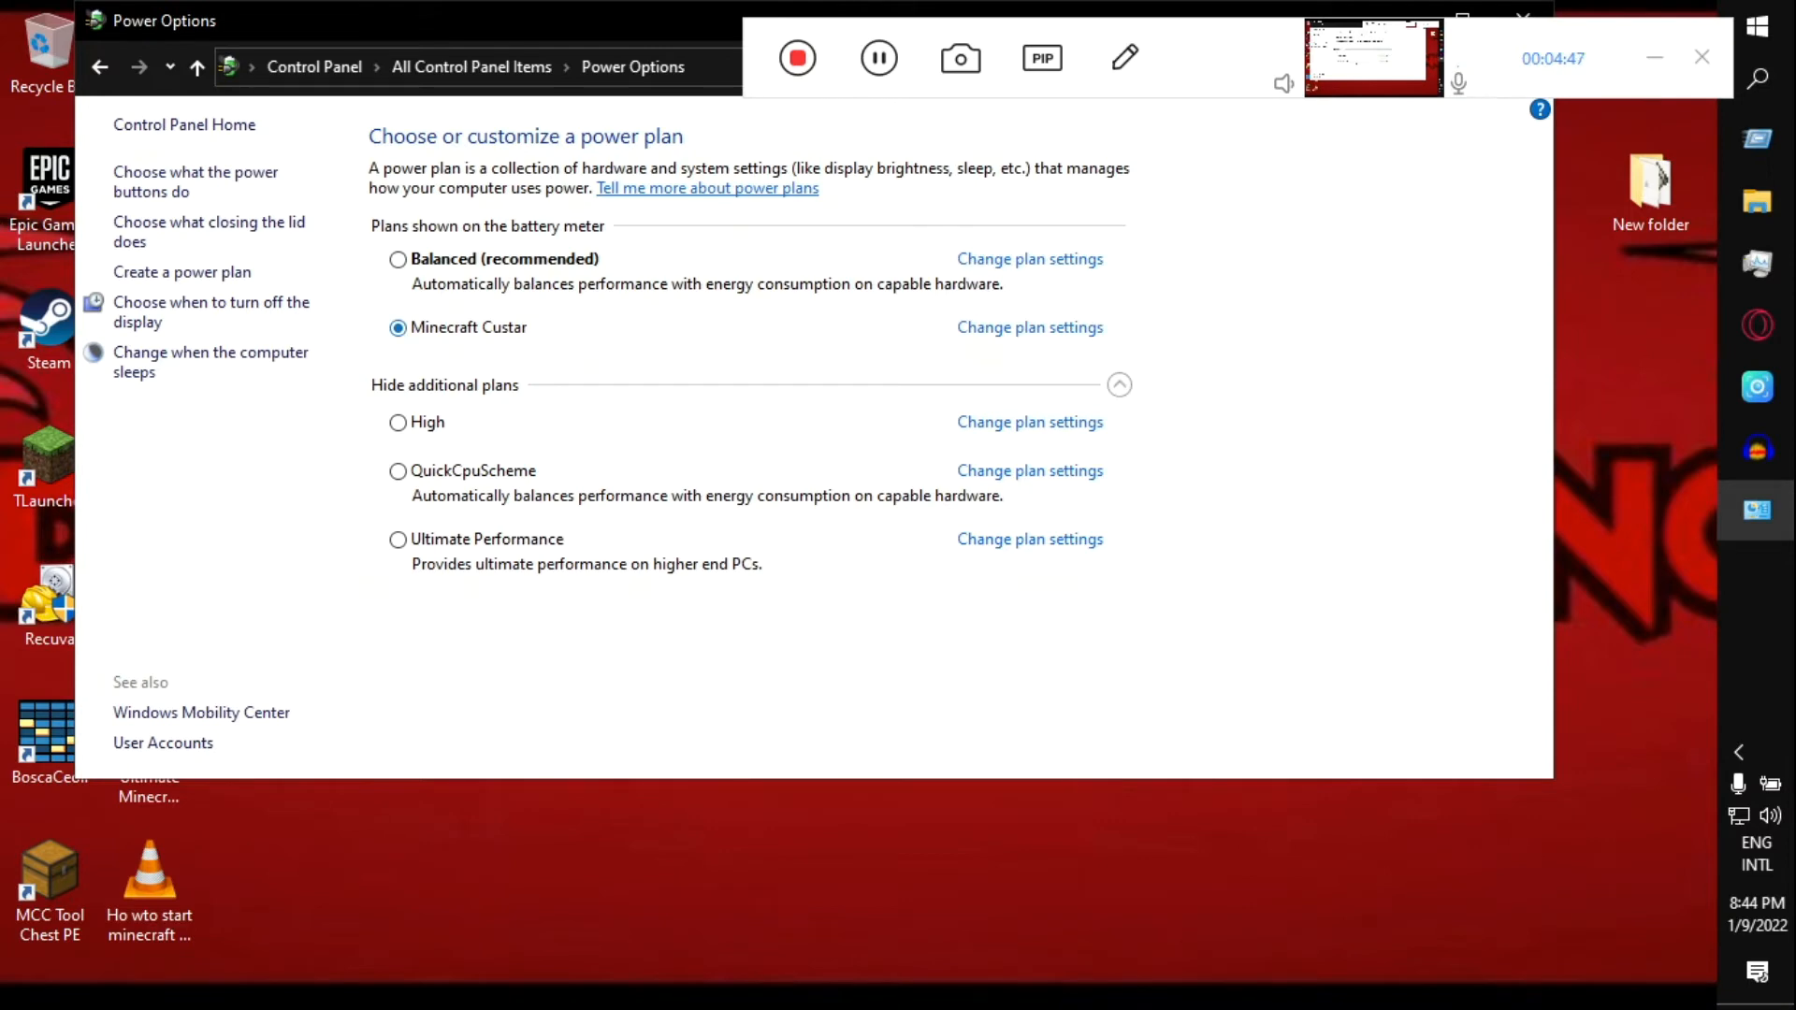
# Make Minecraft Custar the active power plan, then return to the browser.
pyautogui.click(396, 258)
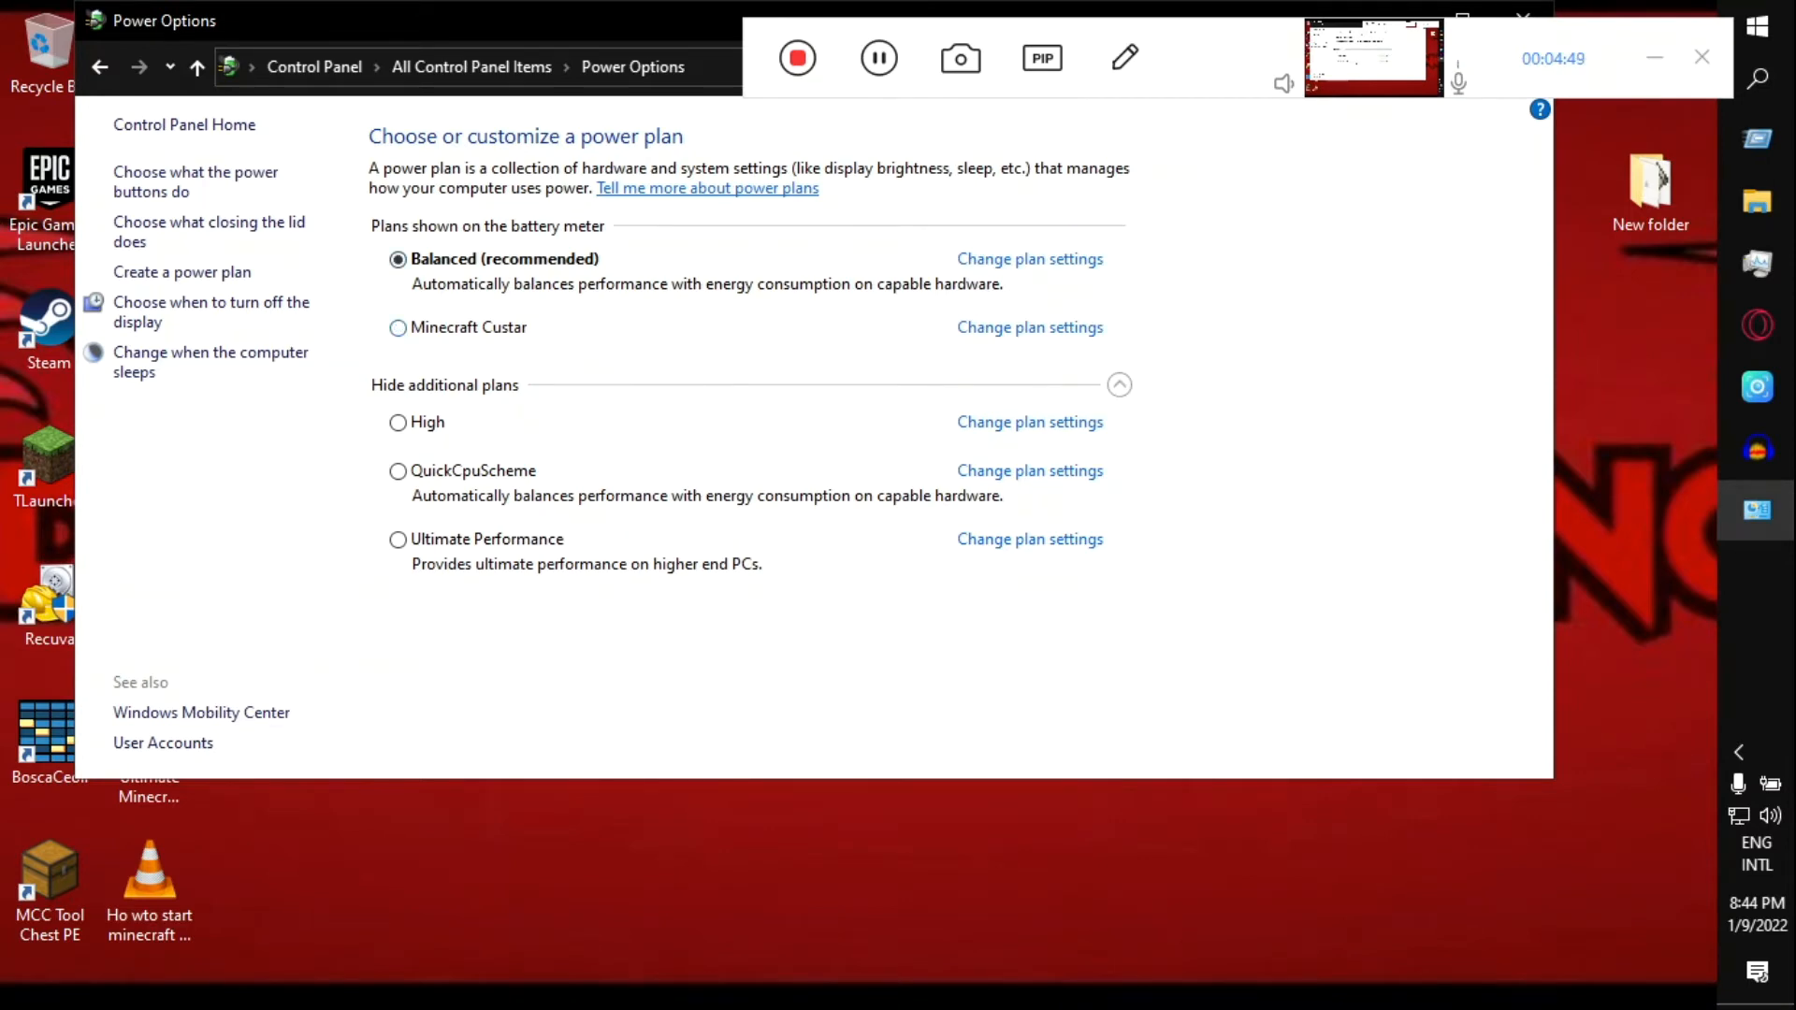
pyautogui.click(397, 328)
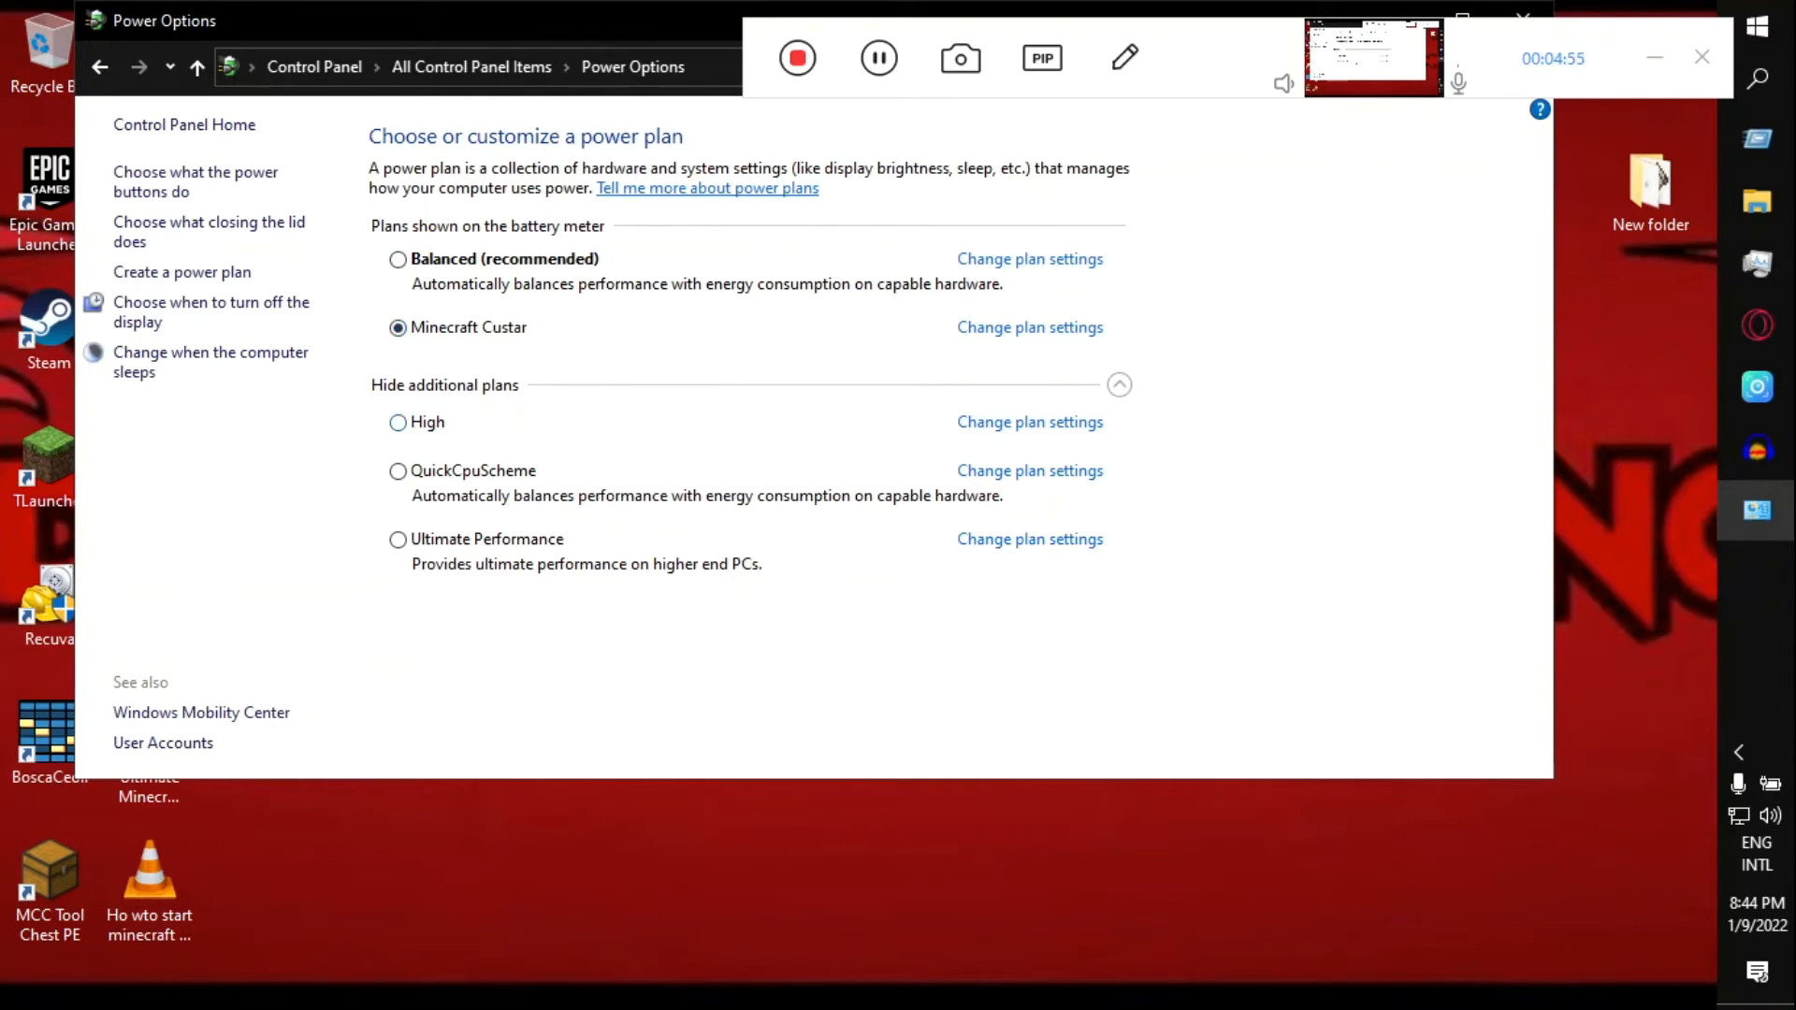
pyautogui.click(1523, 19)
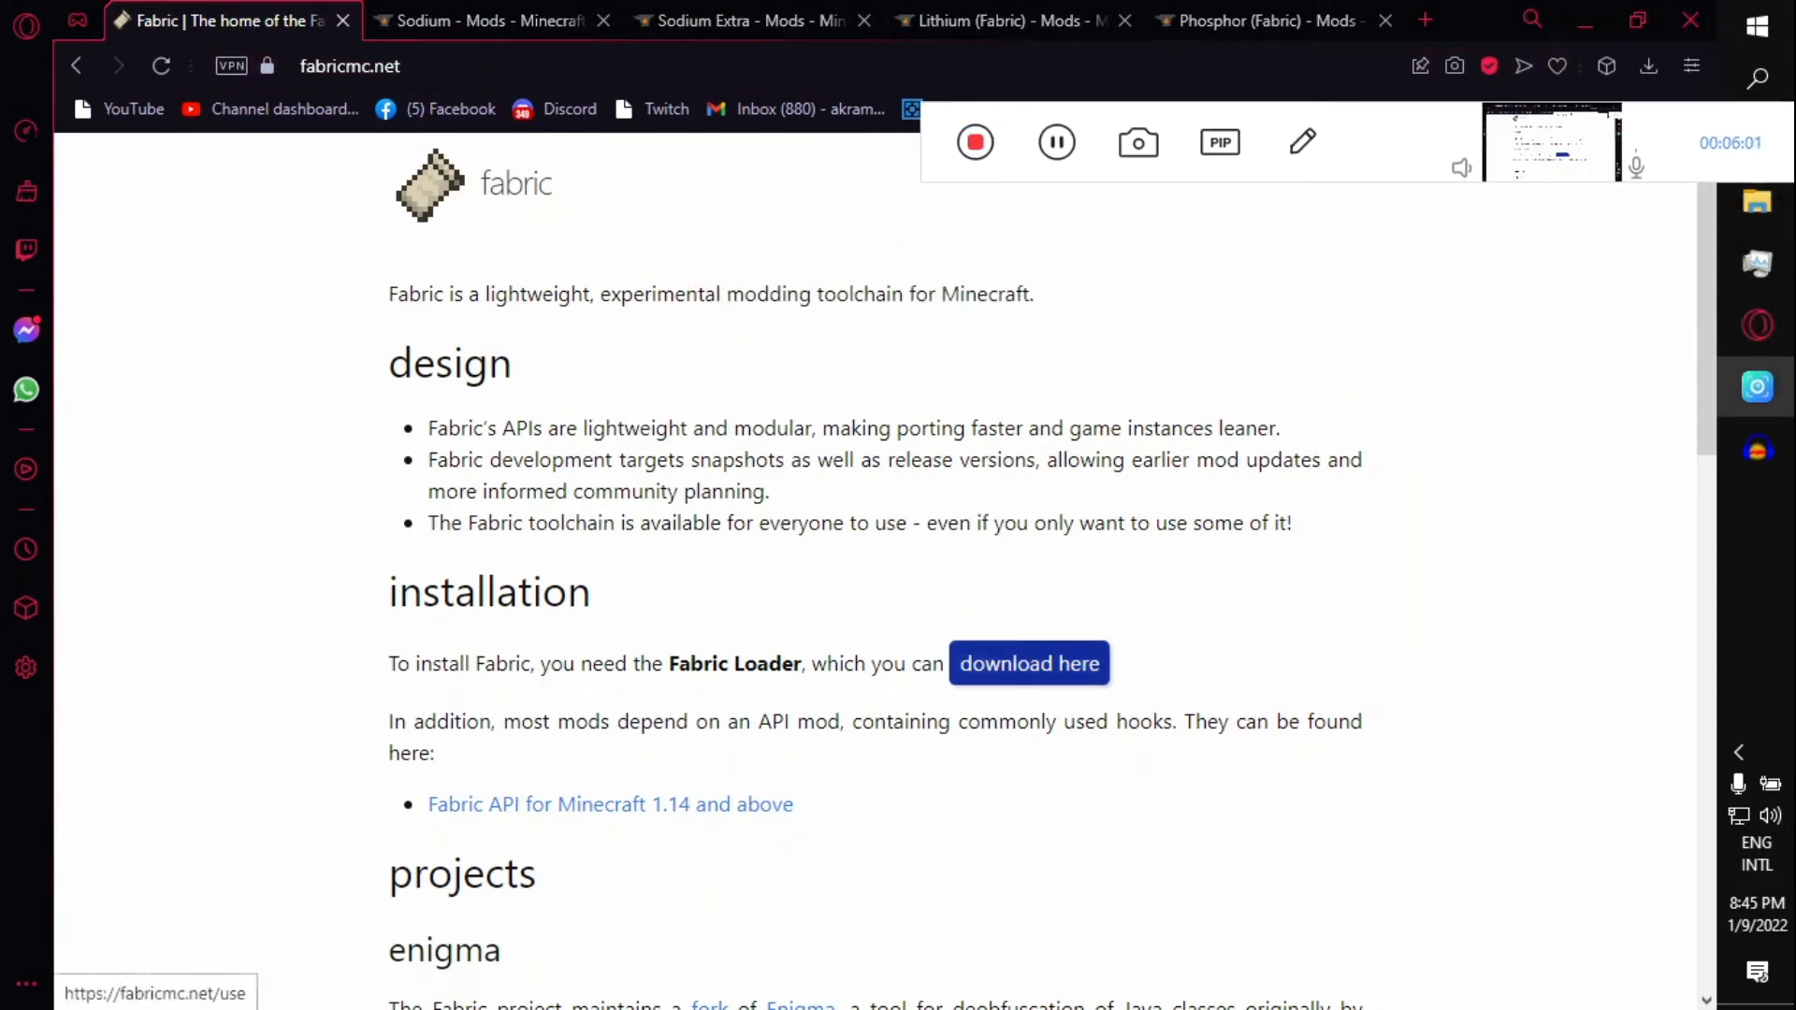
# Review the Sodium mod page on CurseForge, scrolling through its files.
pyautogui.click(488, 21)
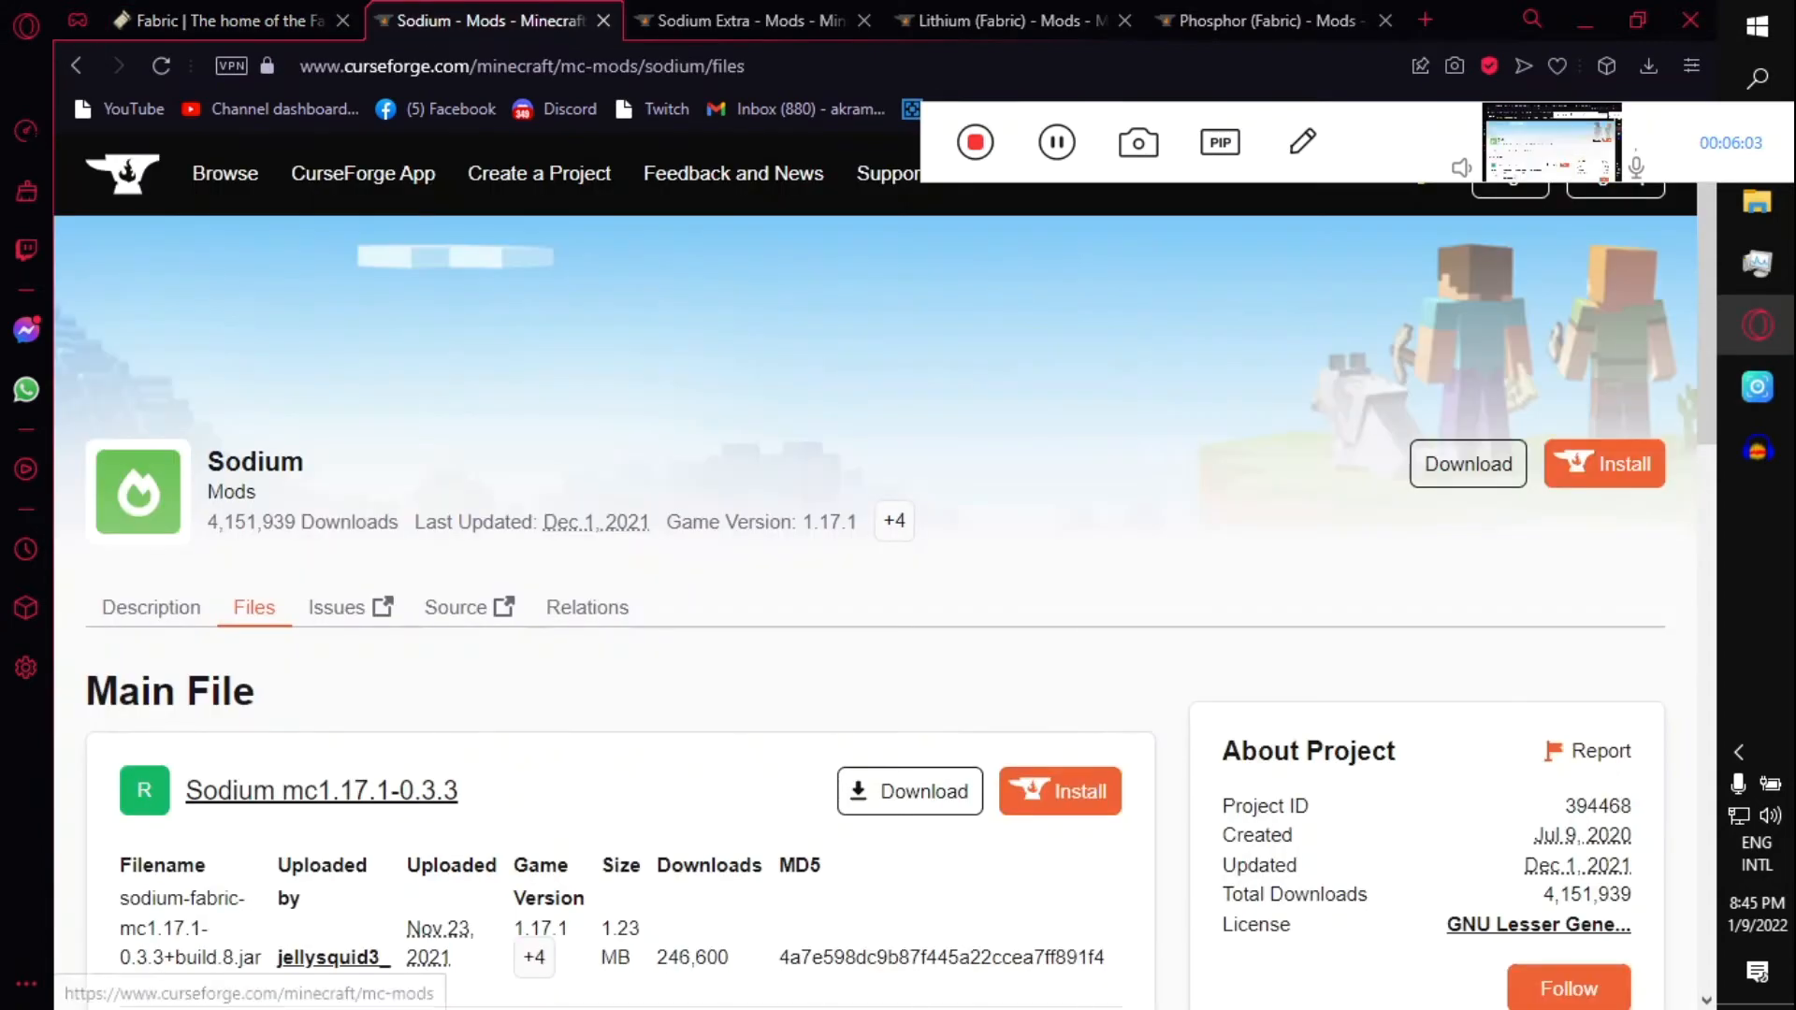
pyautogui.scroll(-3)
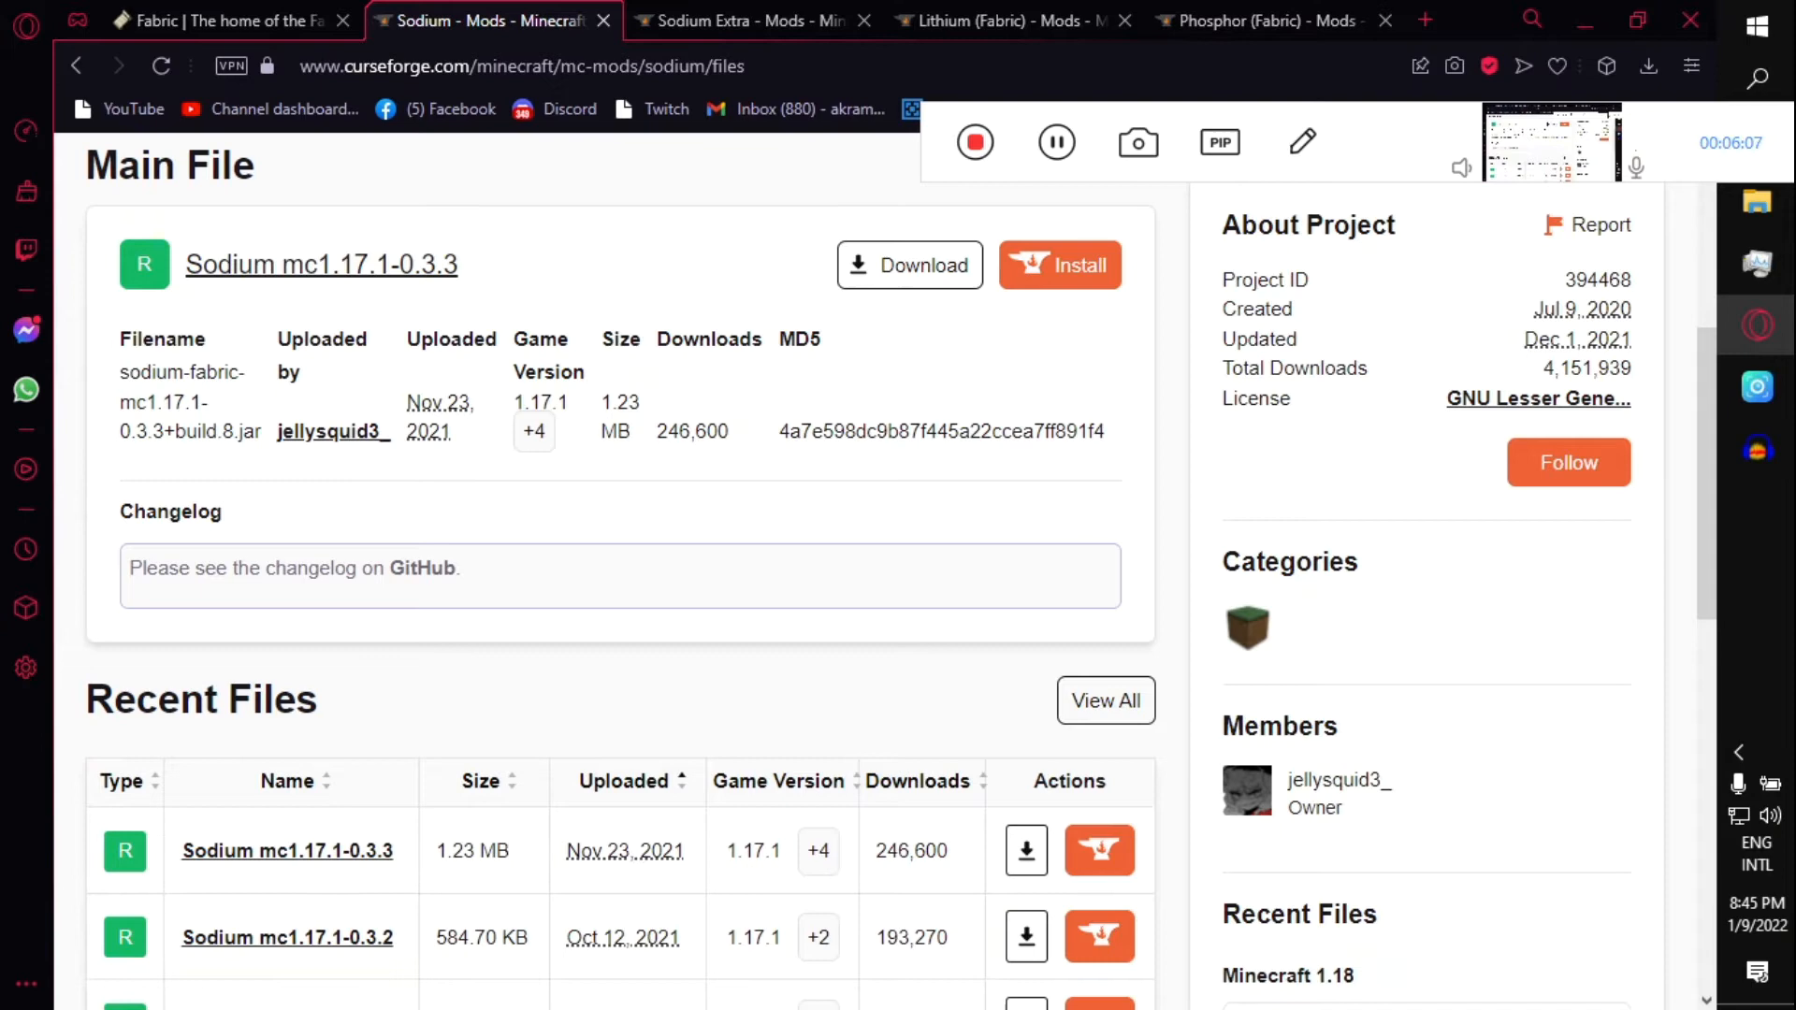
pyautogui.scroll(-3)
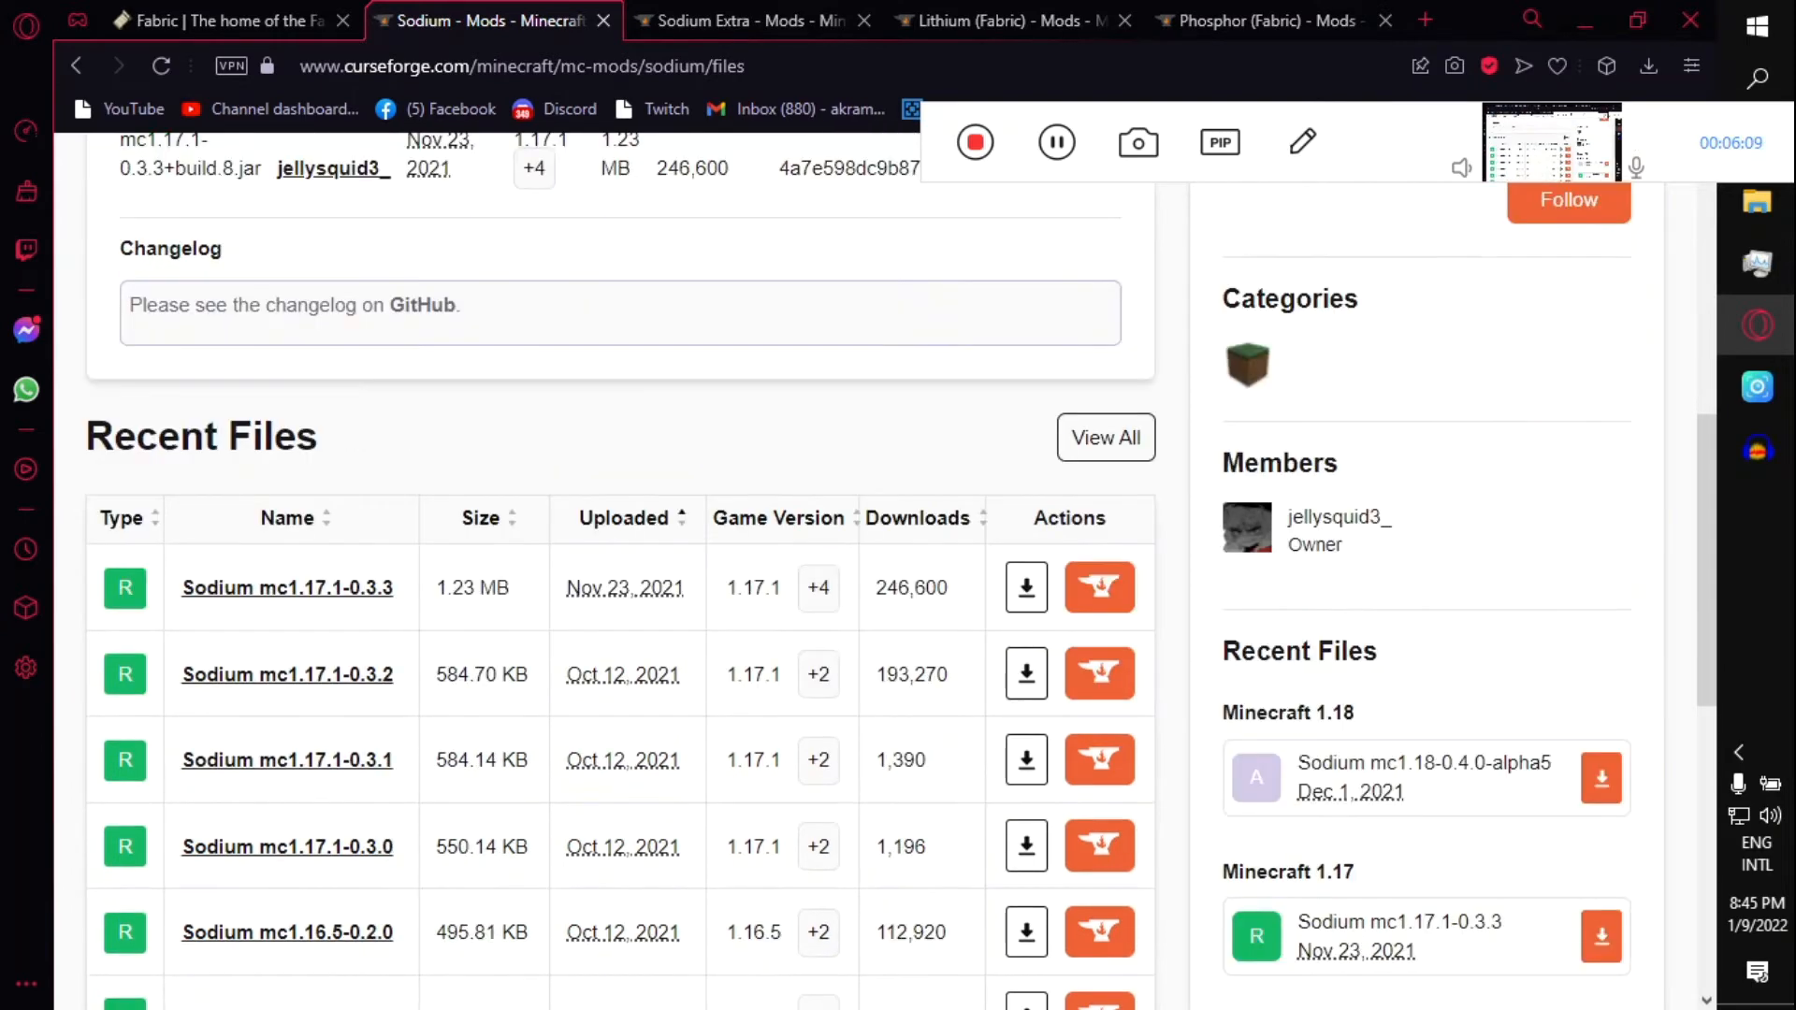
pyautogui.scroll(-3)
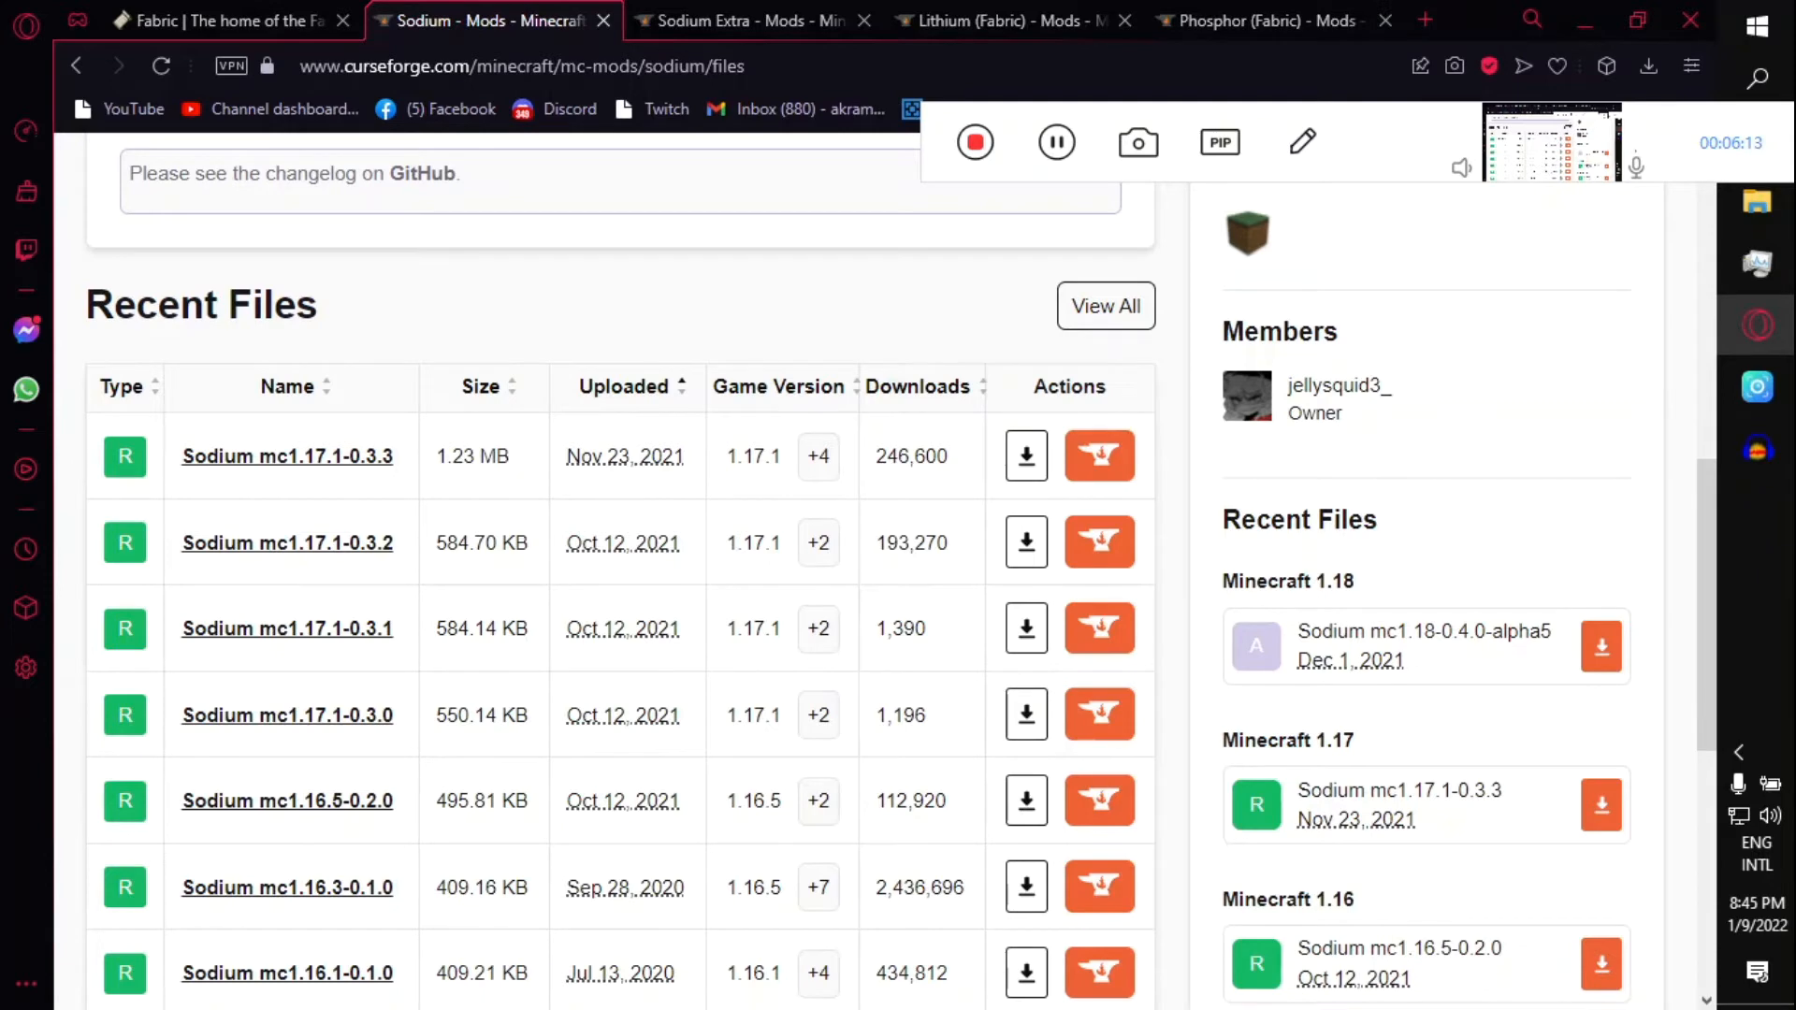
pyautogui.scroll(-3)
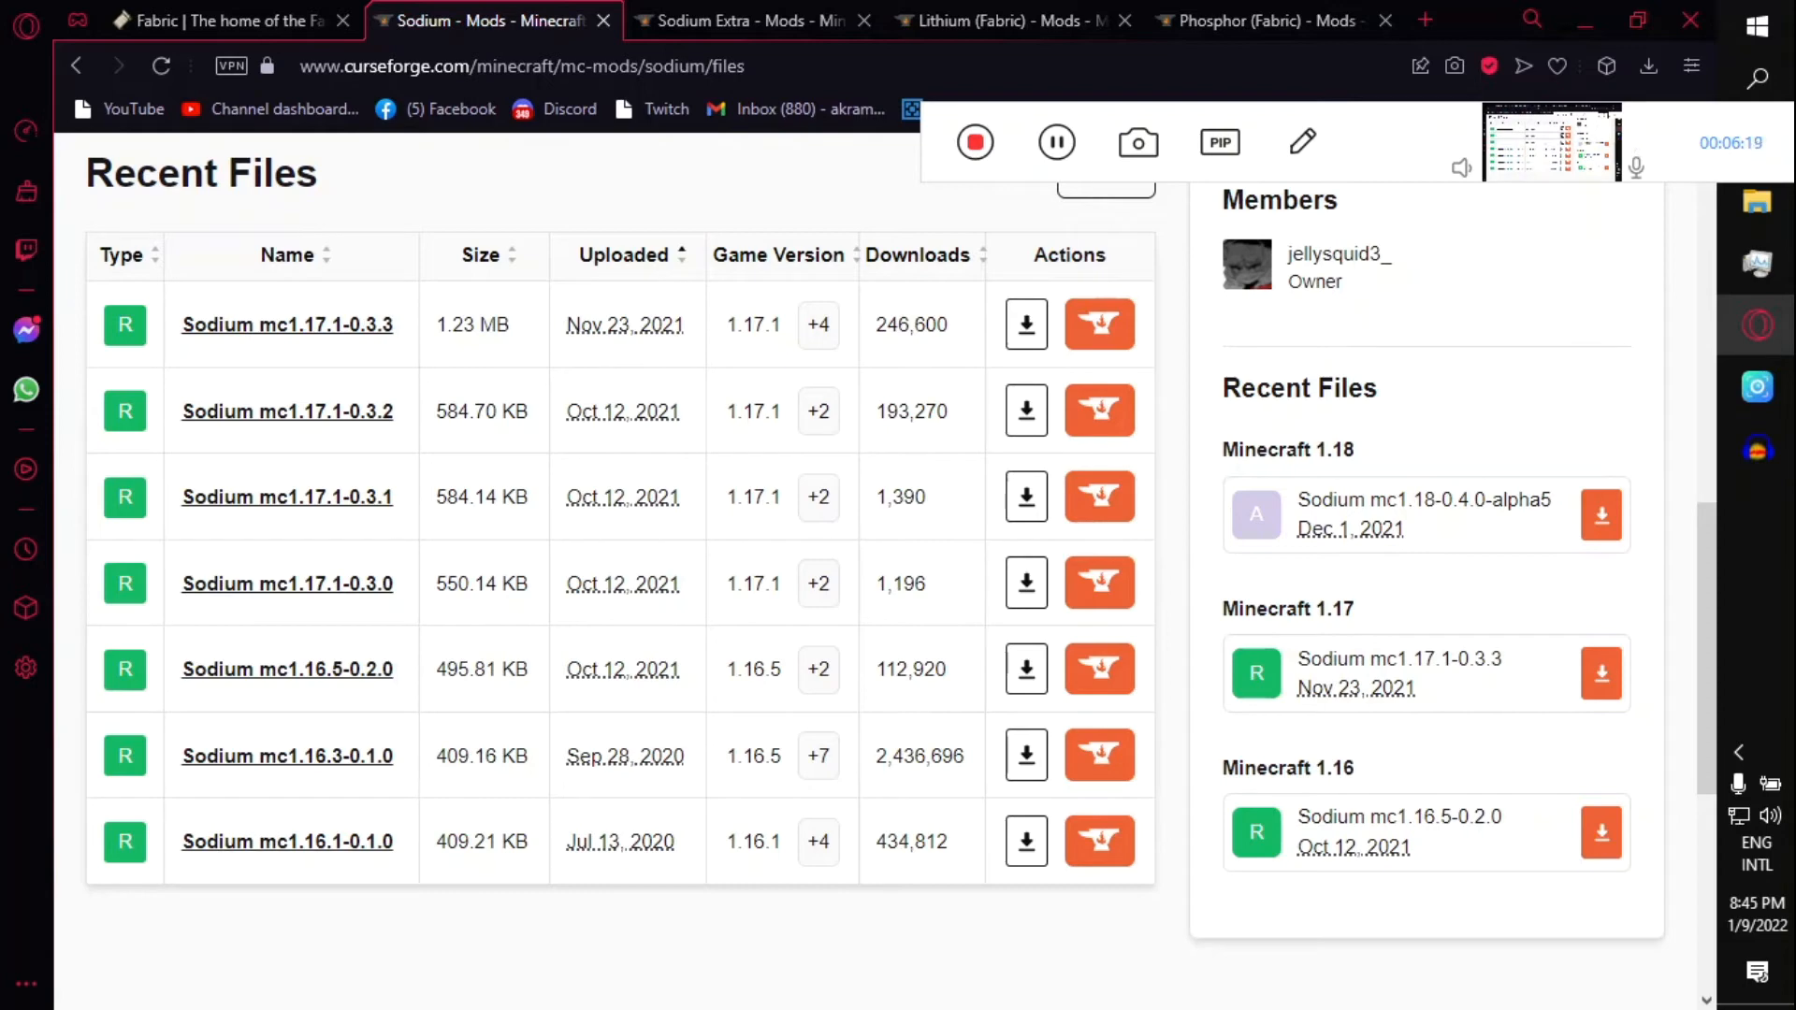
pyautogui.scroll(-3)
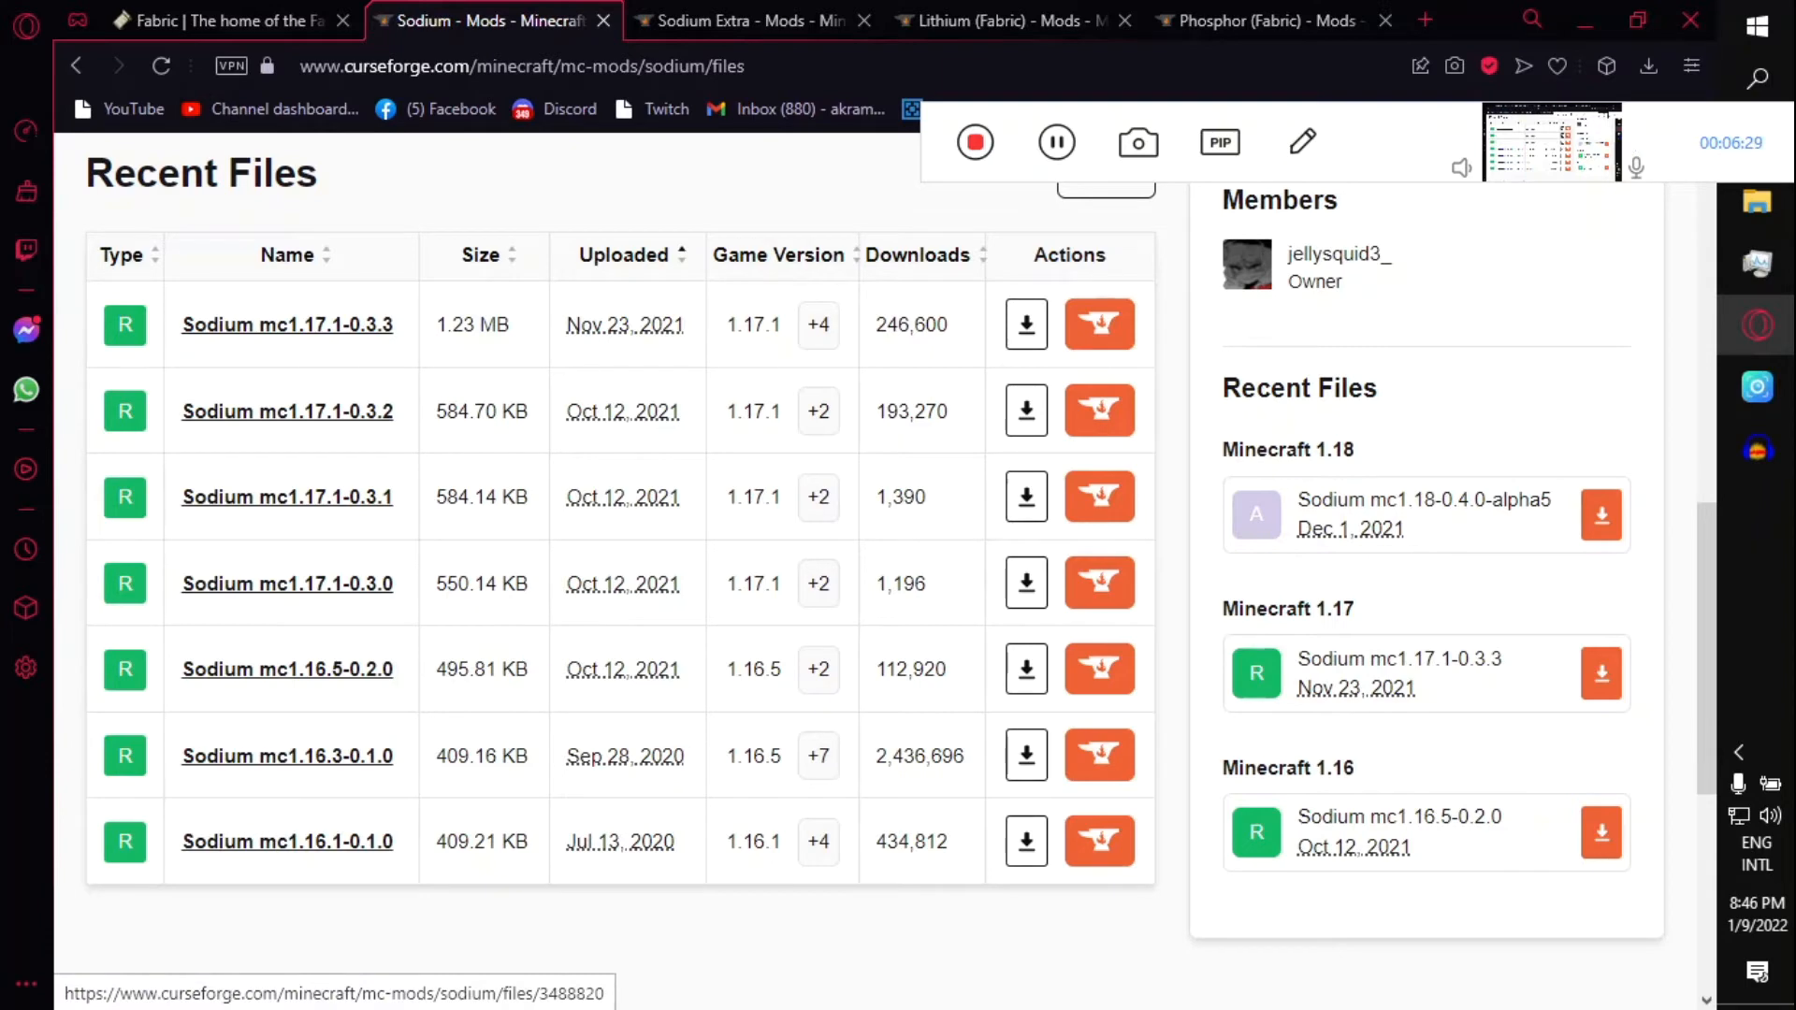
pyautogui.moveTo(1023, 670)
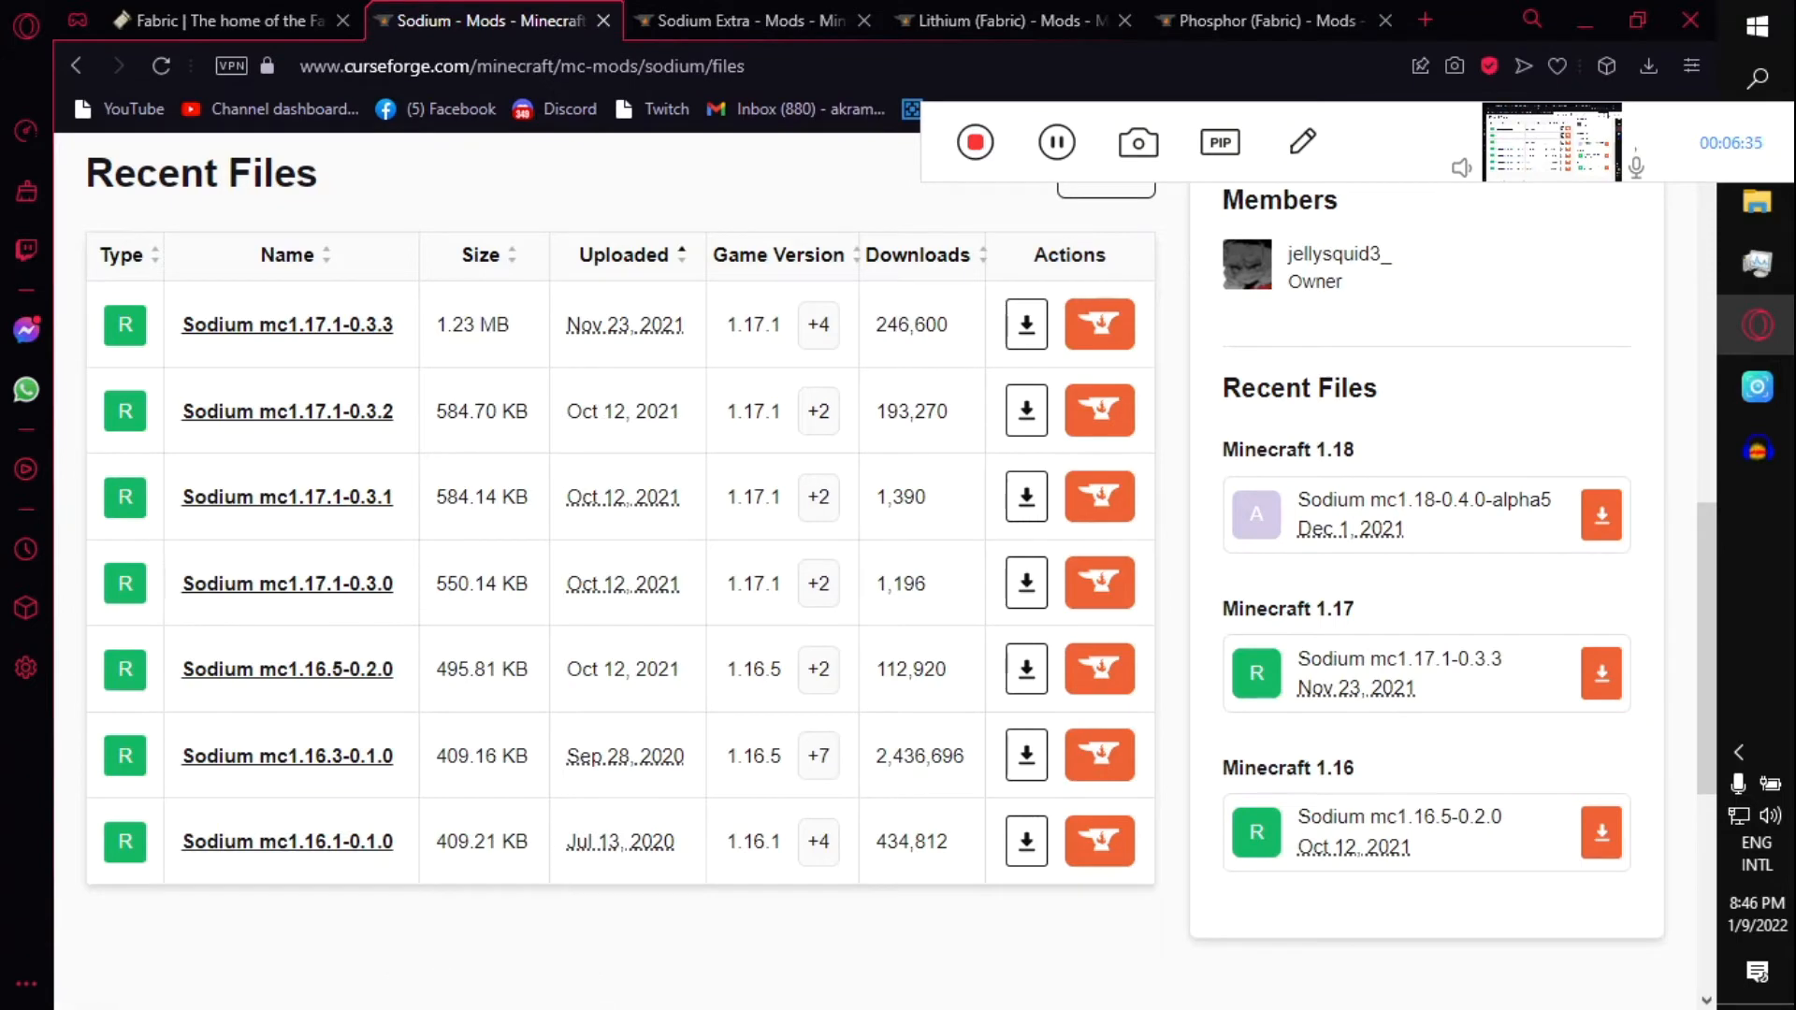
pyautogui.moveTo(1025, 324)
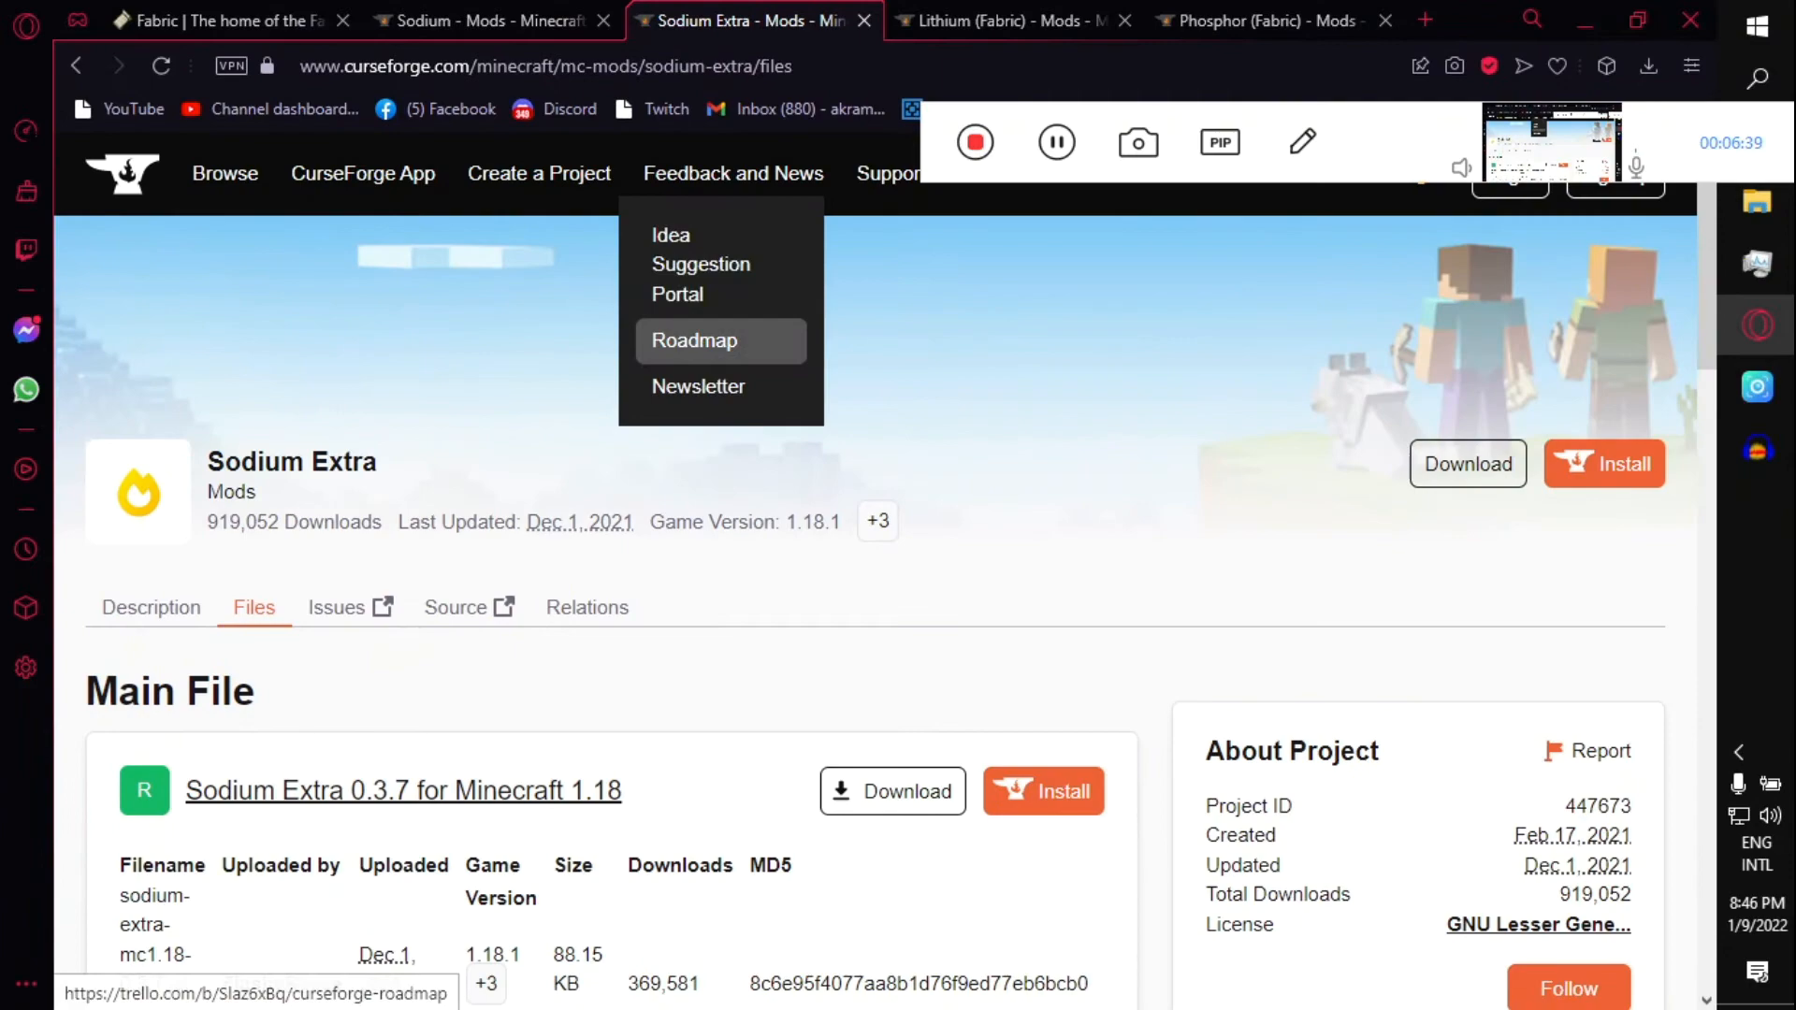
# Review the Lithium (Fabric) and Phosphor (Fabric) files pages.
pyautogui.click(1012, 21)
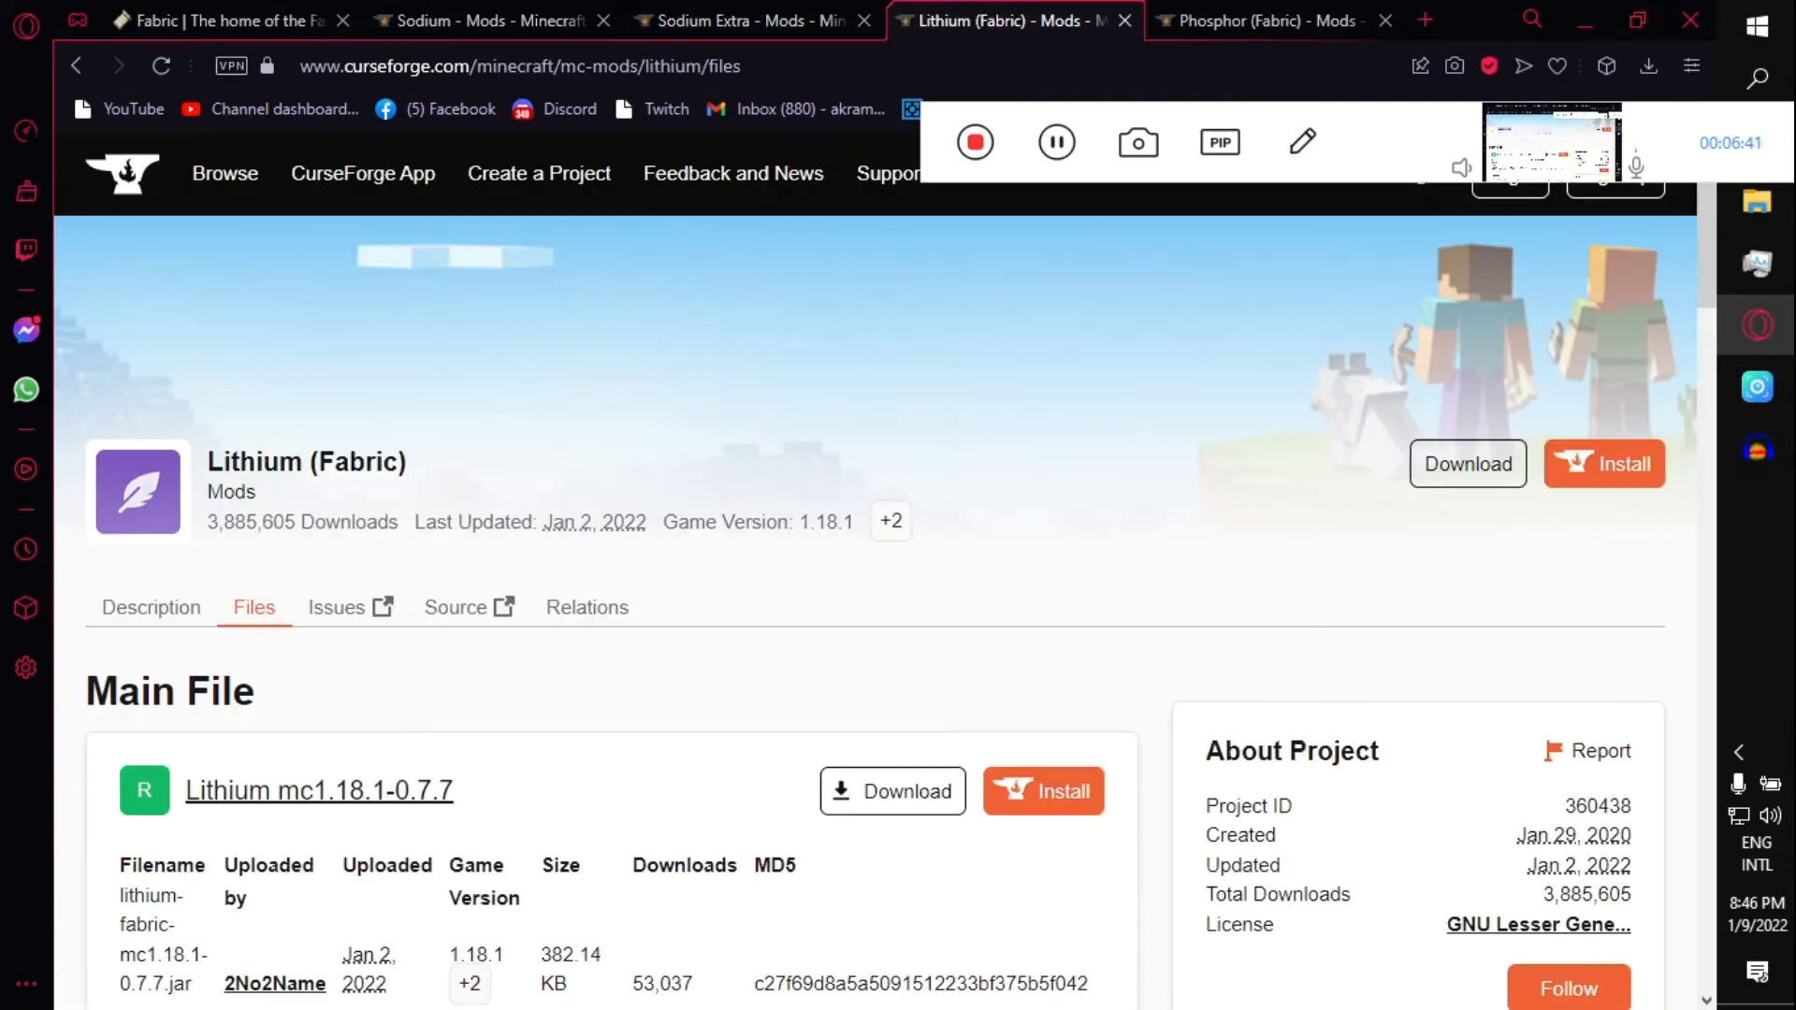
pyautogui.click(1259, 20)
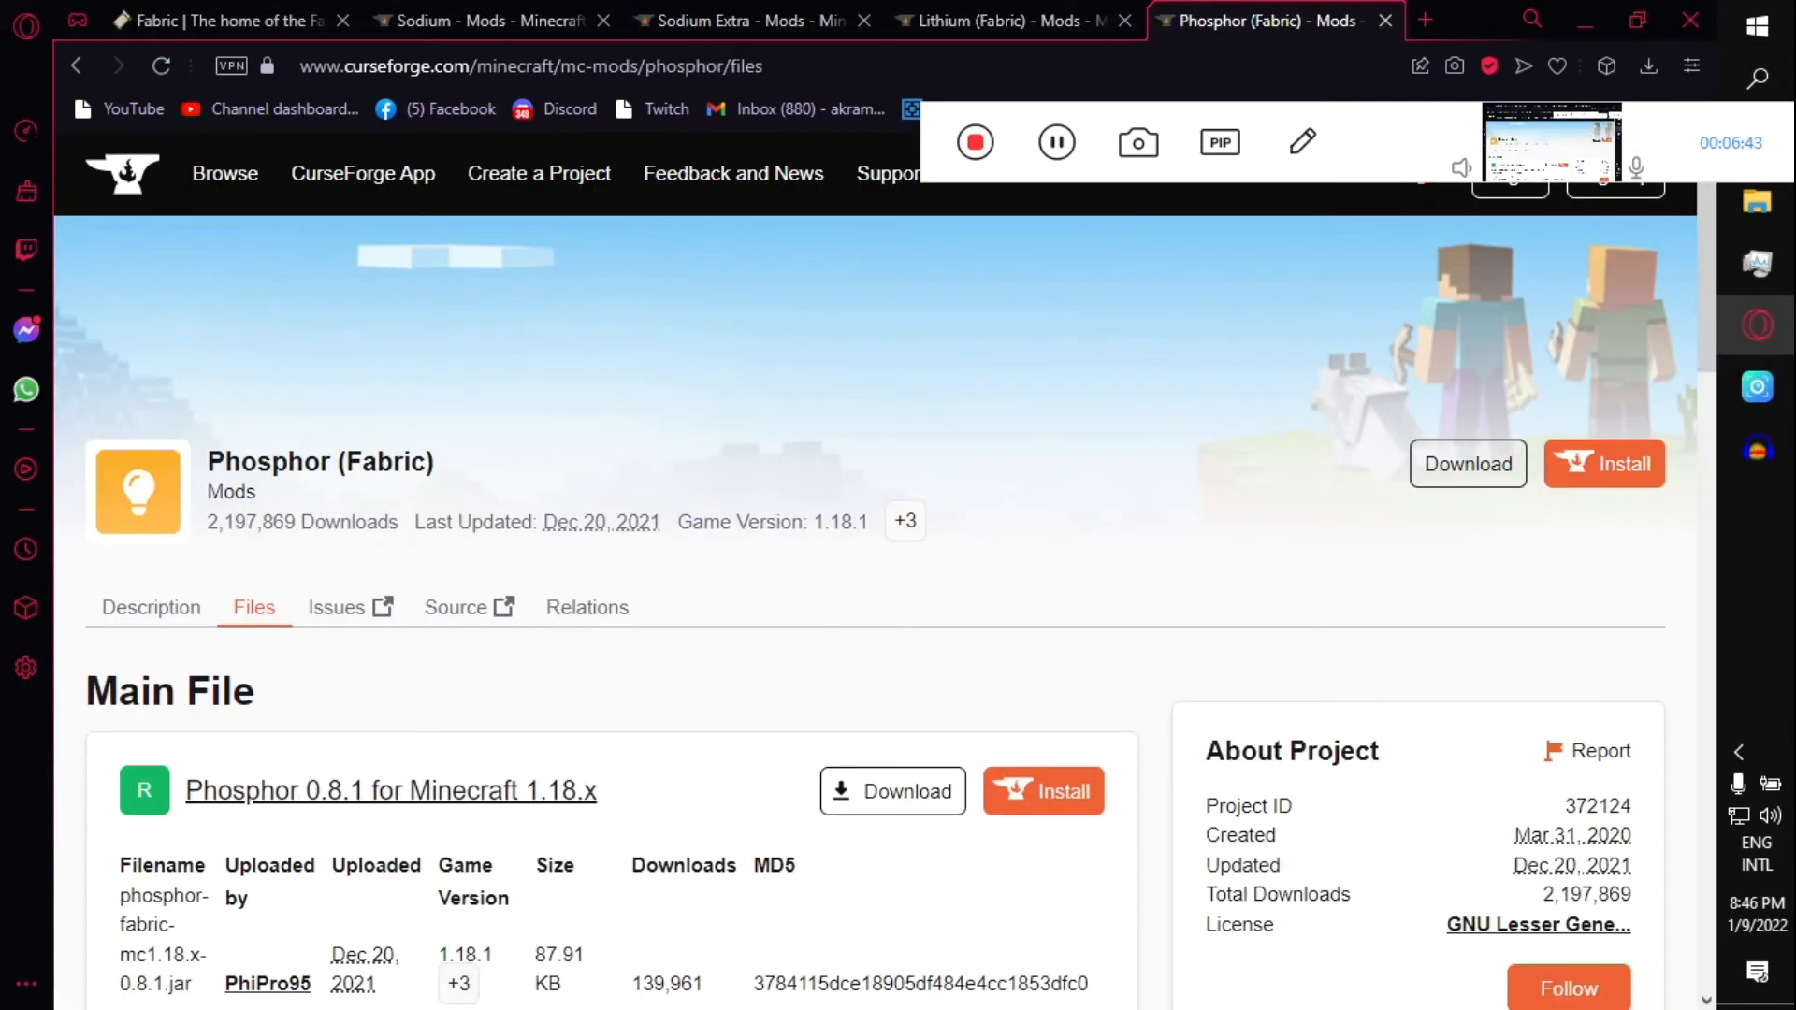
pyautogui.scroll(-3)
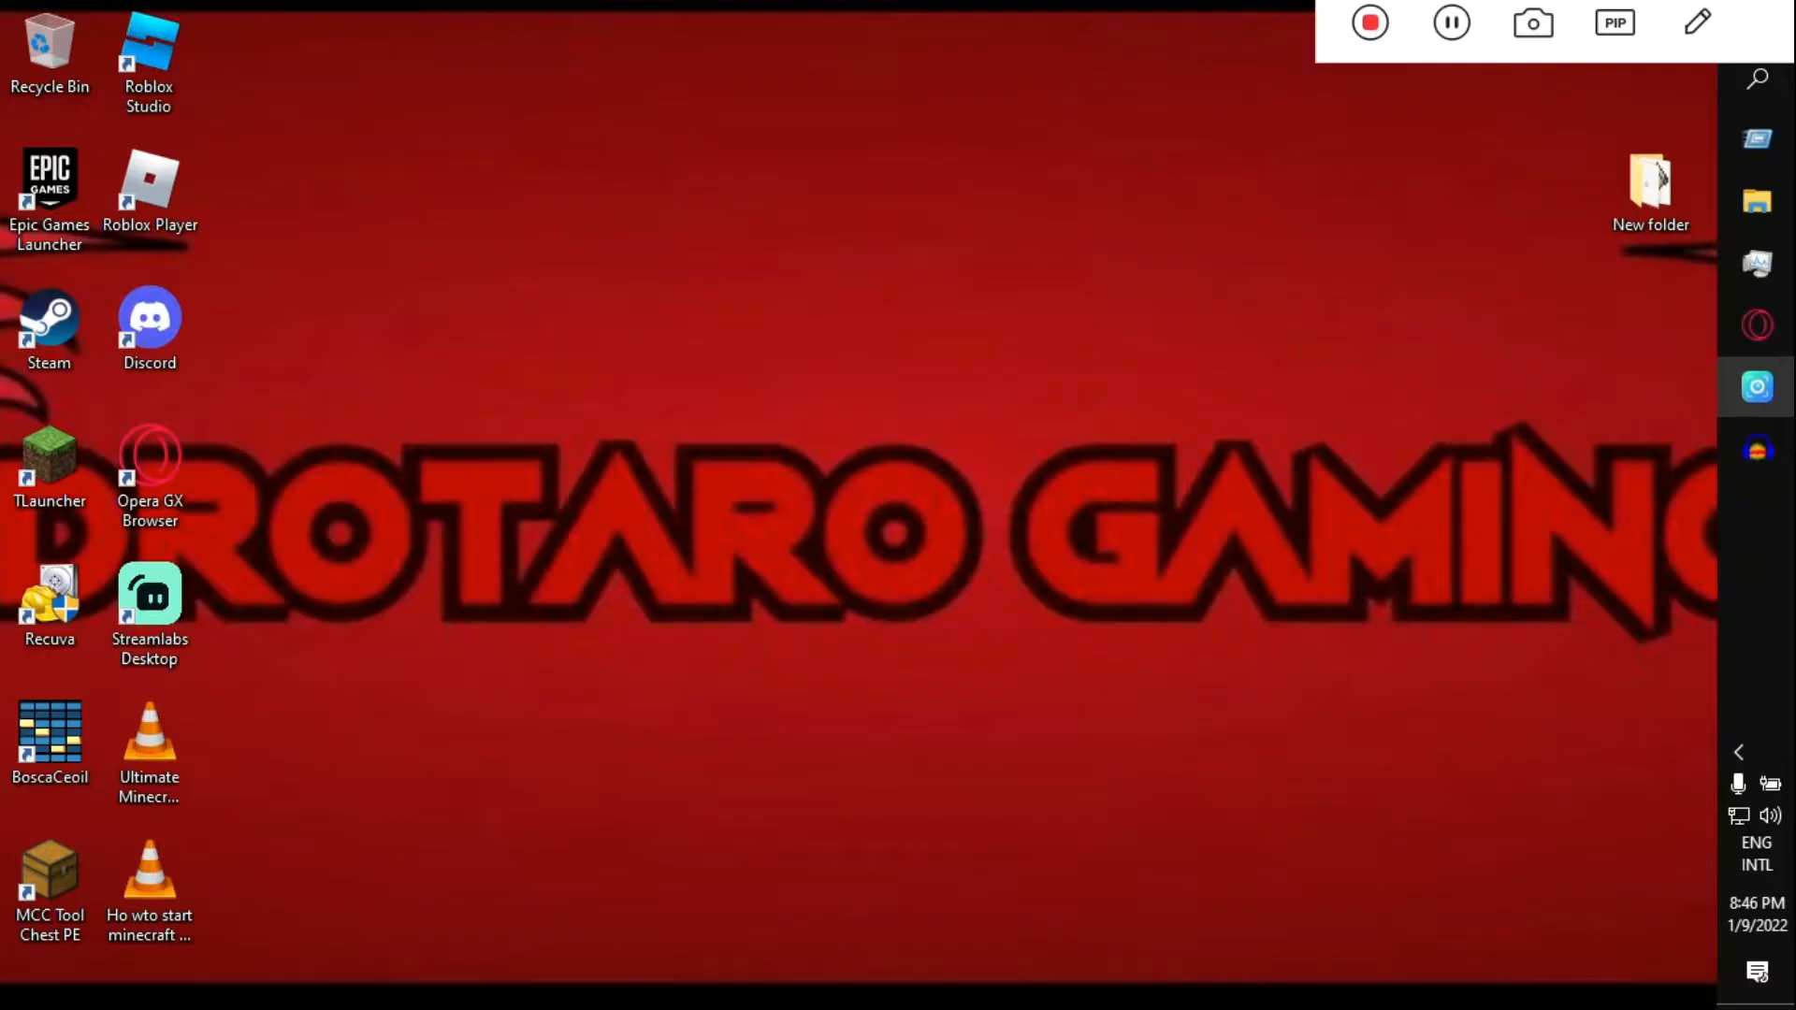
# Open the New folder on the desktop containing the Fabric installer.
pyautogui.click(1650, 189)
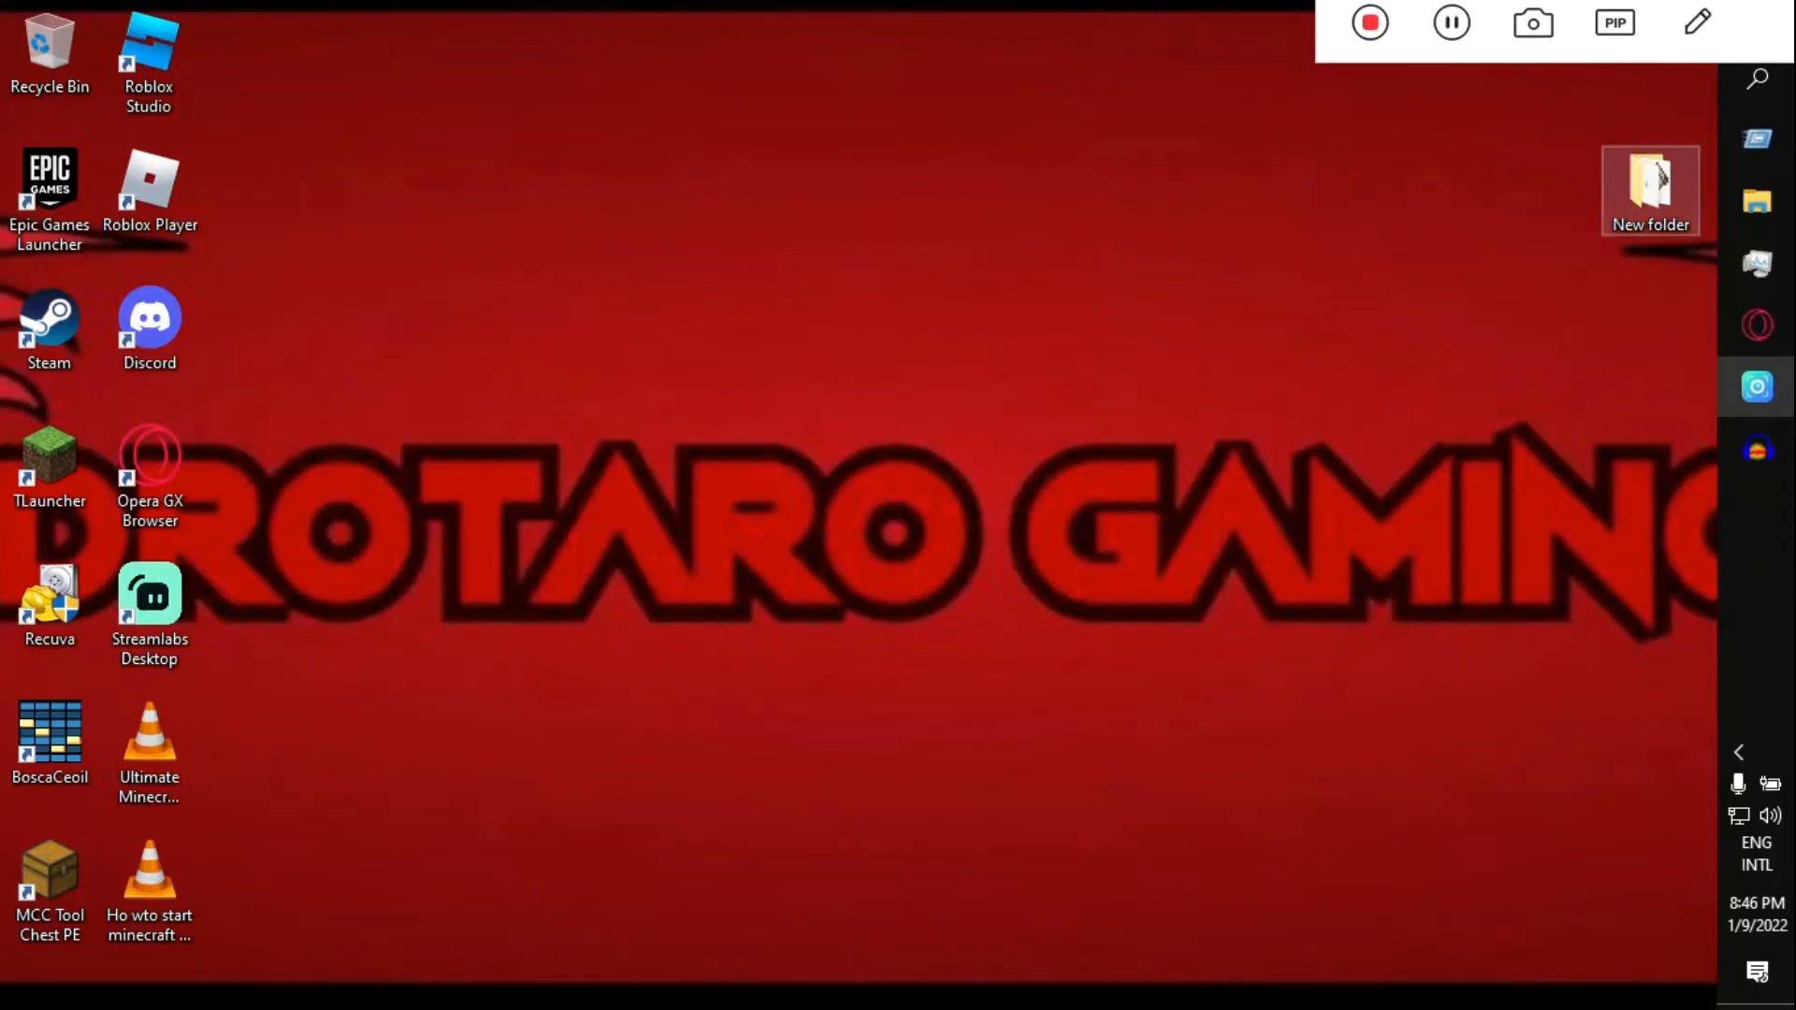
pyautogui.doubleClick(1649, 189)
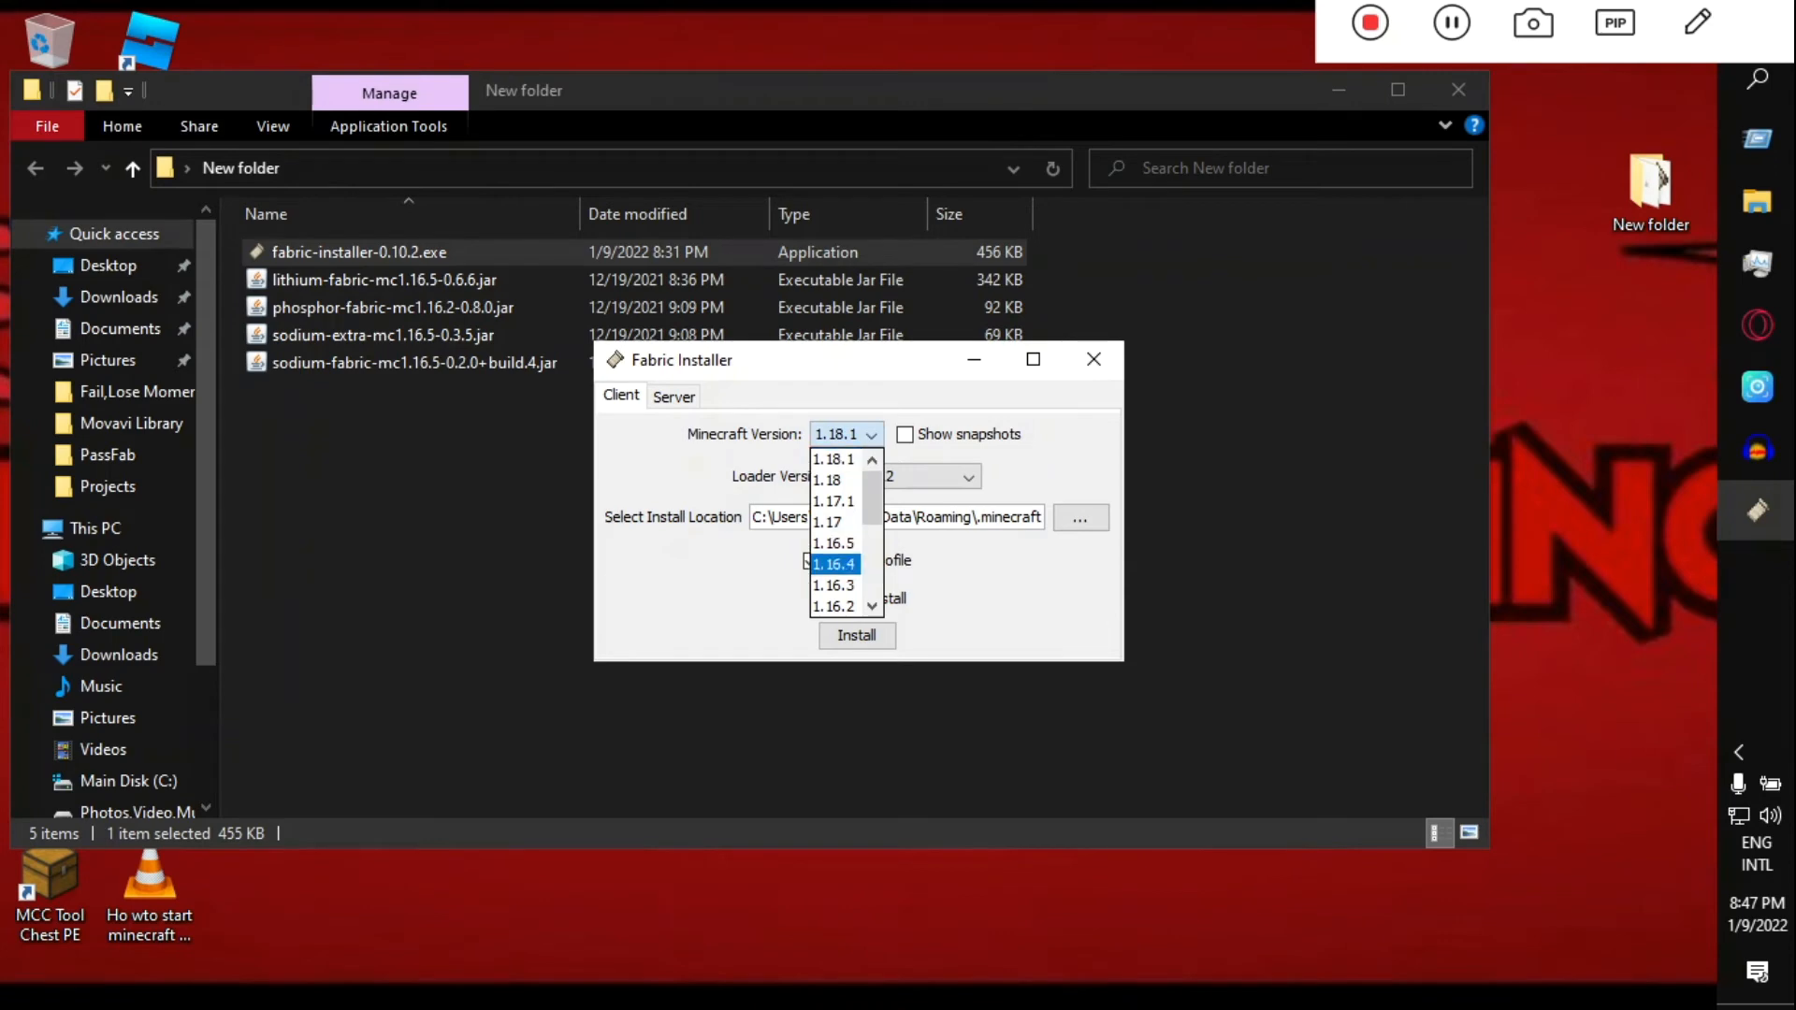
# Install Fabric Loader 0.12.12 for Minecraft 1.16.5 and close the installer.
pyautogui.click(834, 543)
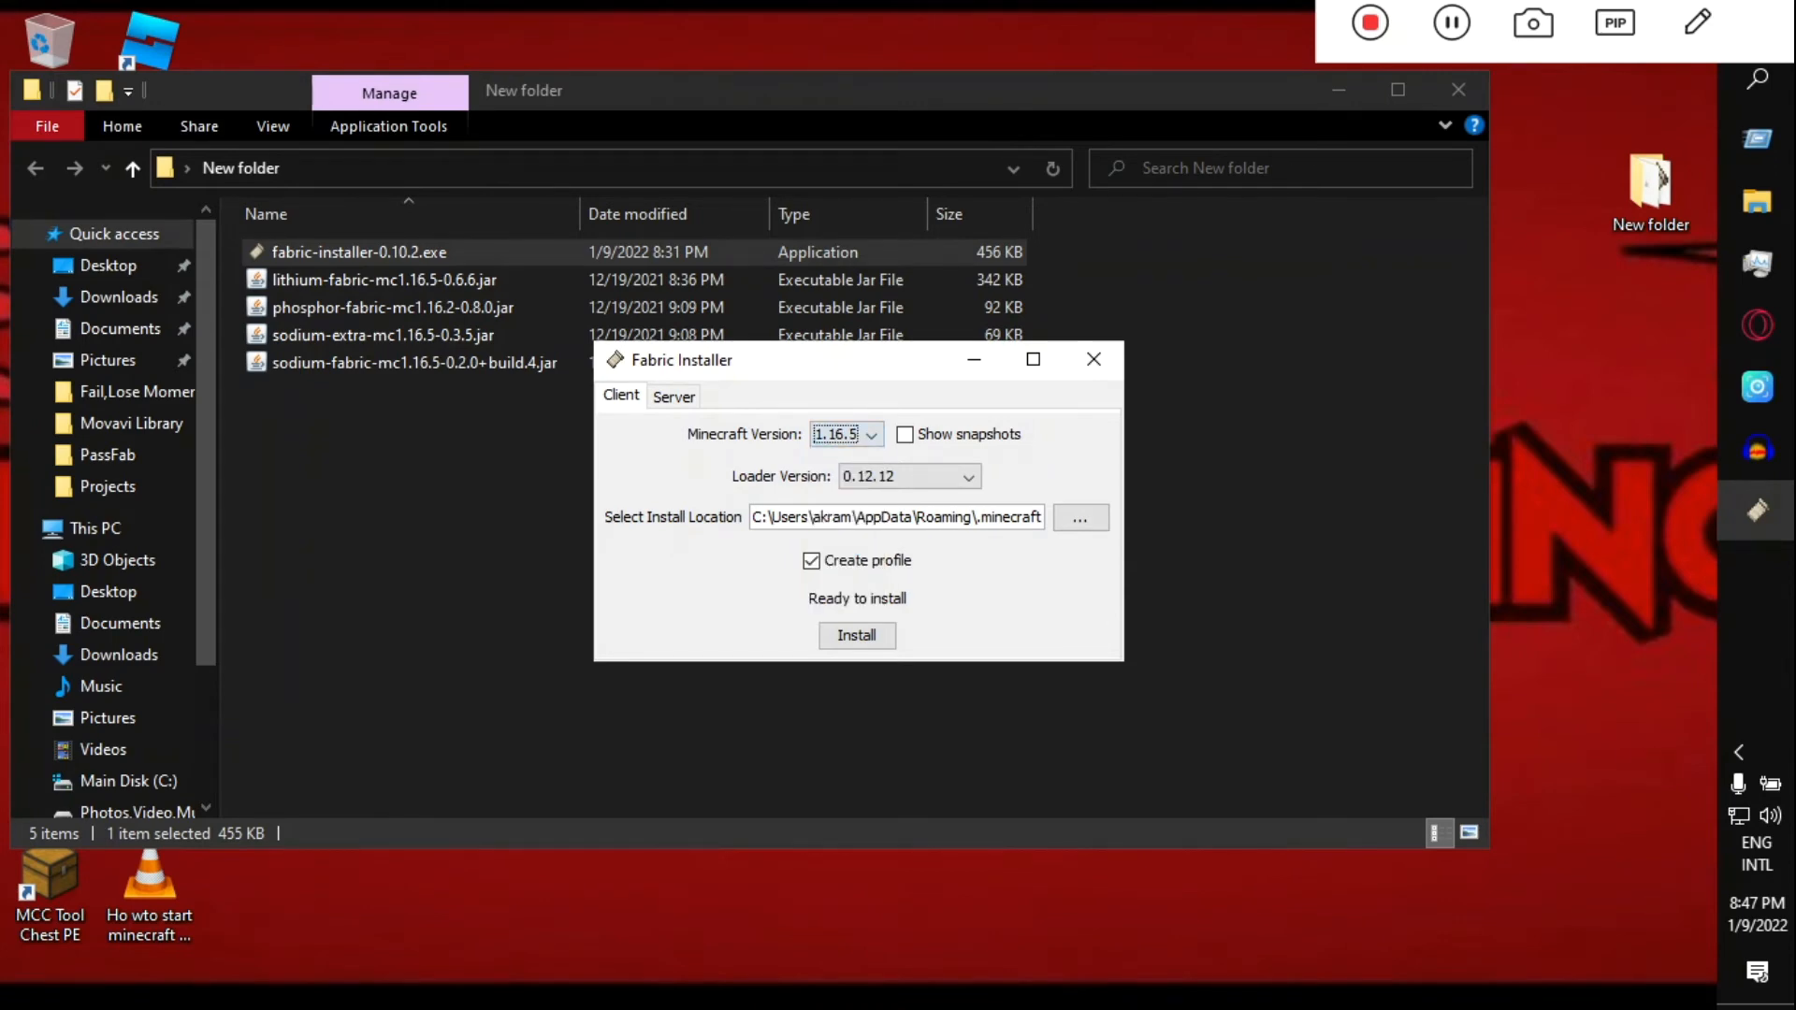
pyautogui.click(967, 477)
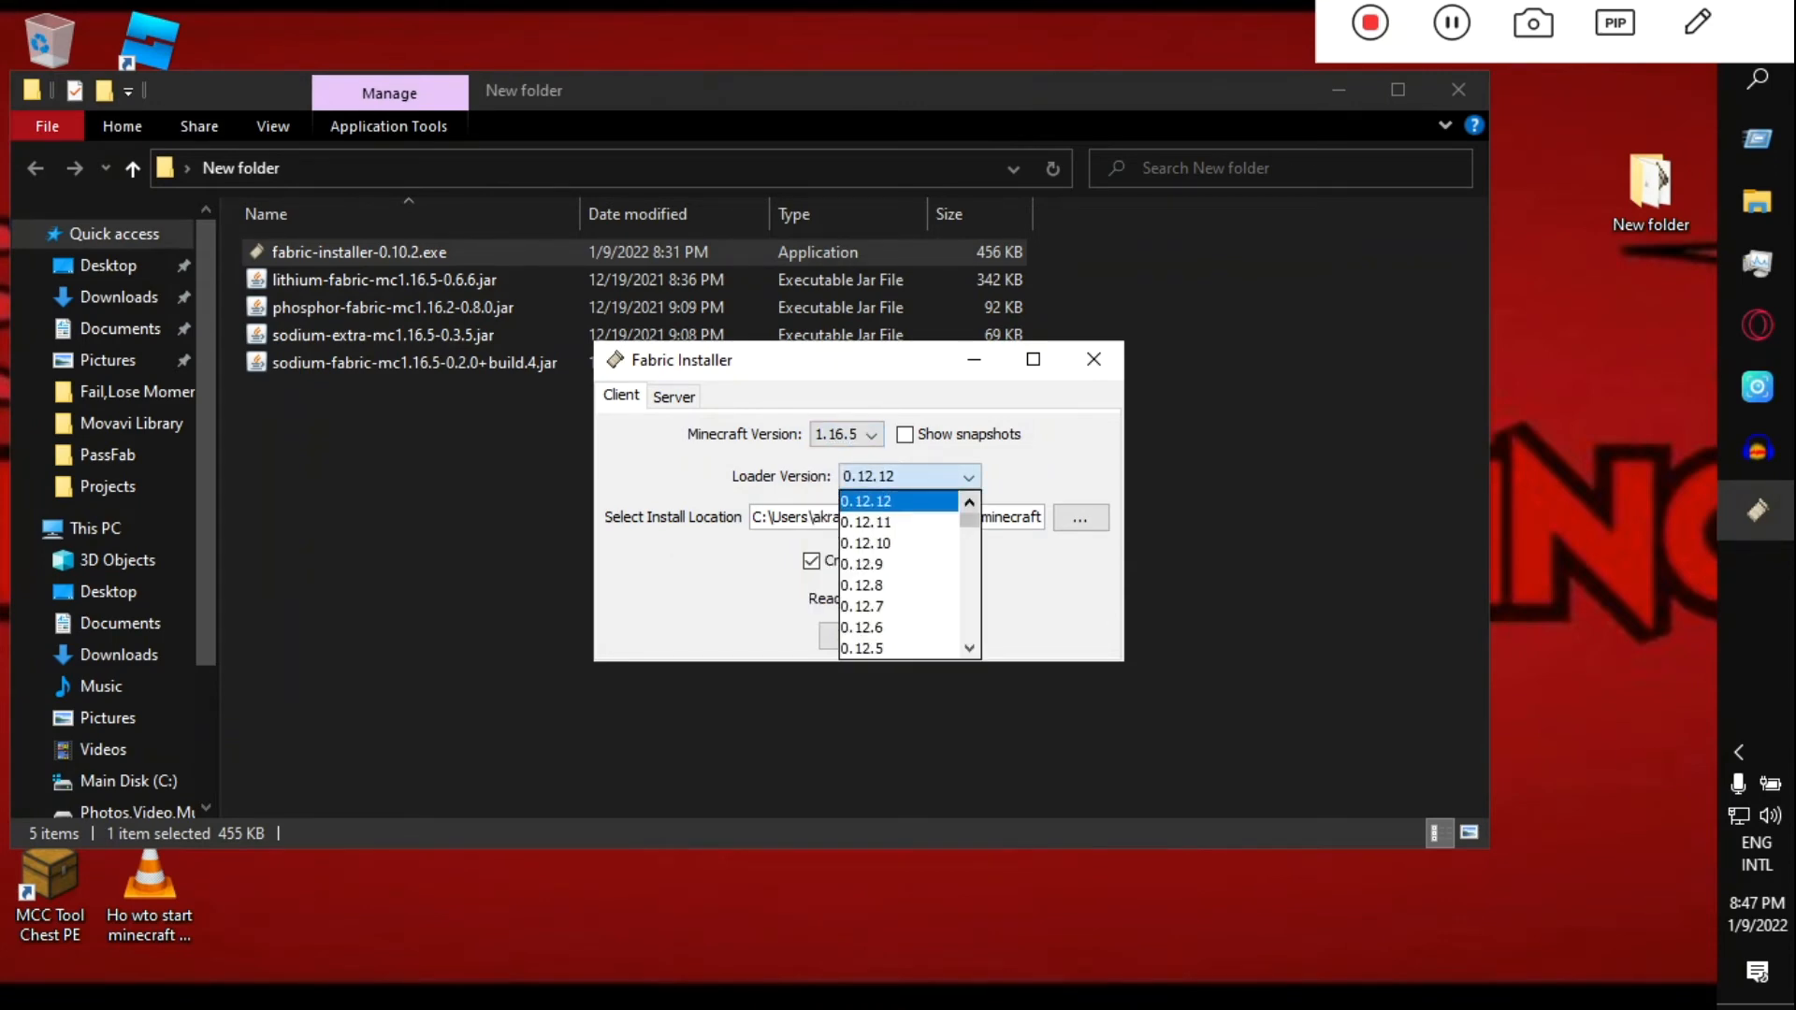
pyautogui.click(867, 501)
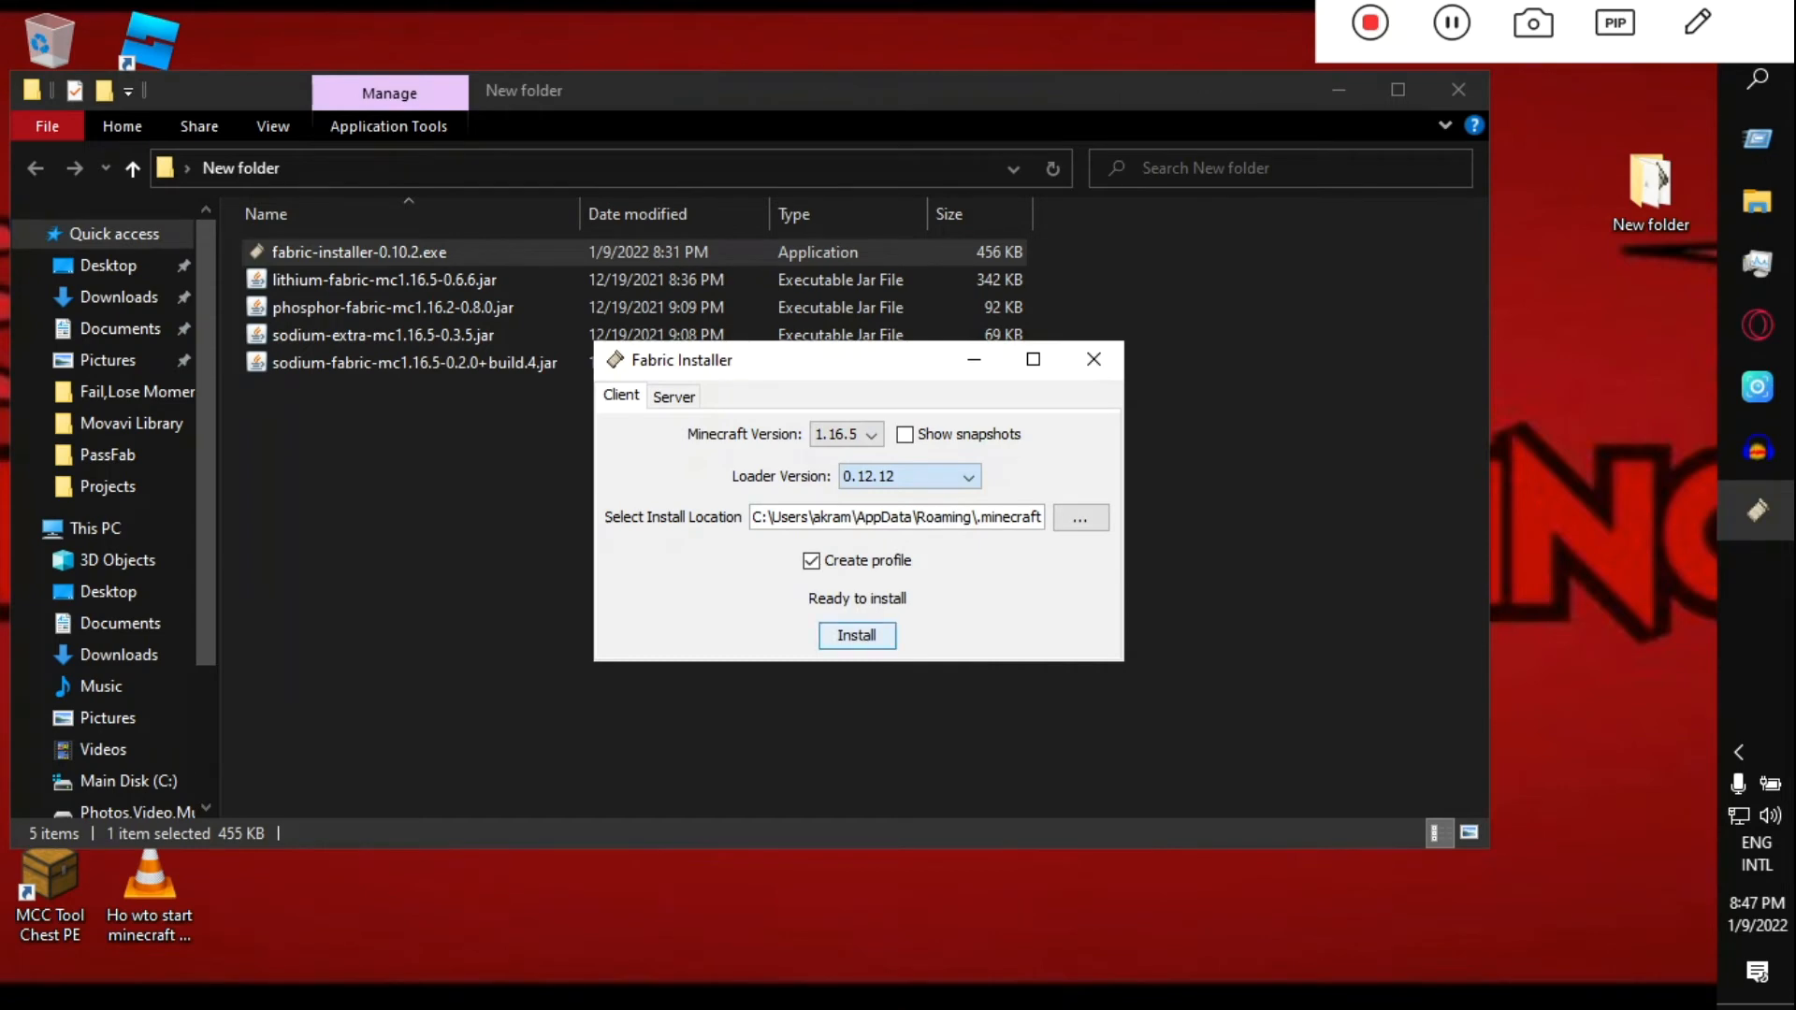
pyautogui.click(855, 636)
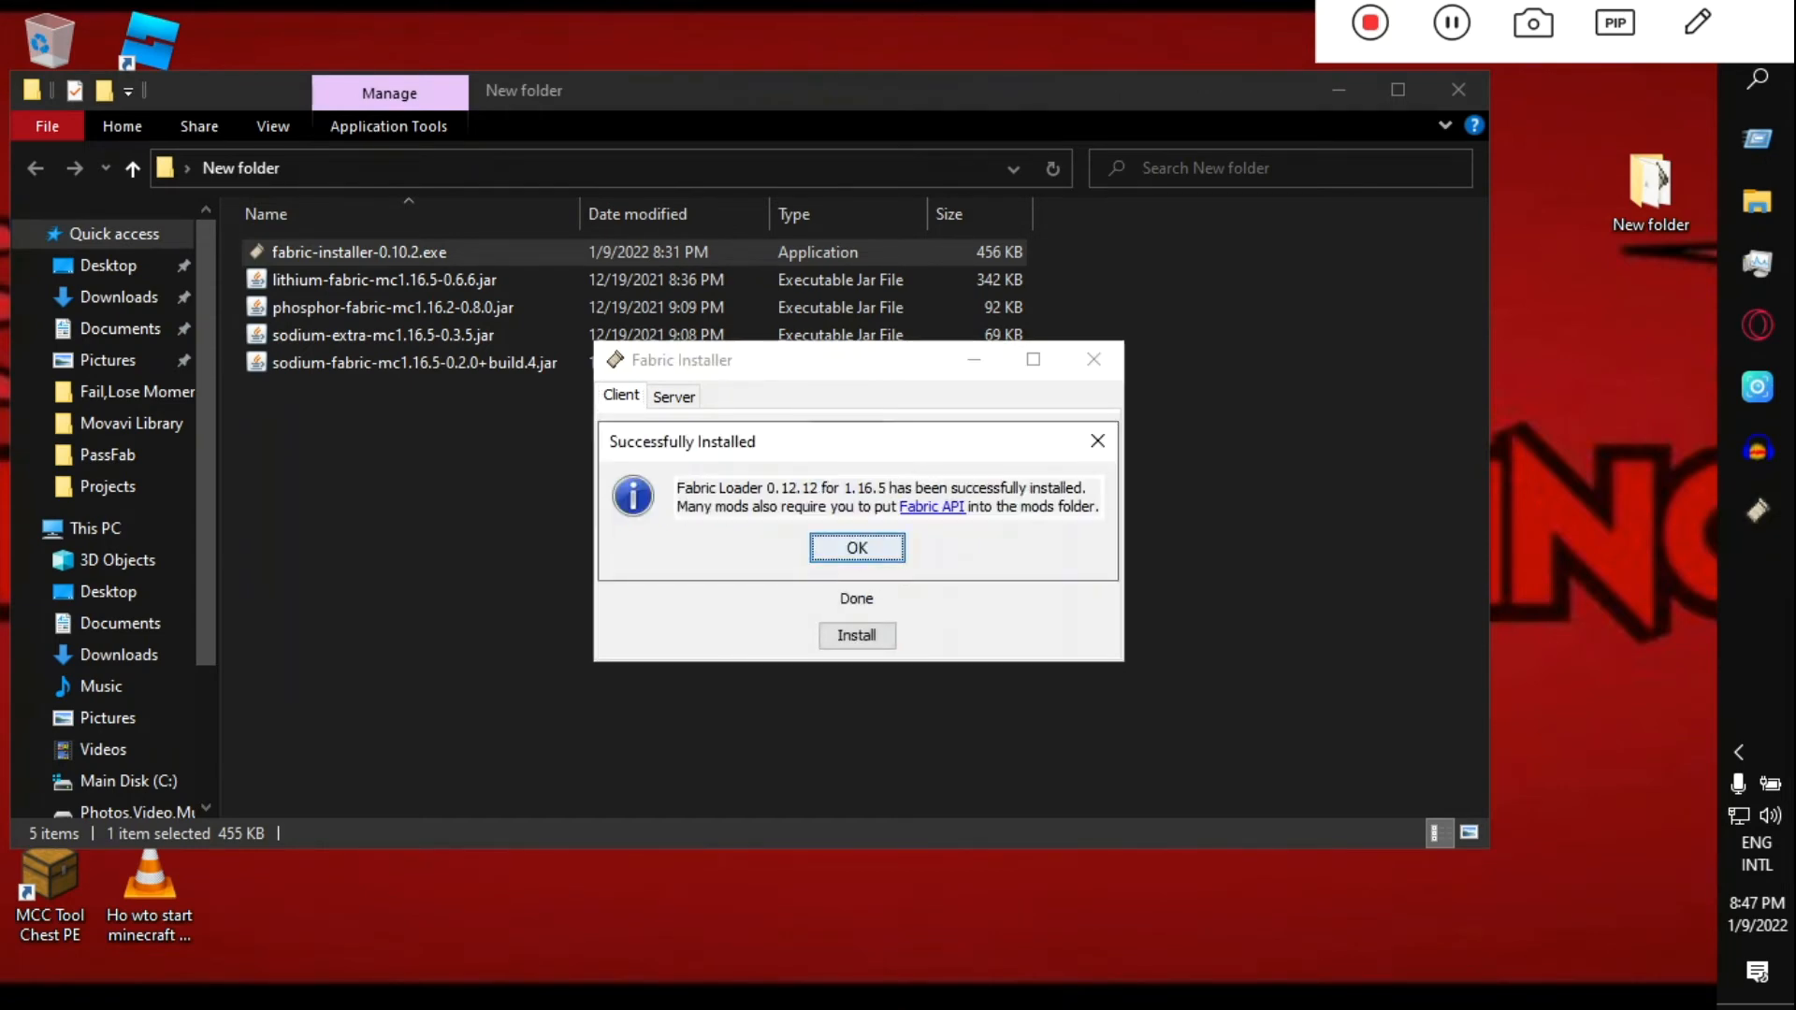
pyautogui.click(855, 548)
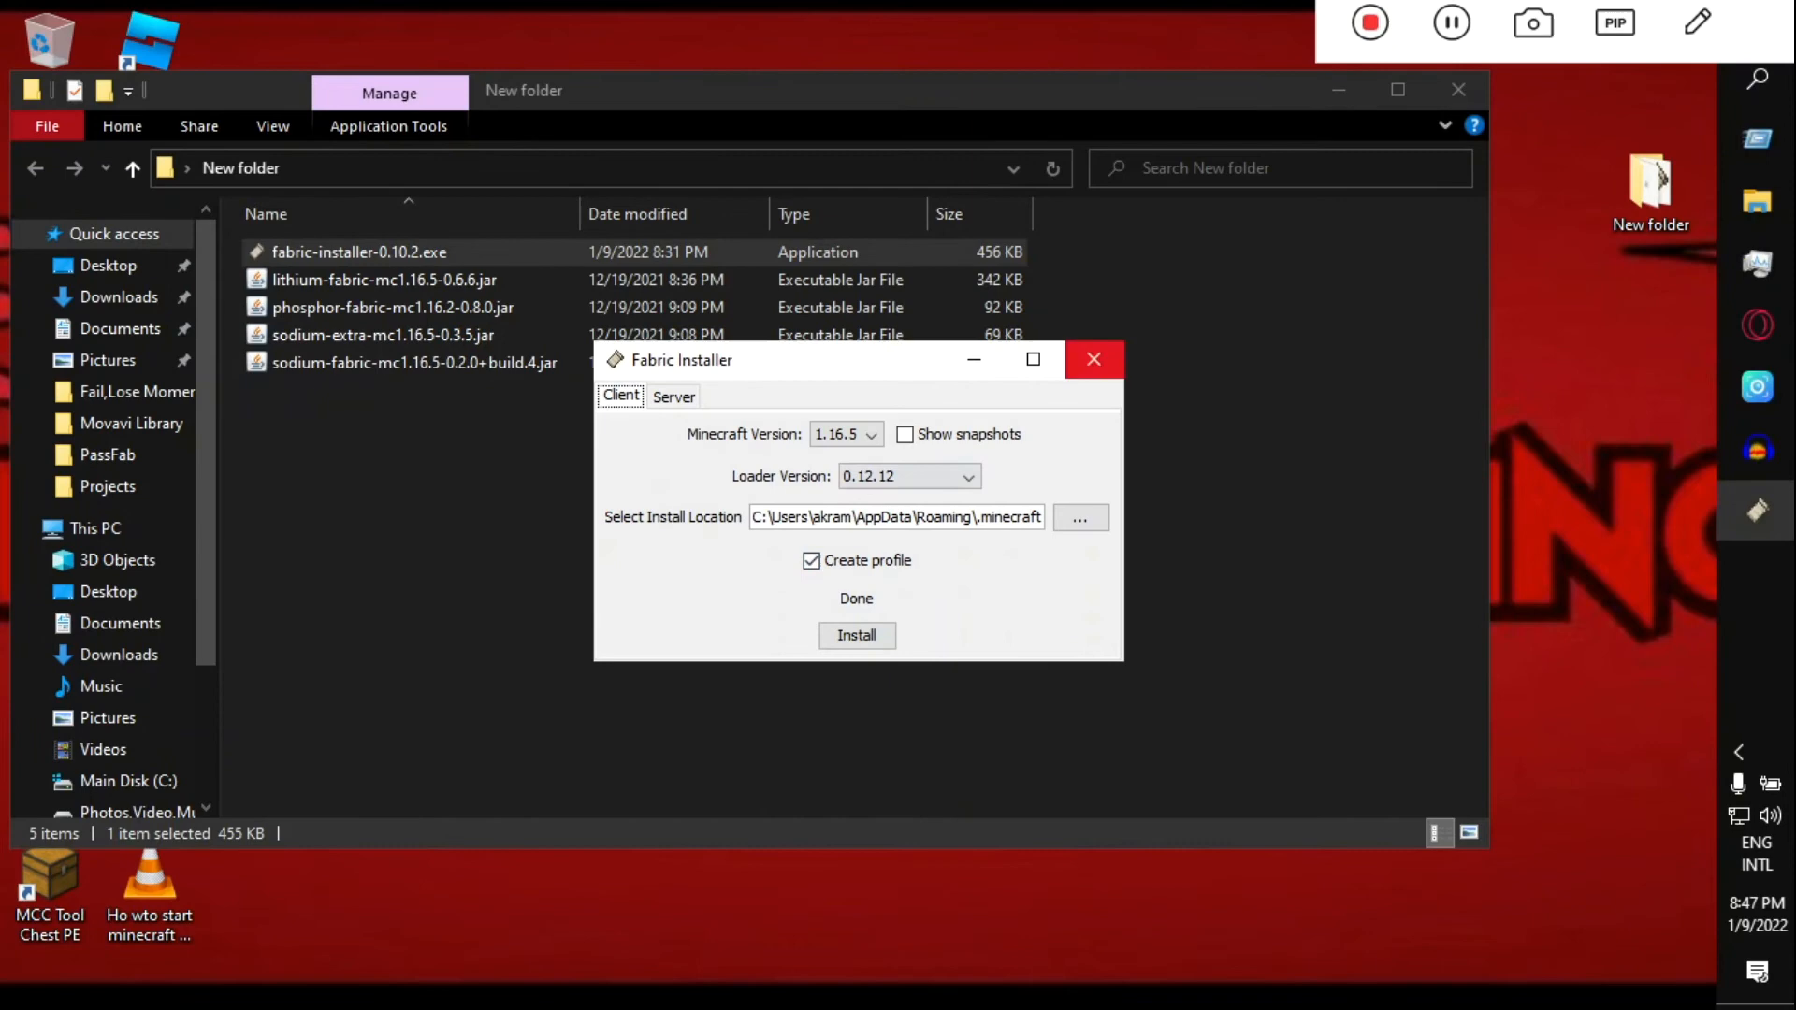
pyautogui.click(1091, 359)
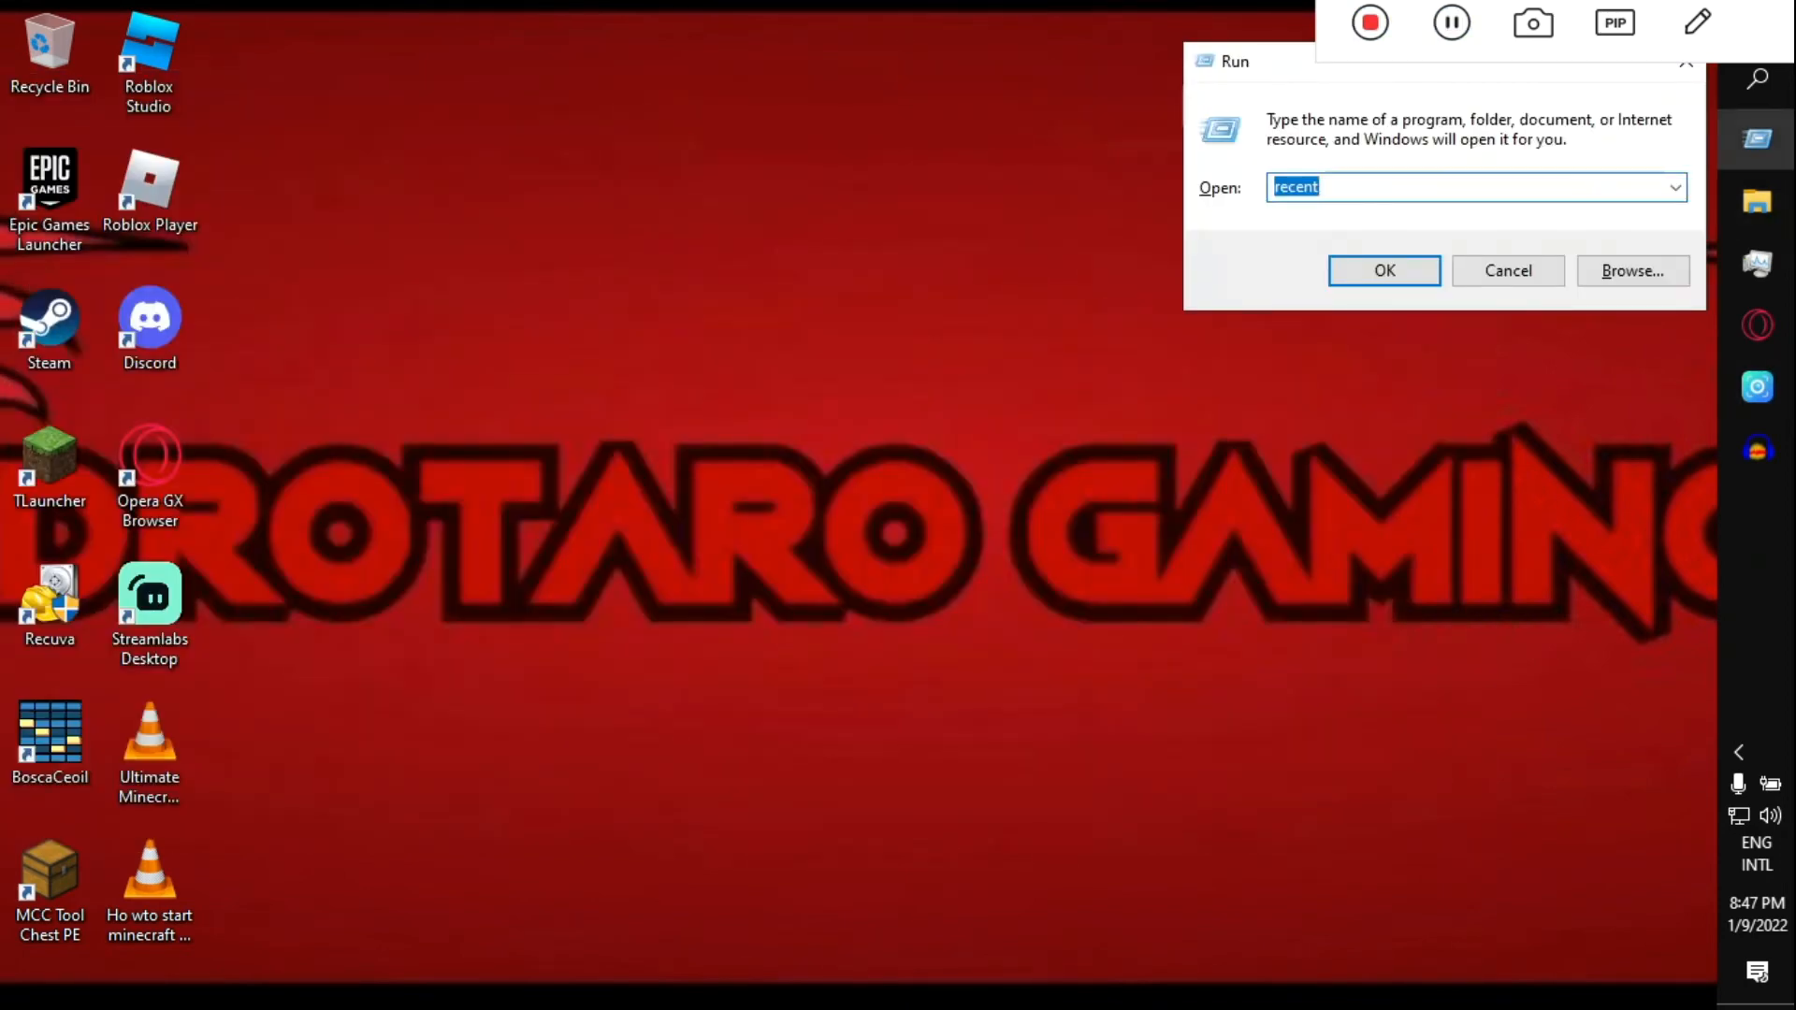
# Open %appdata% from Run and go into the .minecraft folder.
pyautogui.write('%appdata%')
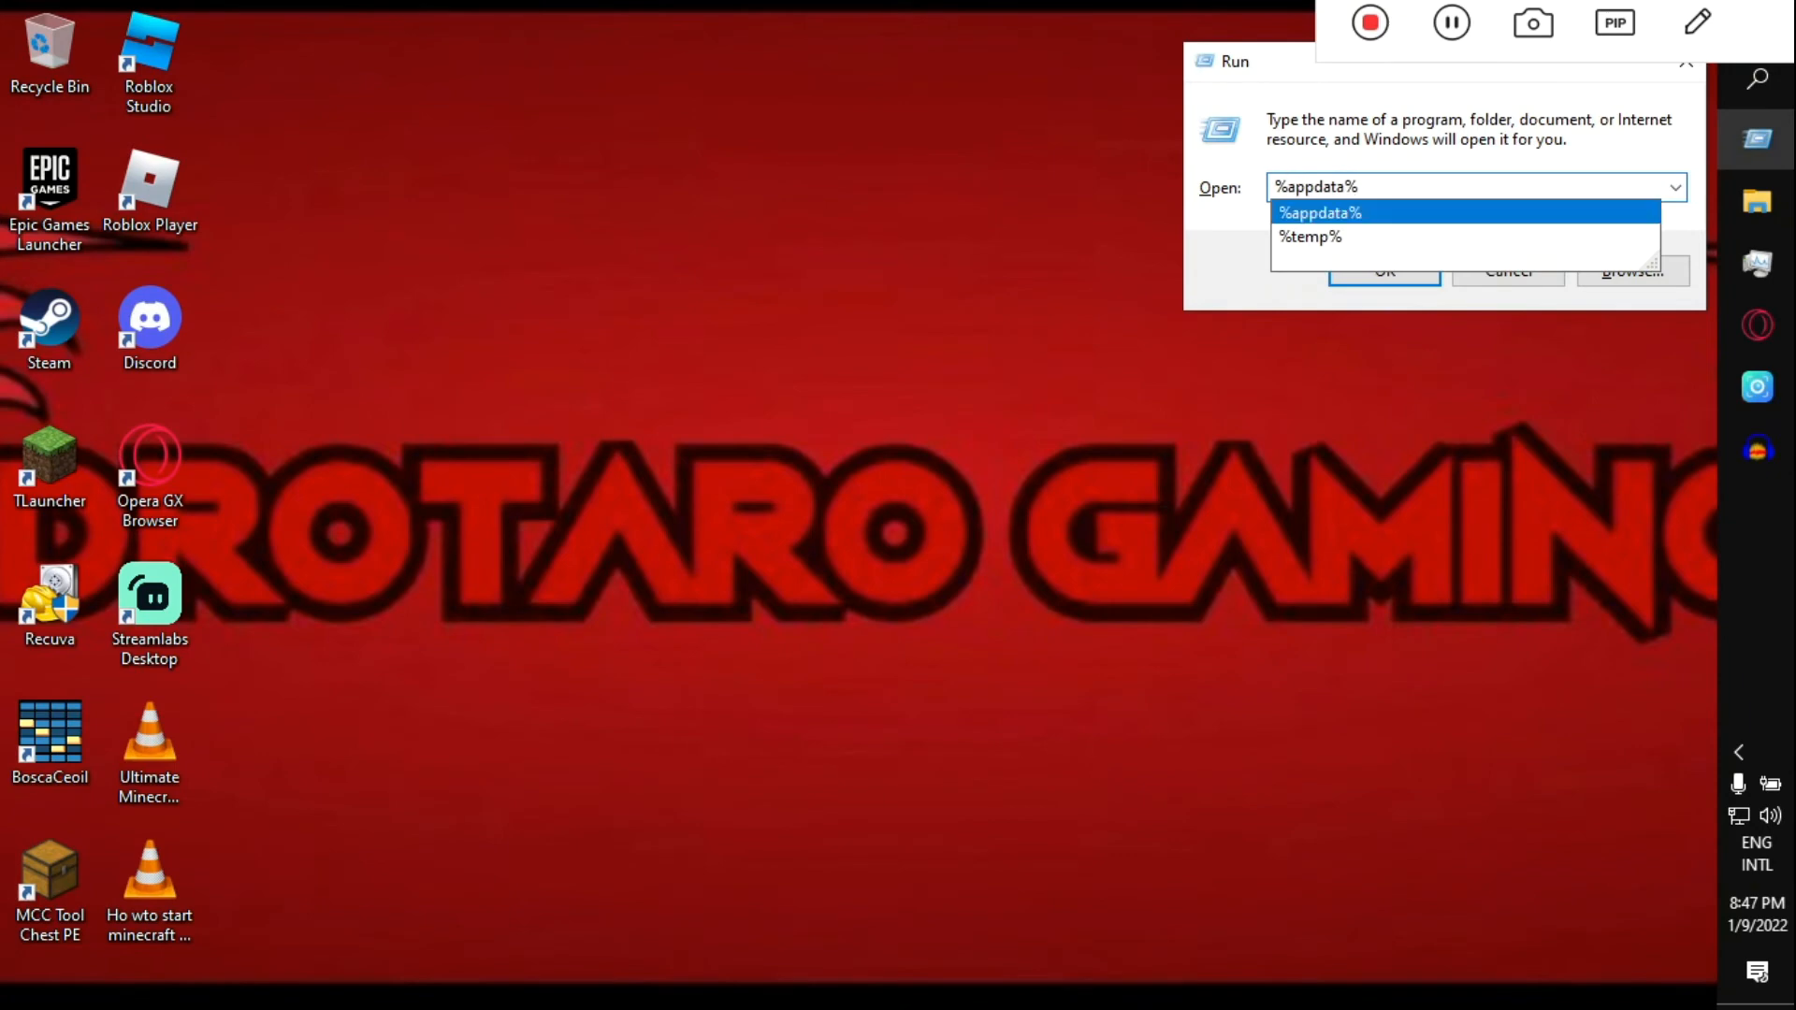
pyautogui.click(1383, 271)
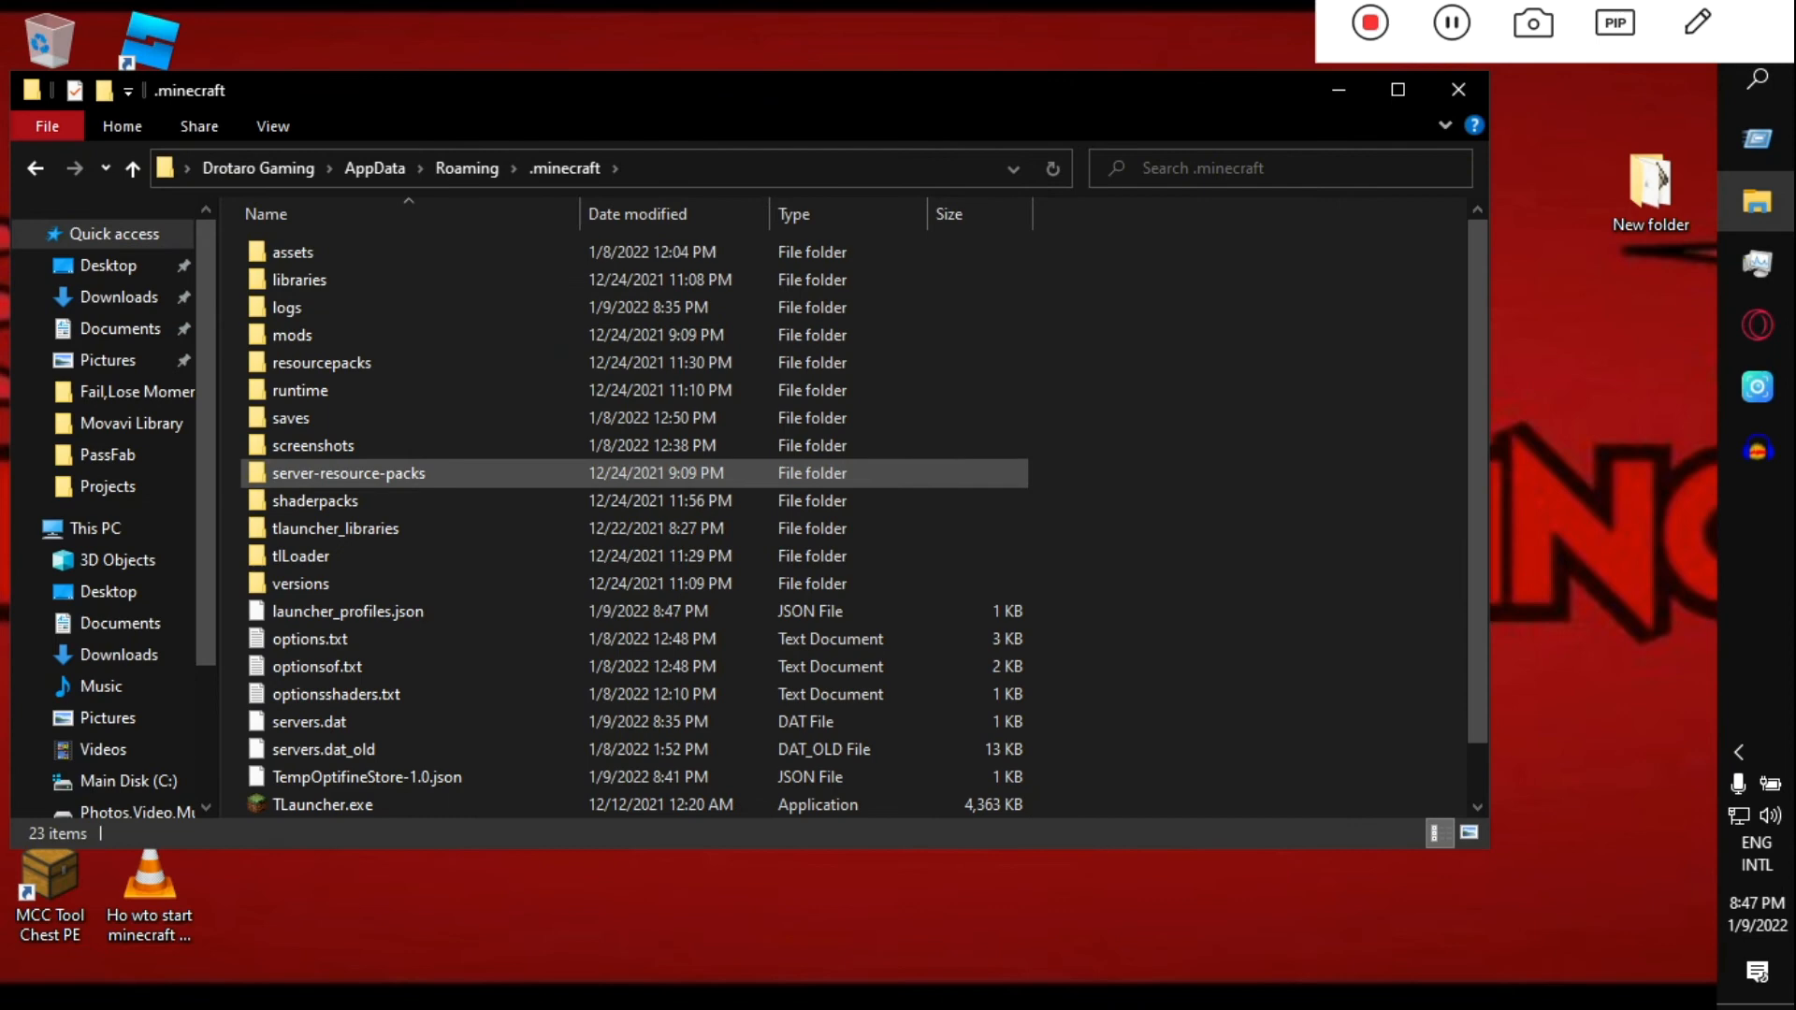
pyautogui.doubleClick(292, 335)
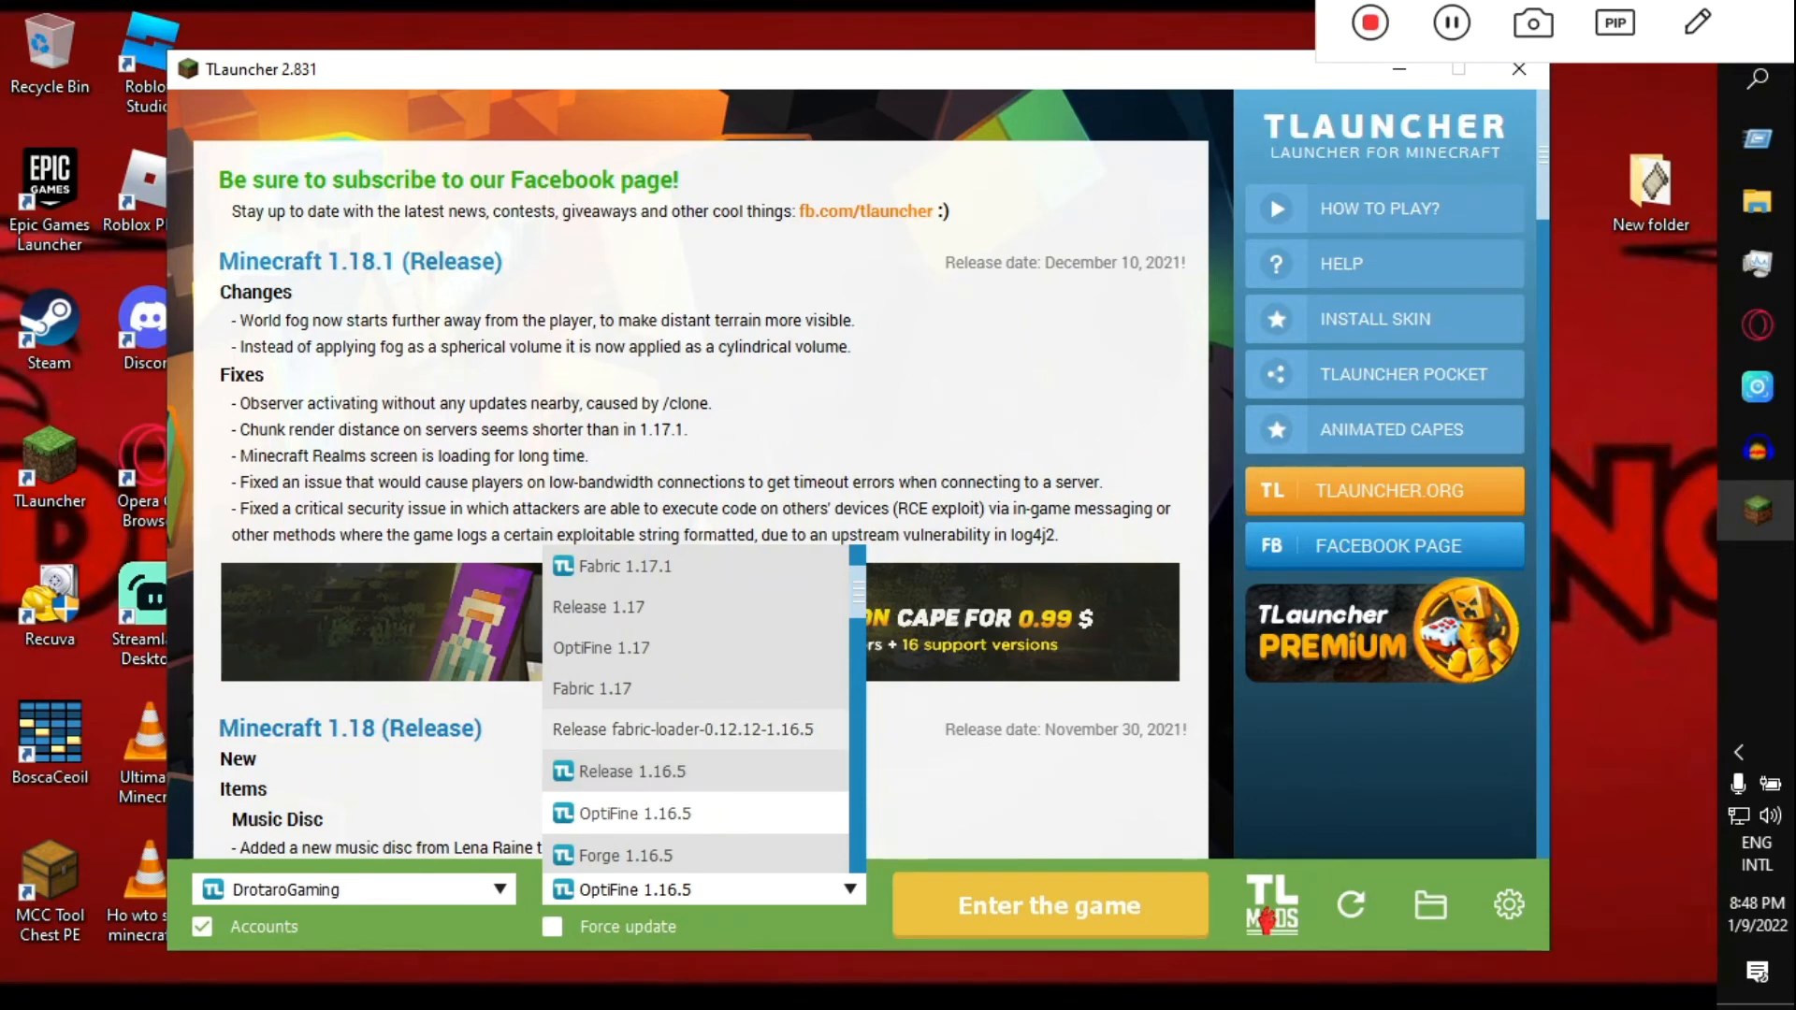
# Launch fabric-loader-0.12.12-1.16.5 from TLauncher and open Video Settings.
pyautogui.click(1048, 905)
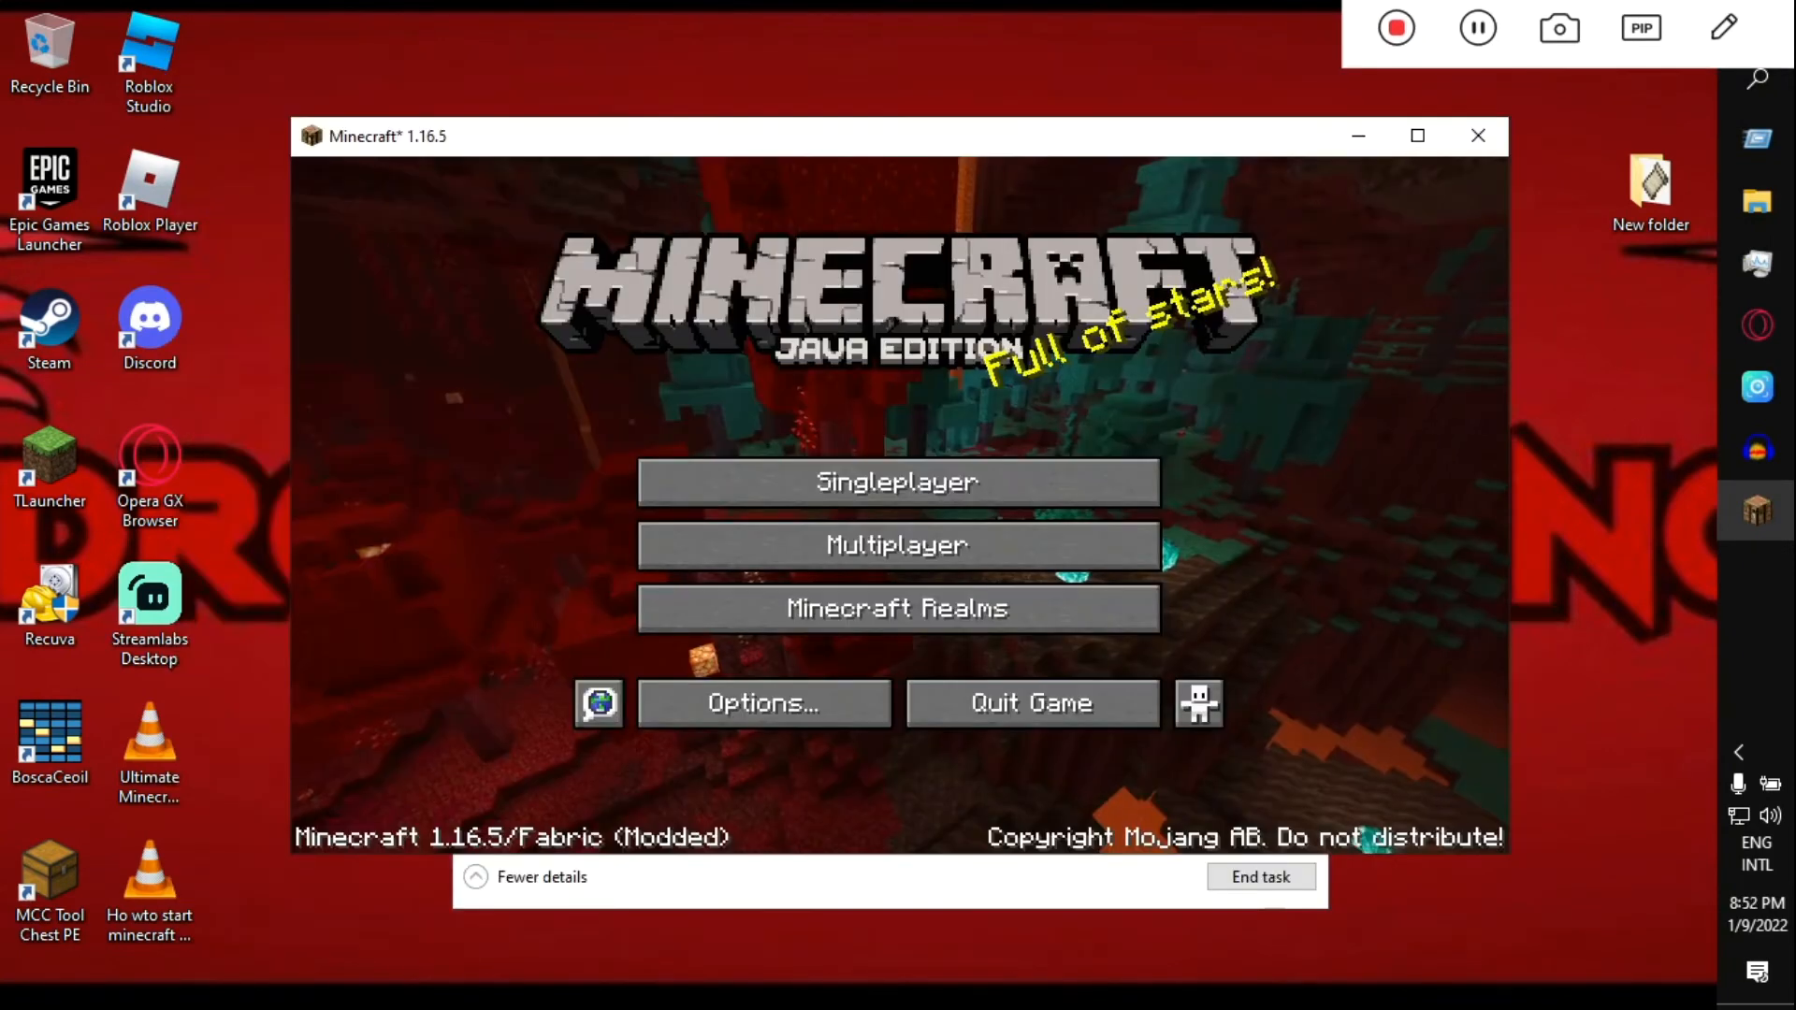
pyautogui.click(762, 701)
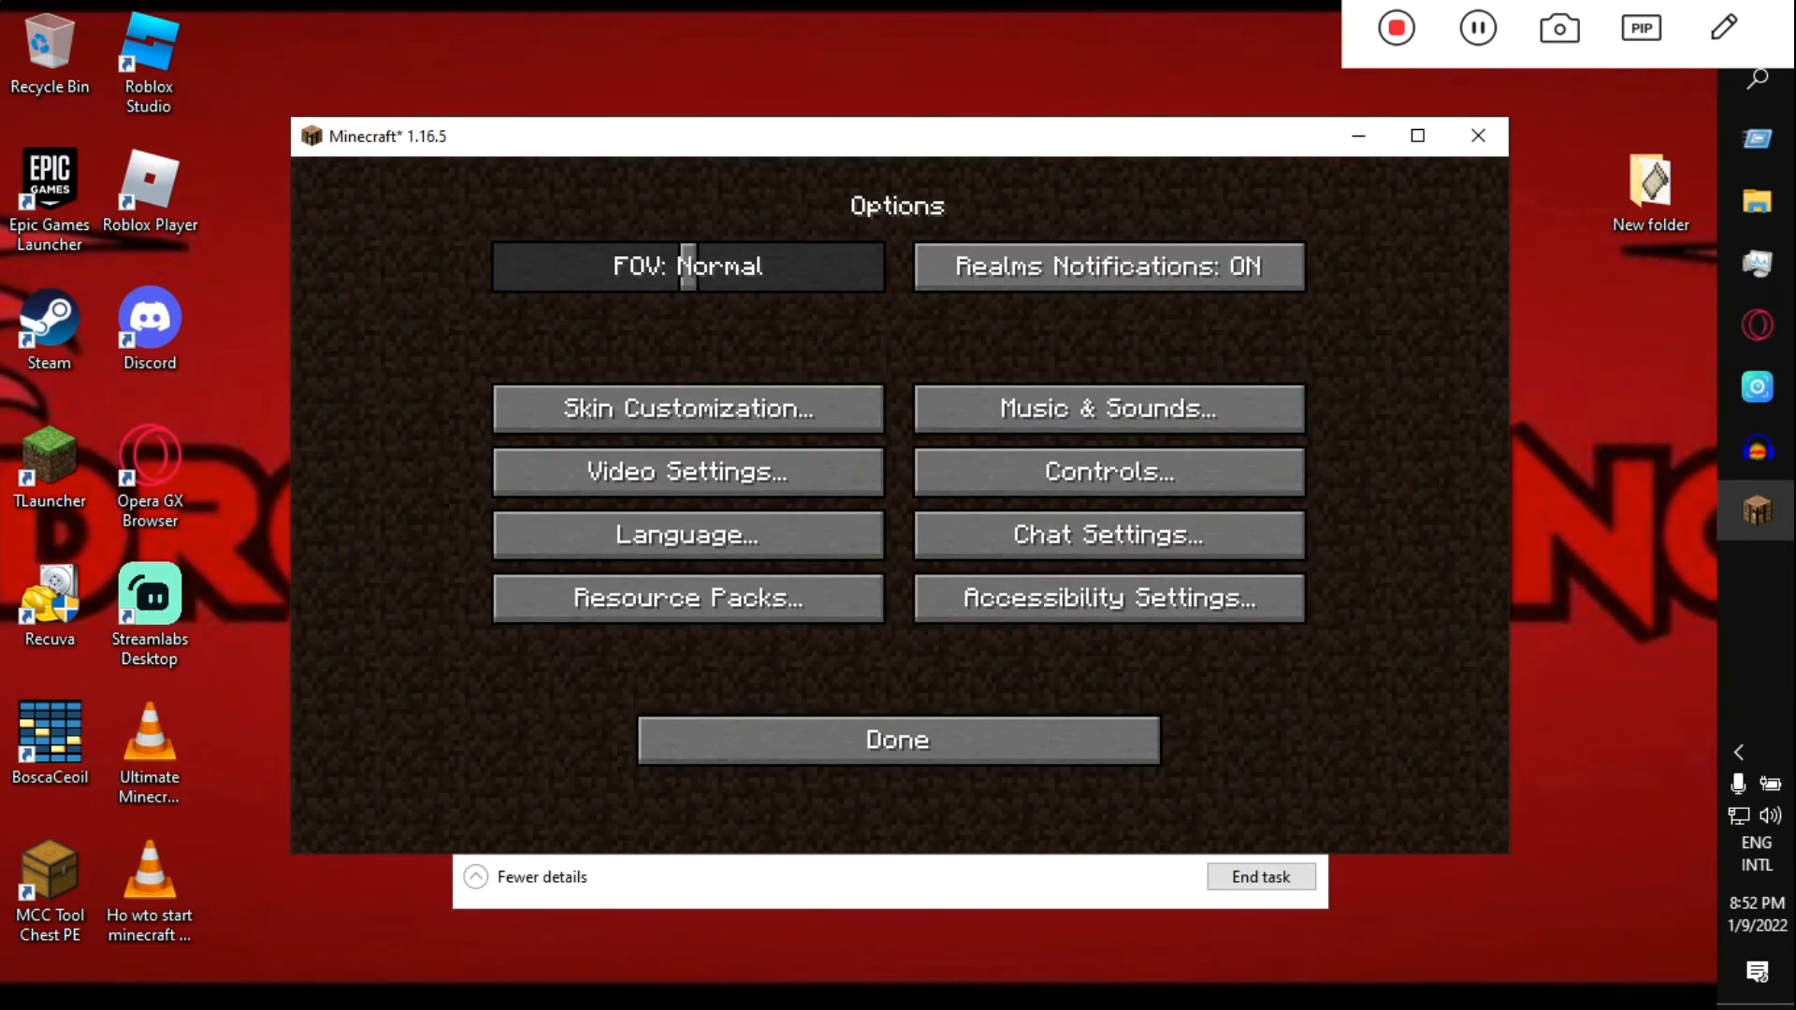
pyautogui.click(687, 472)
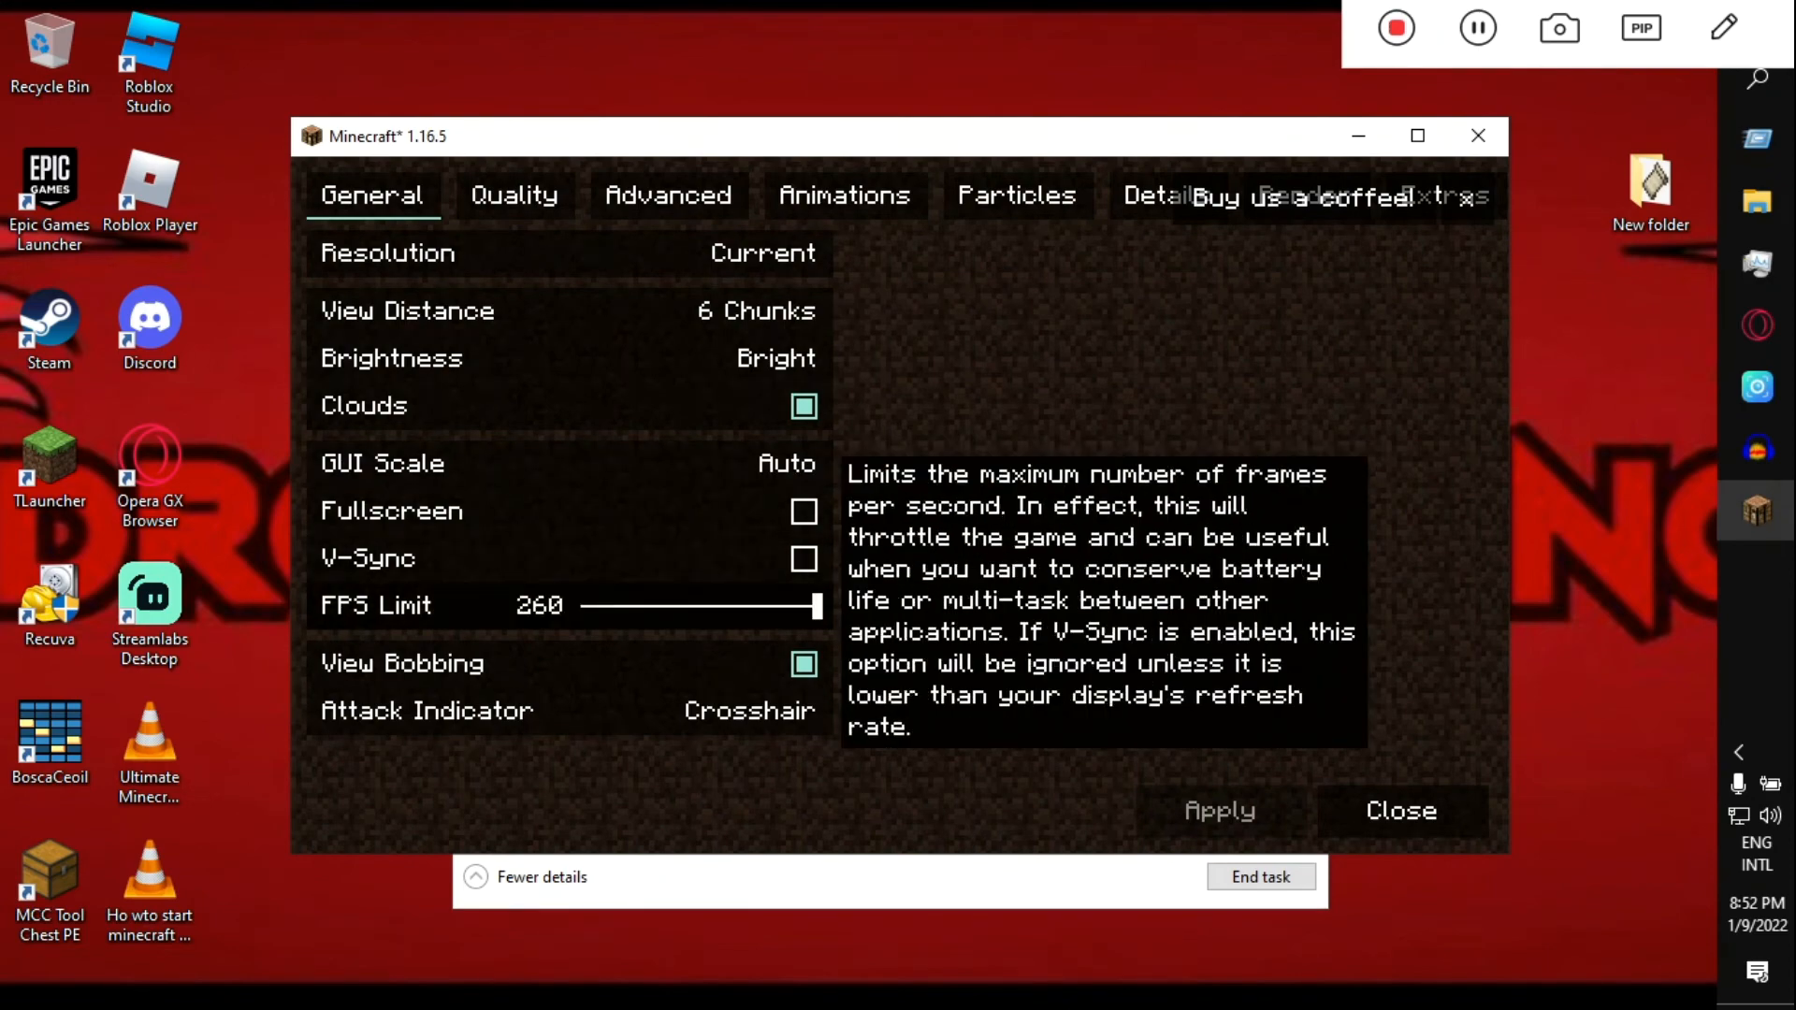
# Browse the Sodium Quality, Advanced, Animations and Particles settings pages.
pyautogui.click(512, 193)
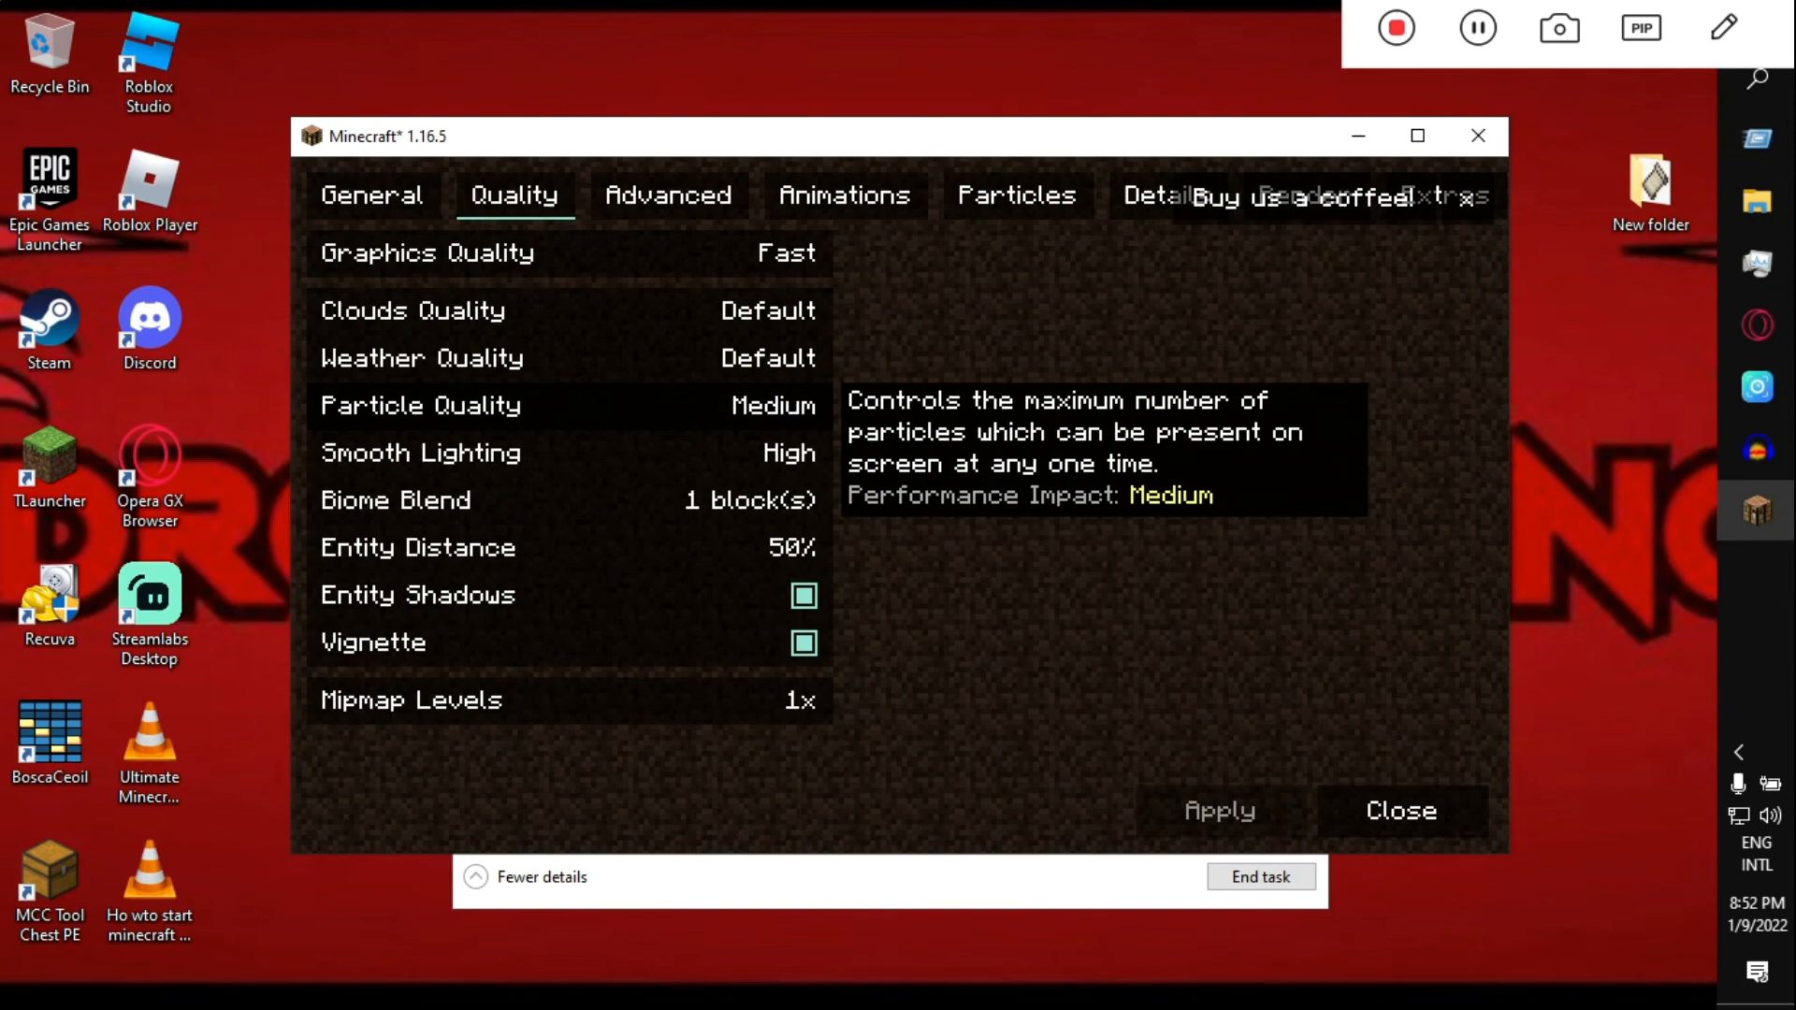
pyautogui.click(666, 195)
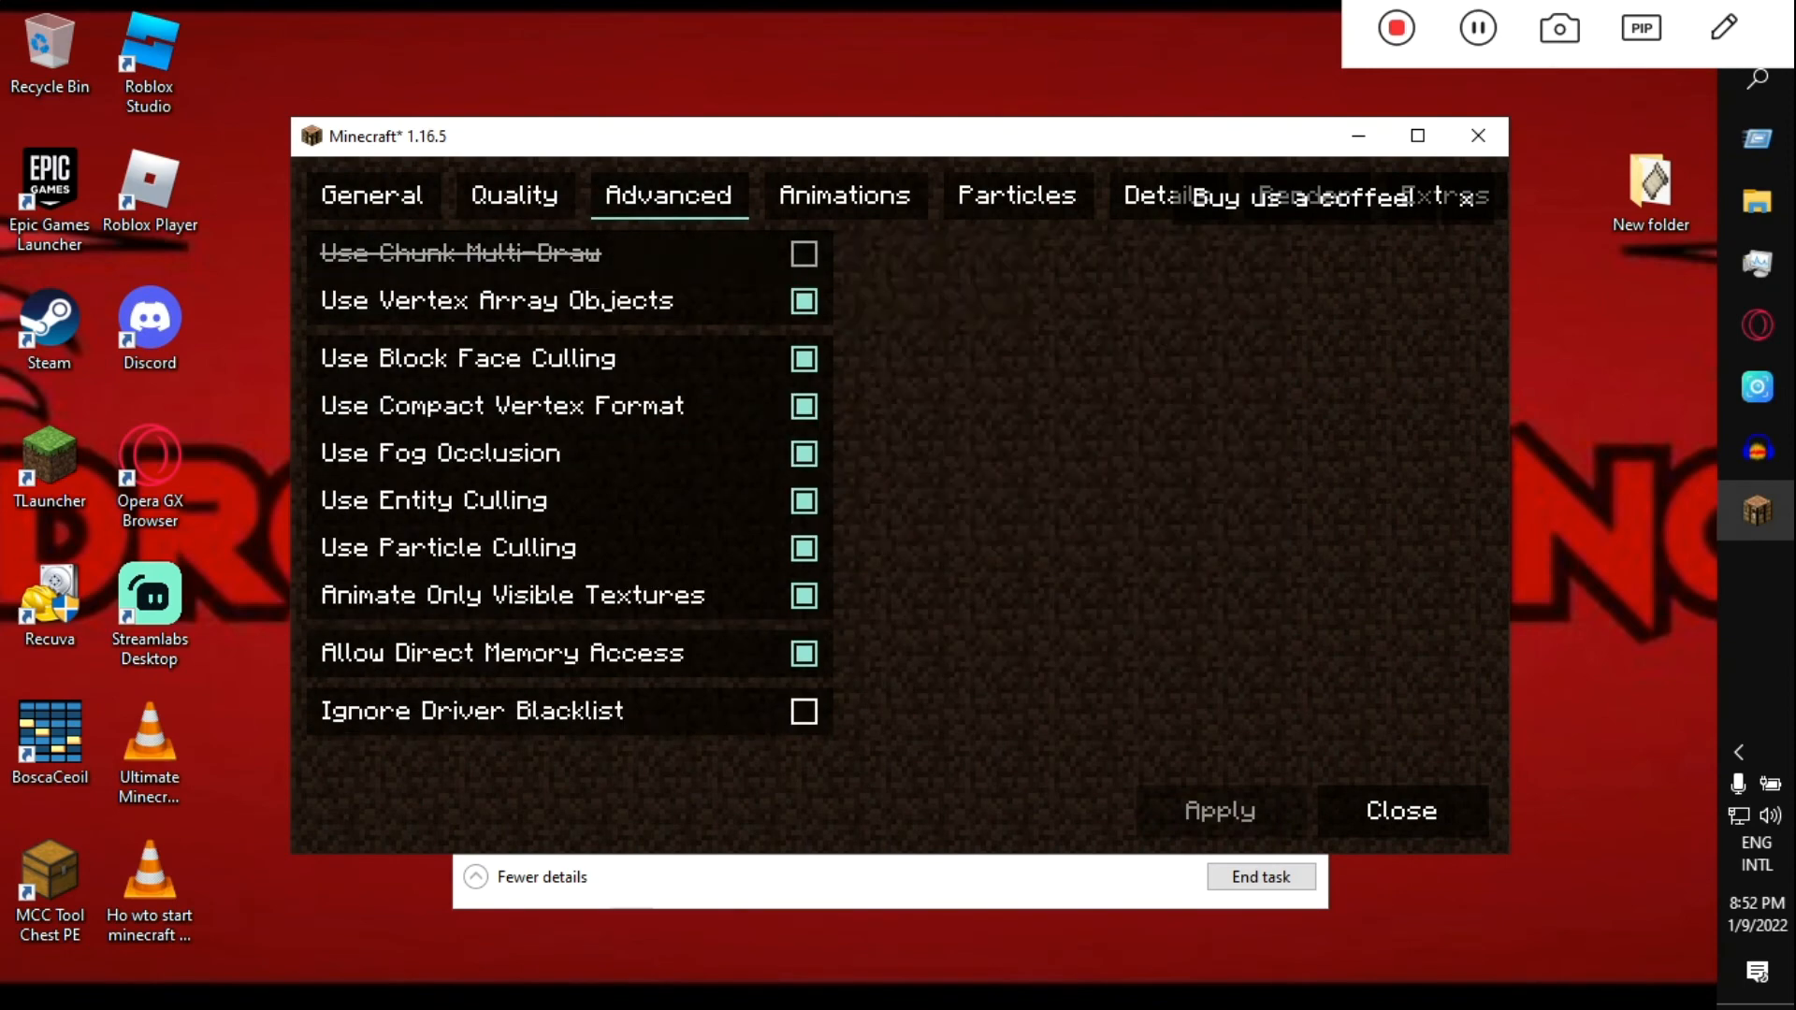
pyautogui.click(843, 193)
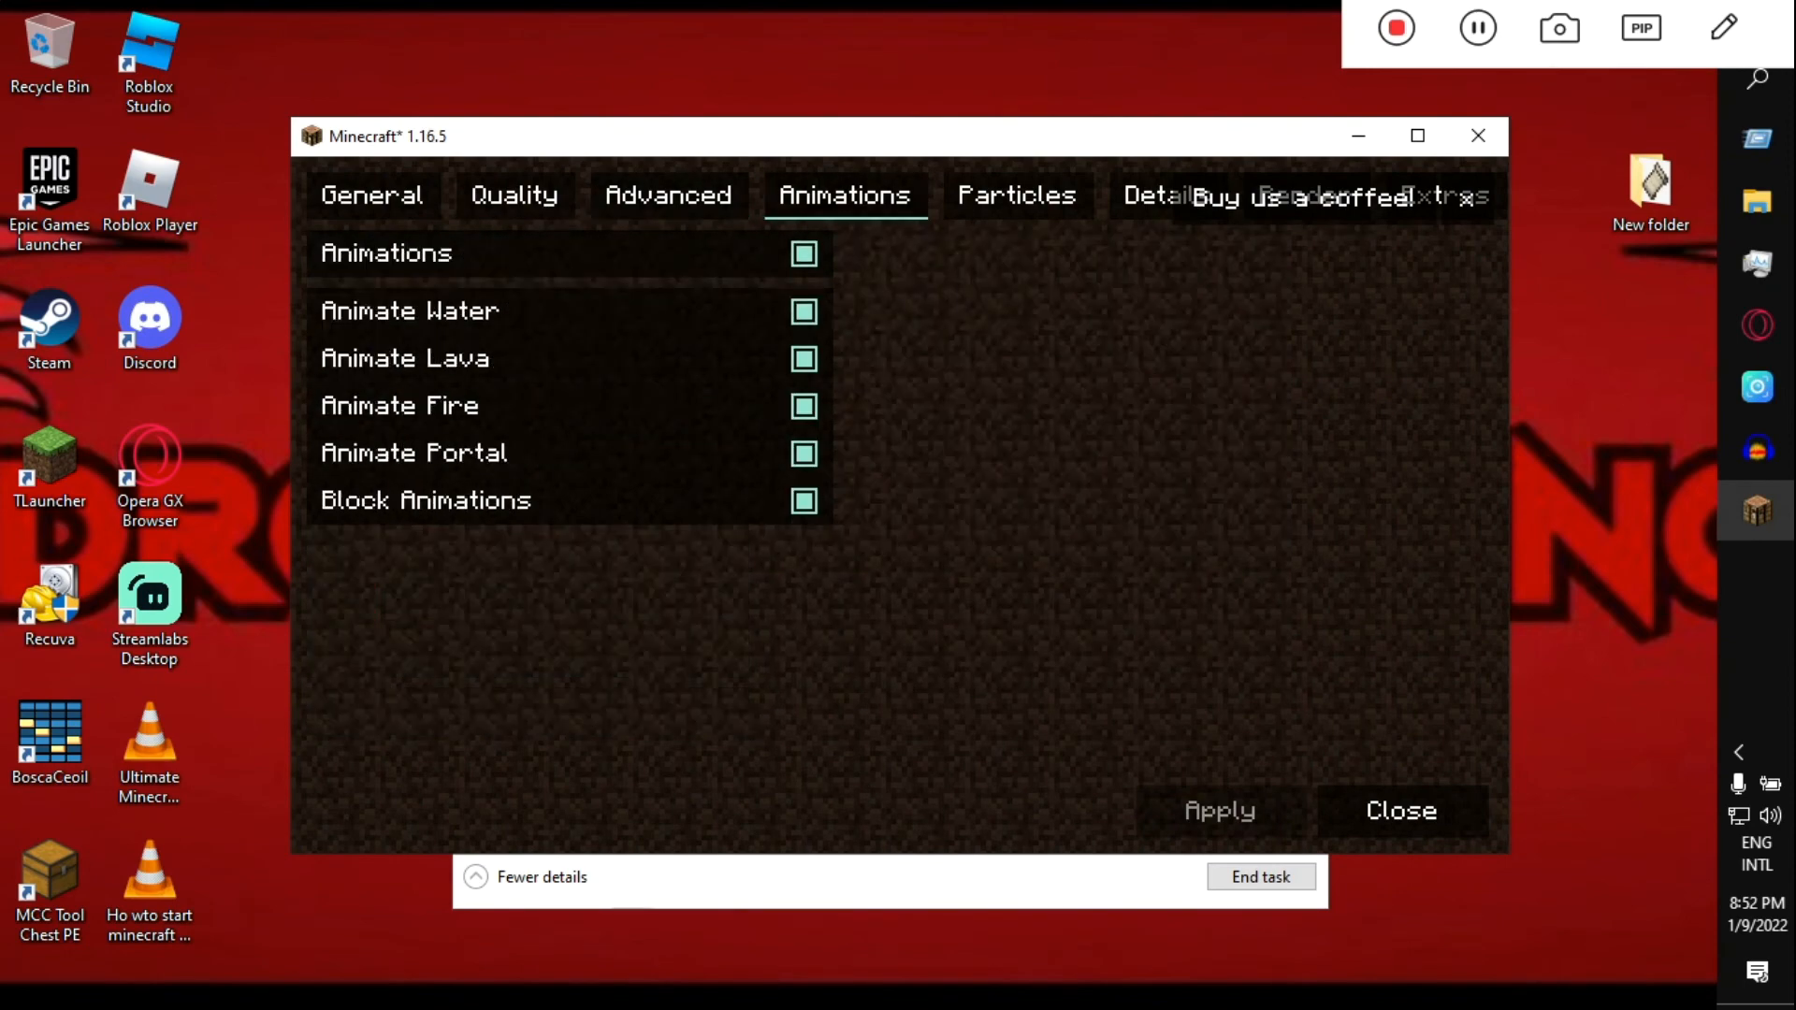
pyautogui.click(1014, 195)
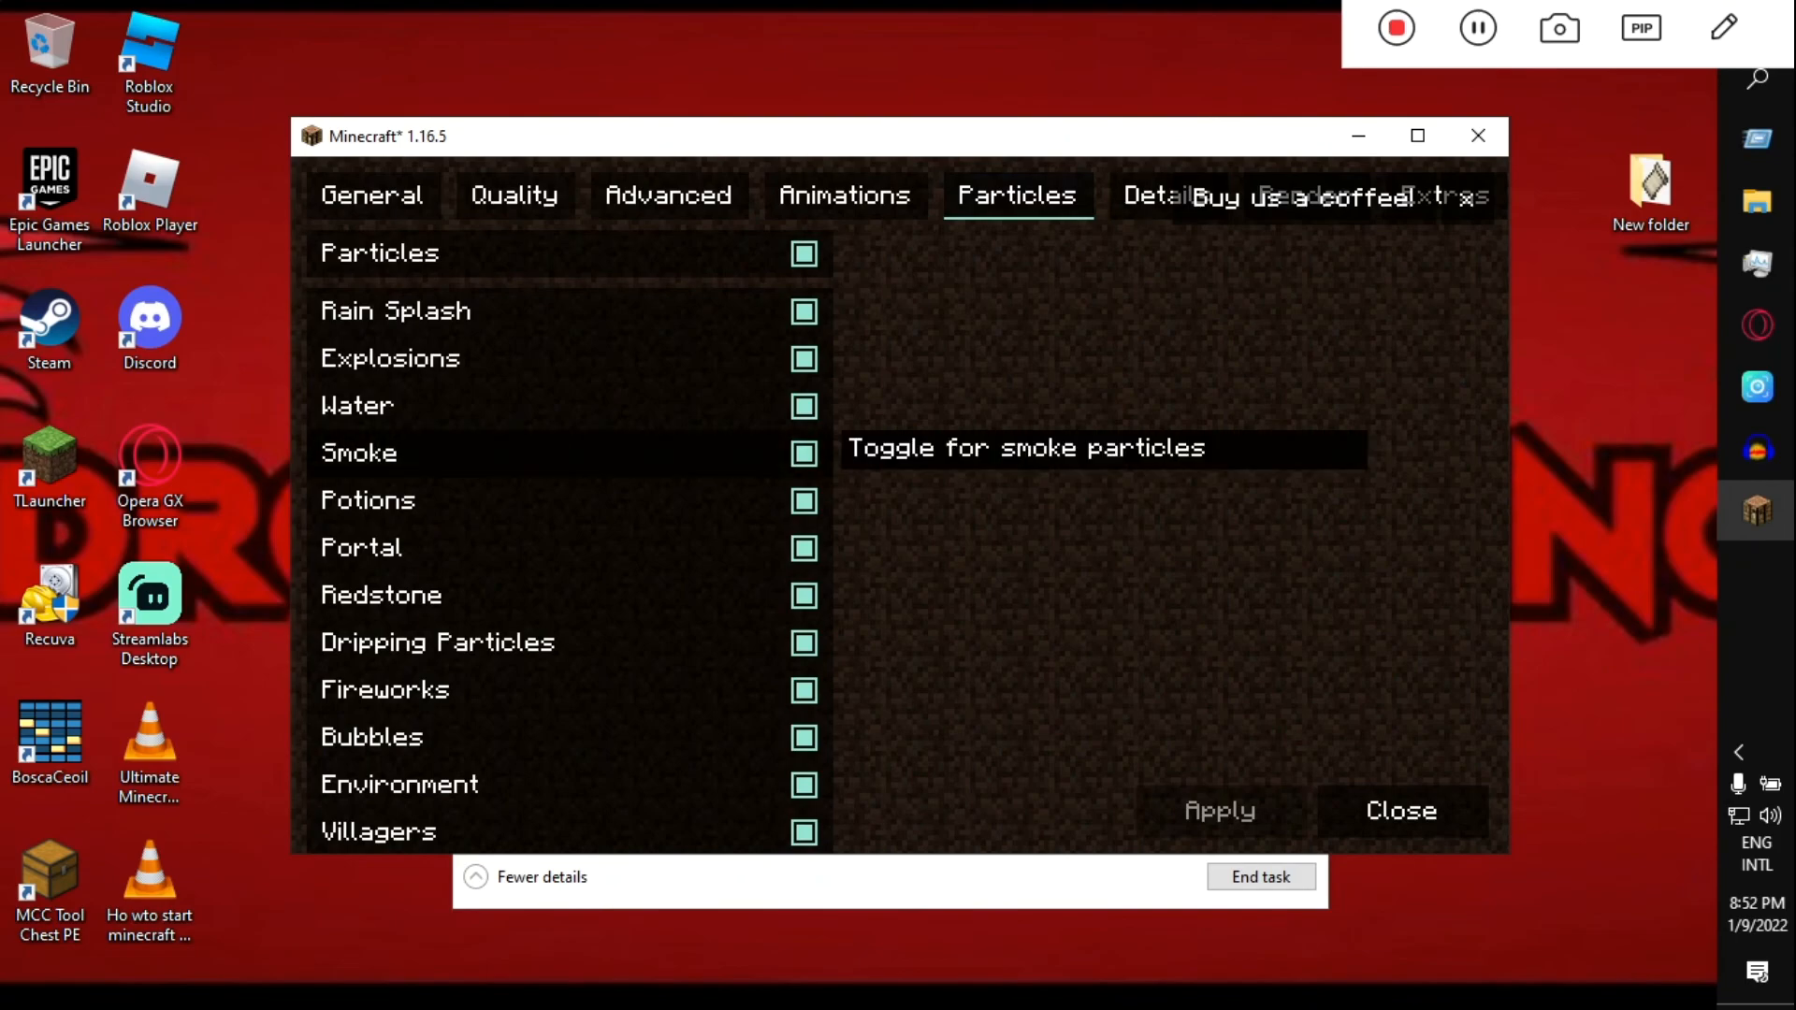